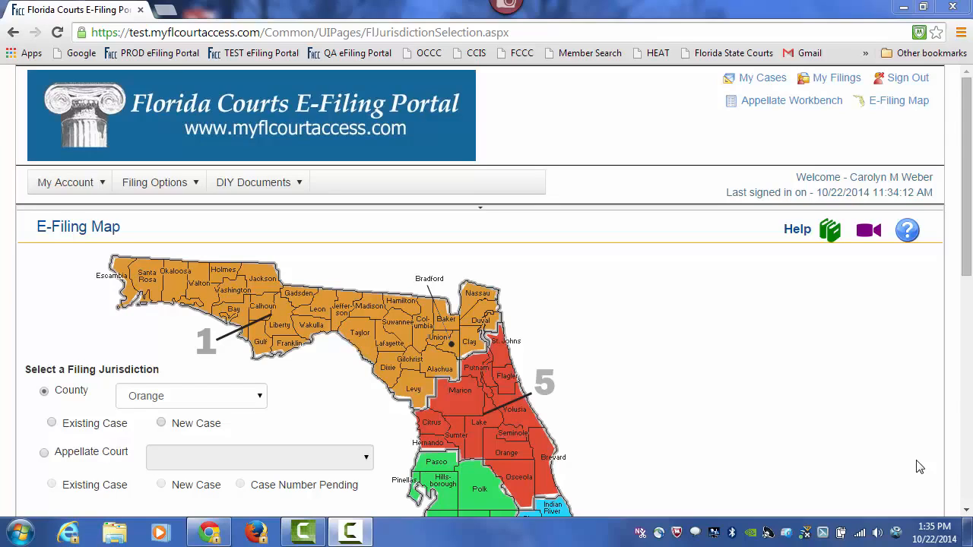
mouse_move(916, 462)
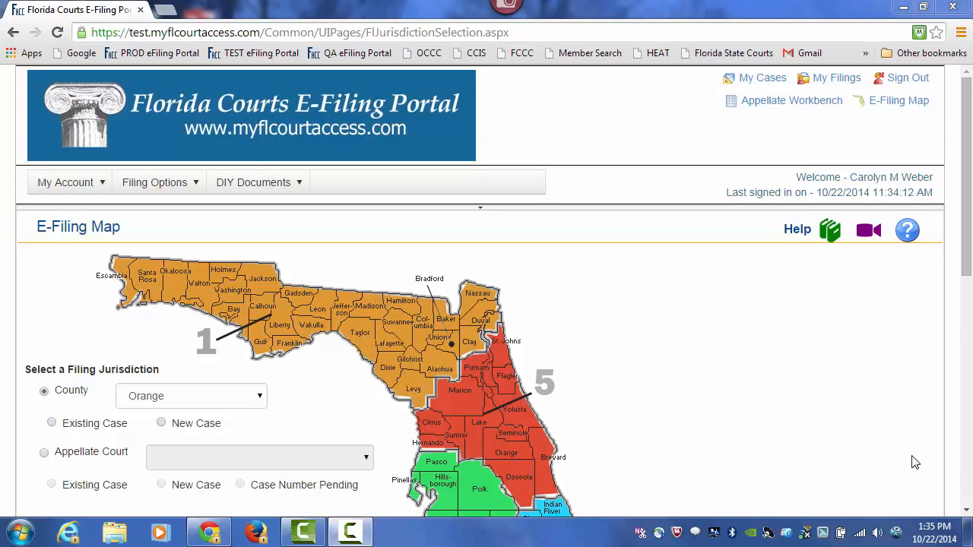
mouse_move(963, 236)
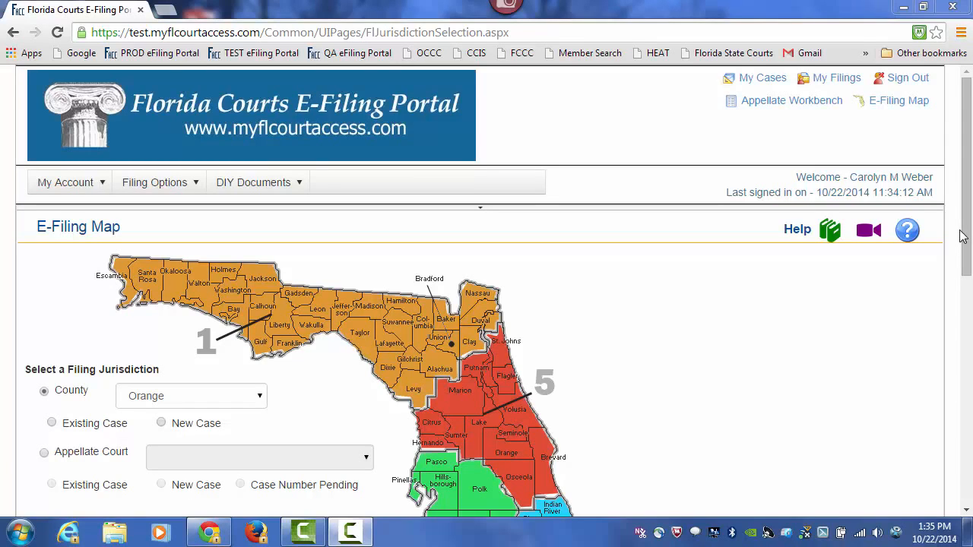
Open My Cases to view active cases with their court case numbers and titles
scroll("down", 3)
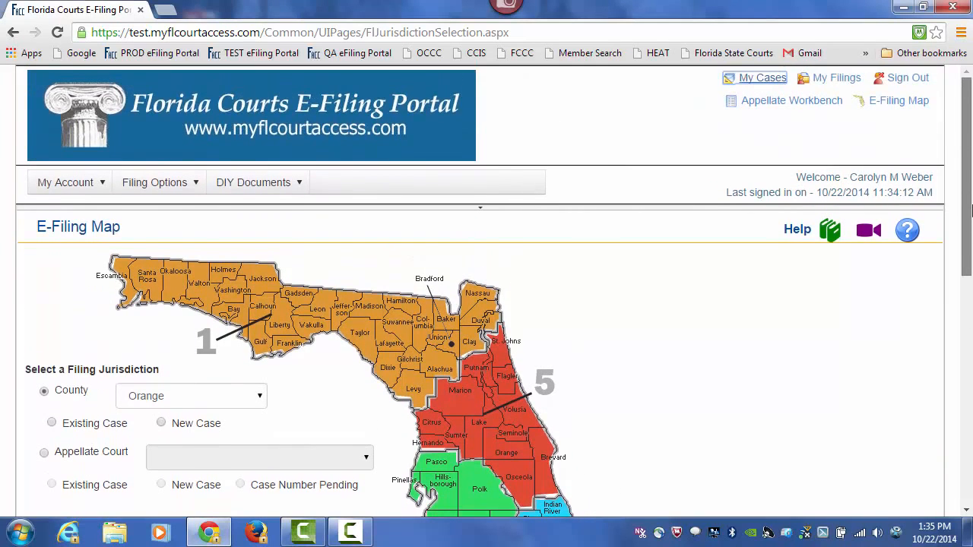
mouse_move(949, 234)
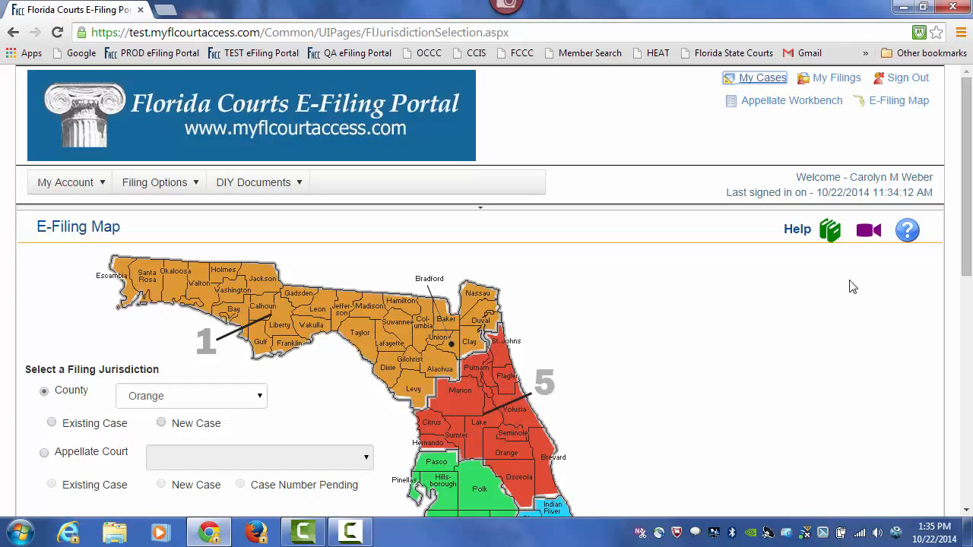
mouse_move(761, 78)
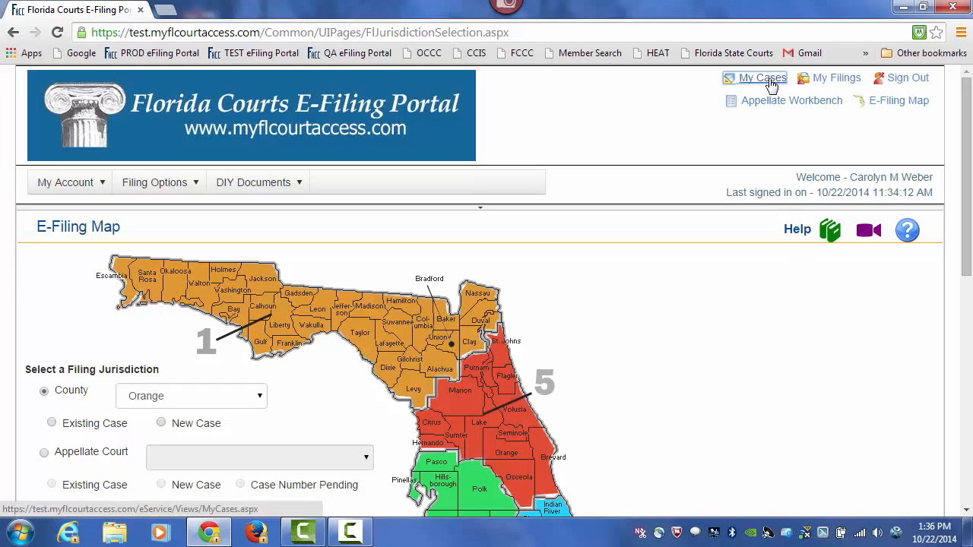
left_click(760, 77)
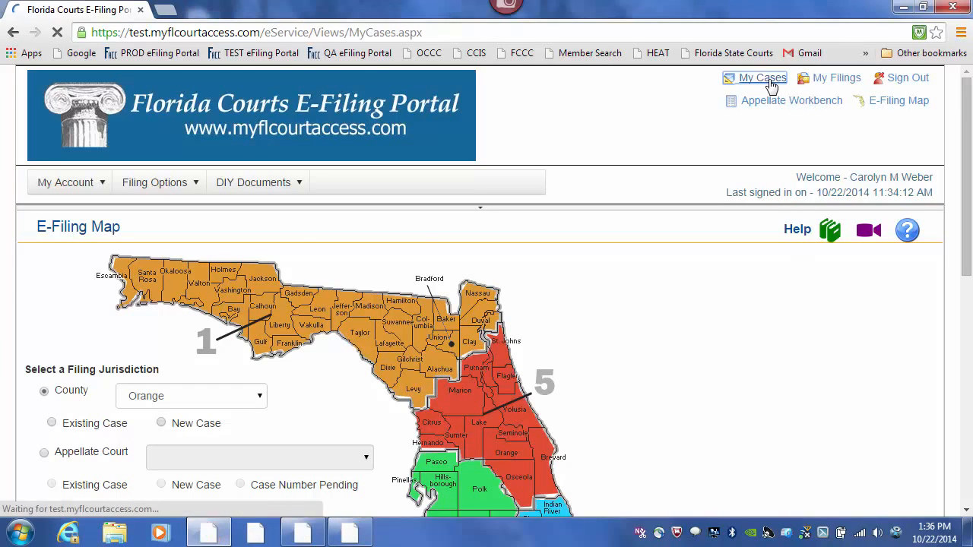
left_click(761, 77)
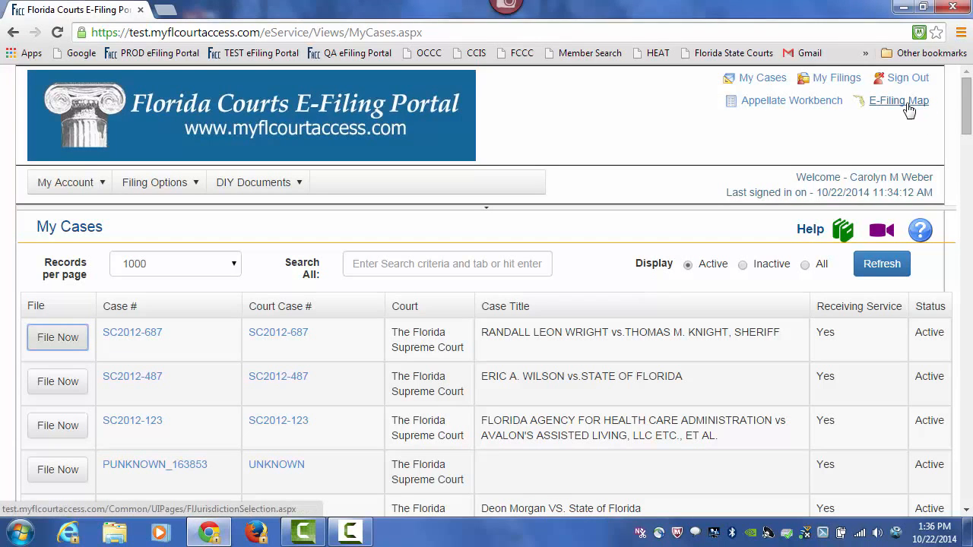
From the E-Filing Map, start an existing-case filing in Putnam County
left_click(898, 101)
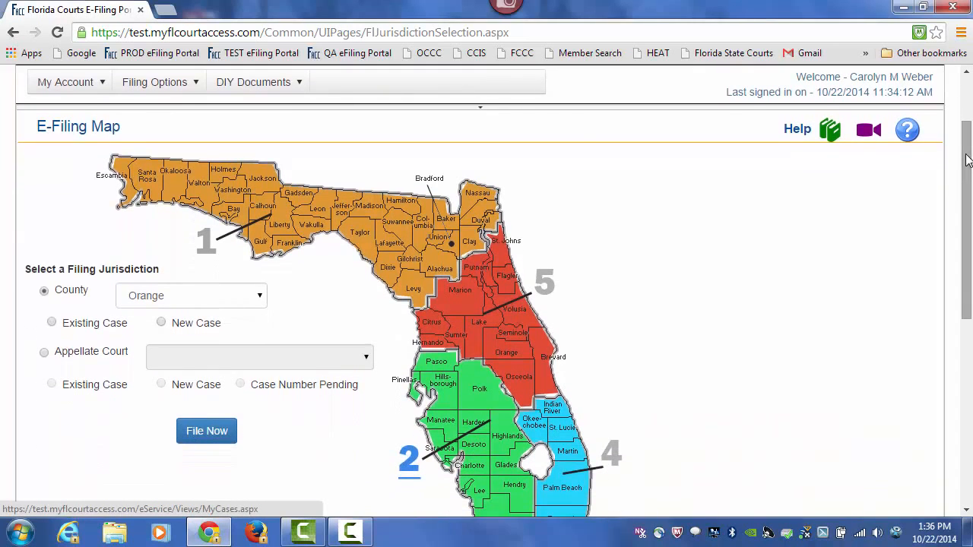
mouse_move(478, 279)
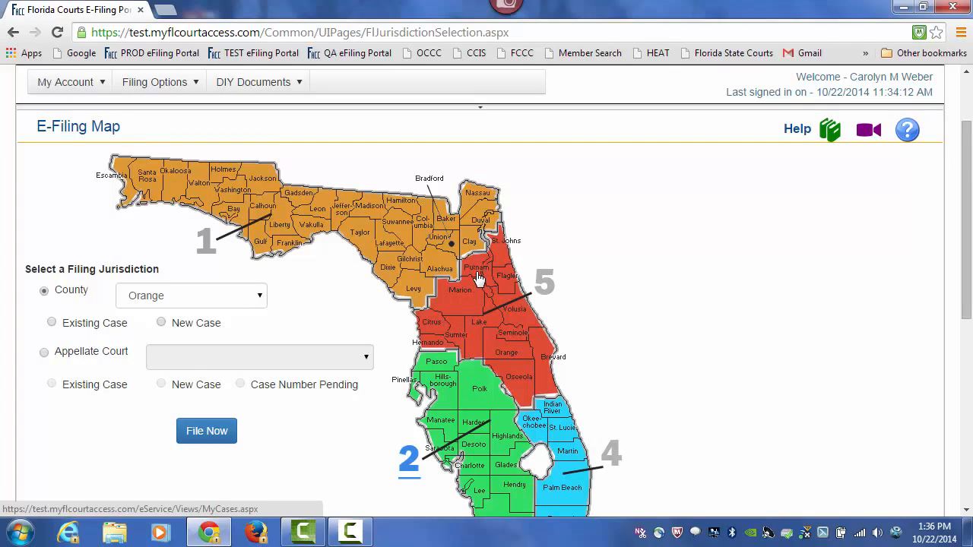
mouse_move(479, 278)
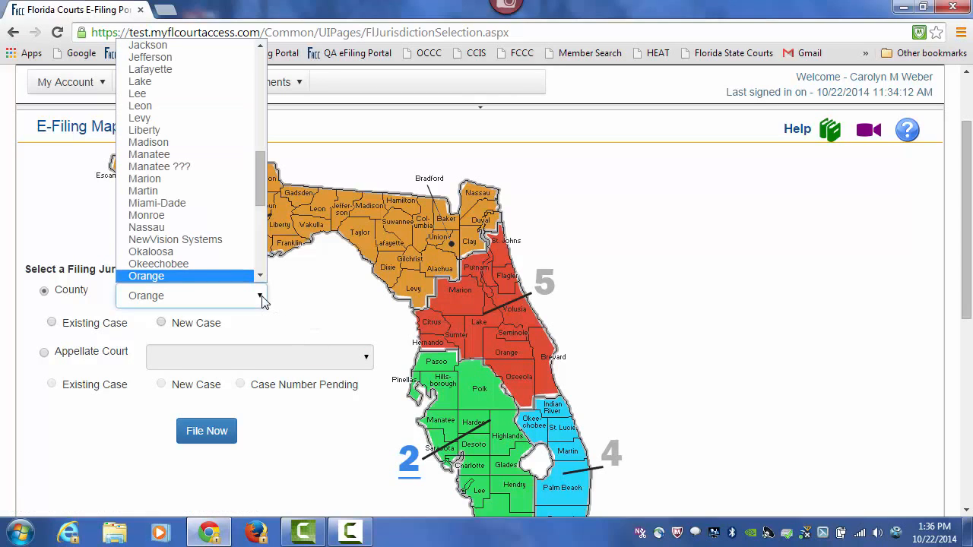
left_click(146, 276)
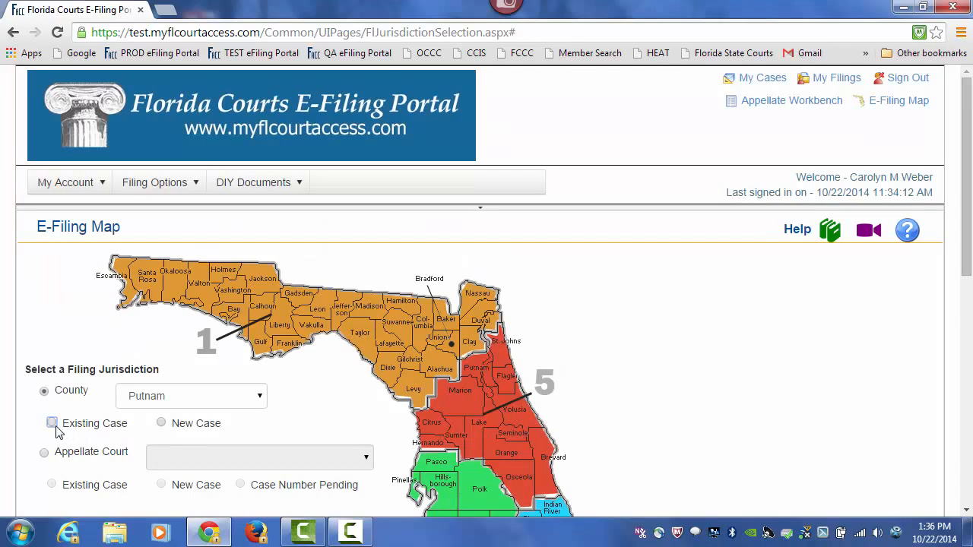
left_click(52, 423)
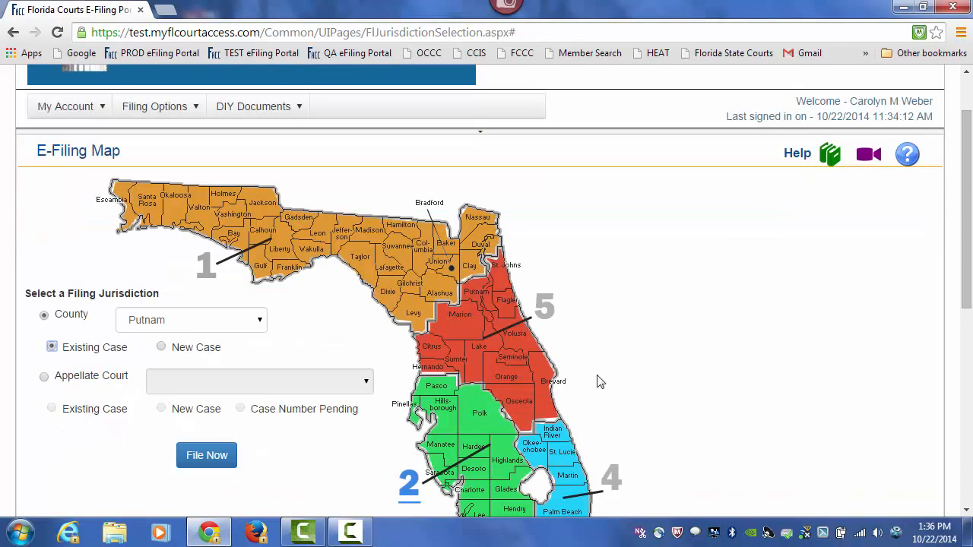
left_click(206, 454)
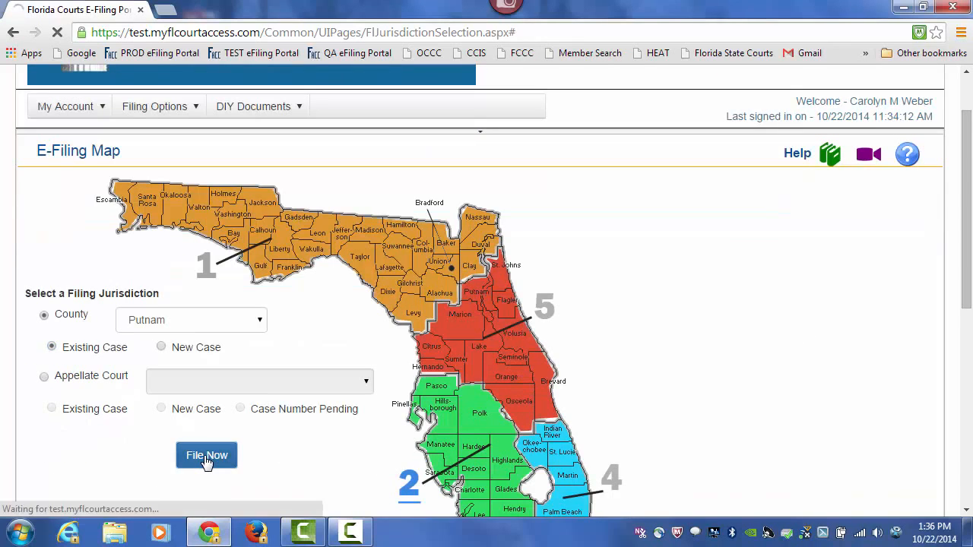
Search existing cases for Circuit Civil, year 2014, sequence 12
left_click(206, 455)
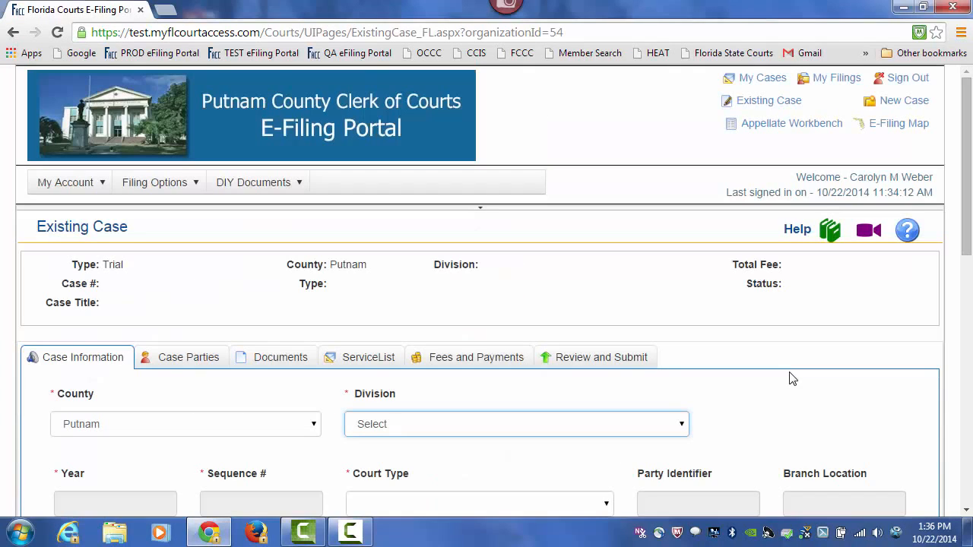
mouse_move(877, 348)
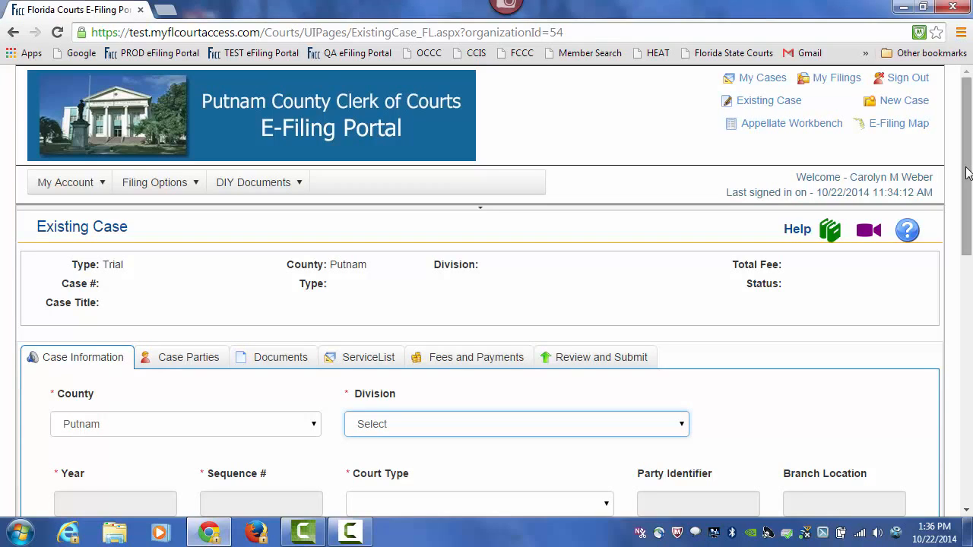
scroll("down", 3)
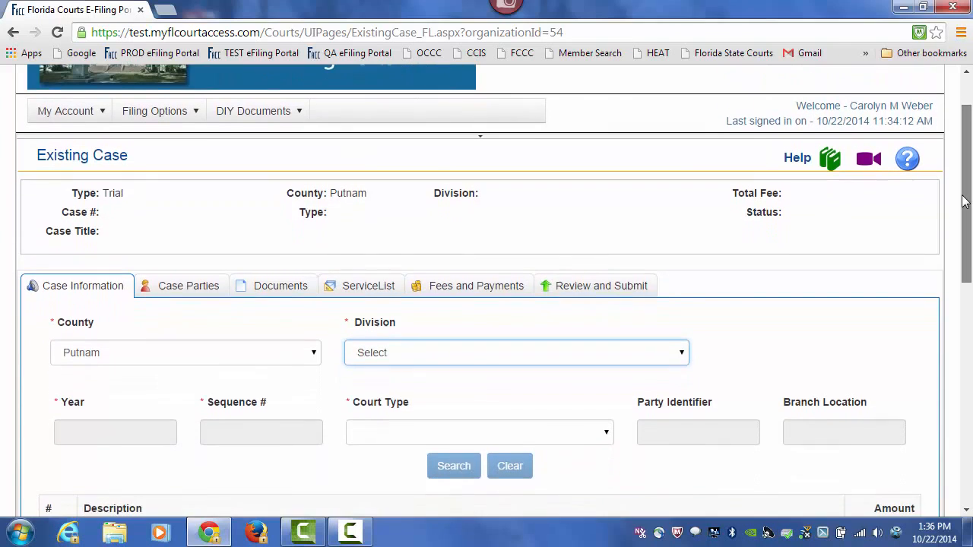
scroll("down", 3)
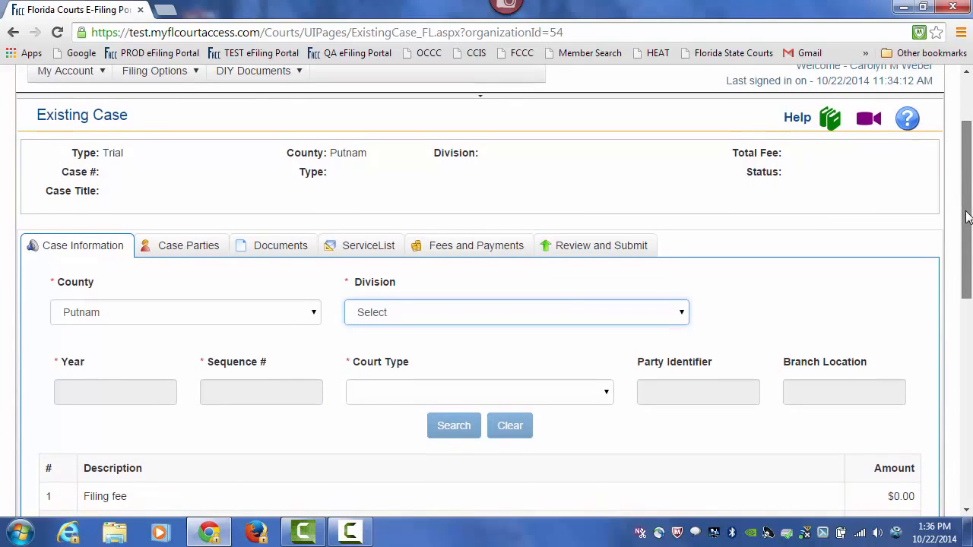
mouse_move(751, 305)
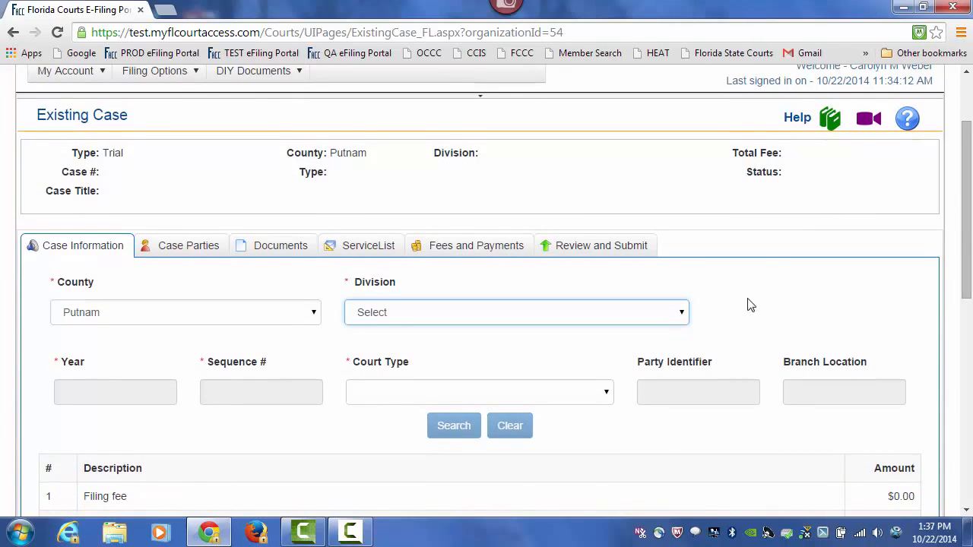
left_click(516, 313)
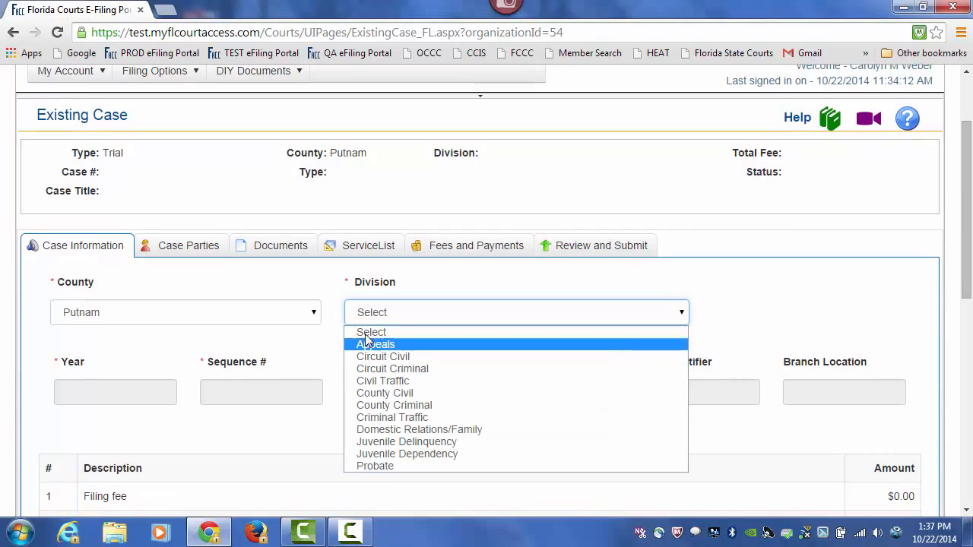
mouse_move(383, 356)
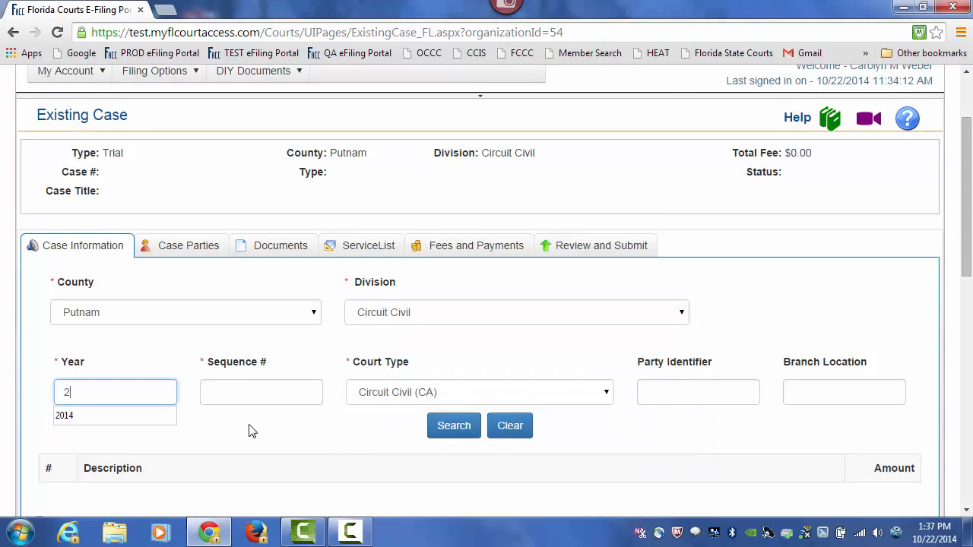
type("12")
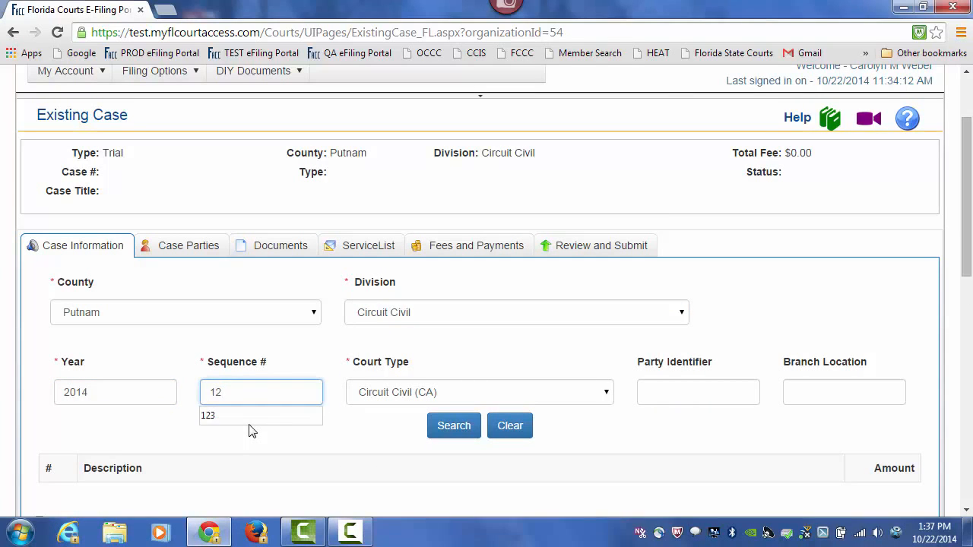
left_click(454, 426)
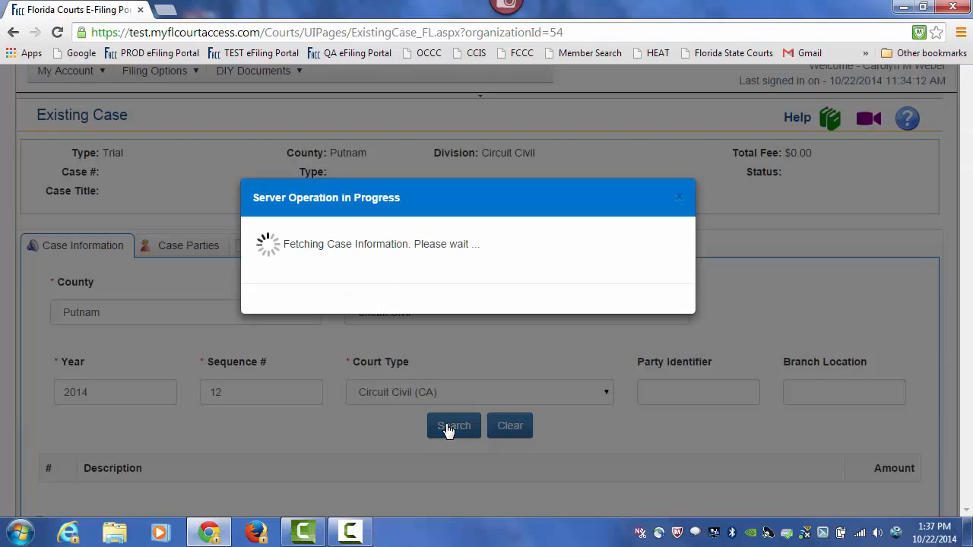
left_click(454, 425)
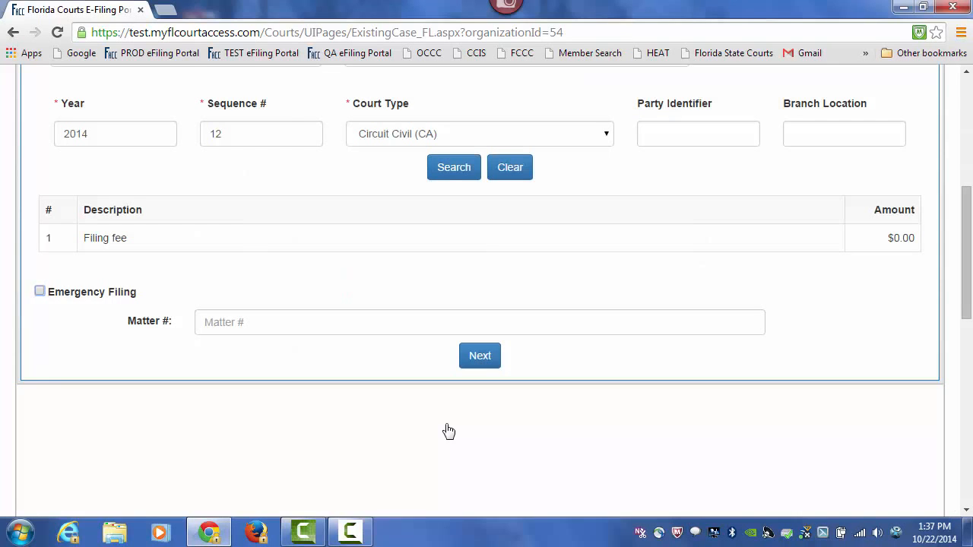
Enter matter number 2014-cw for the retrieved case
scroll("up", 3)
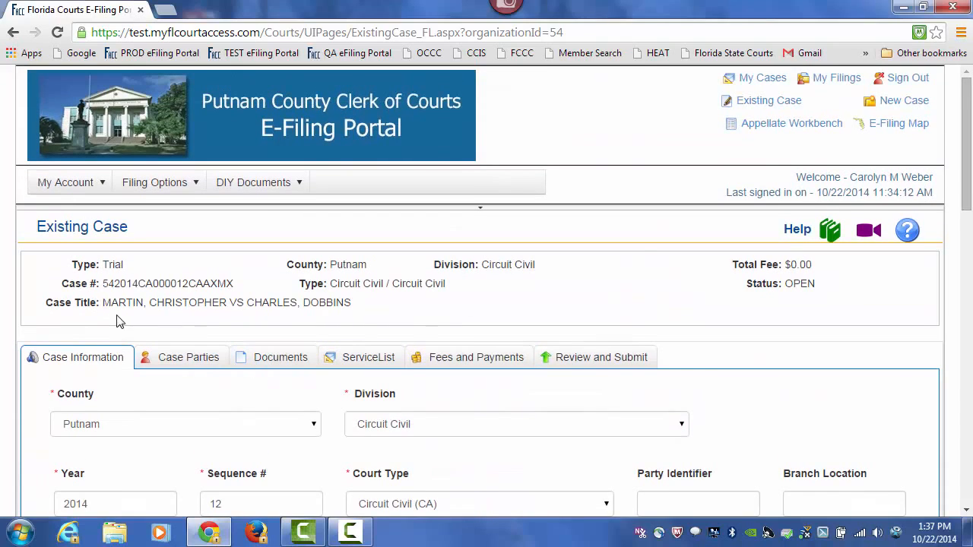
mouse_move(278, 317)
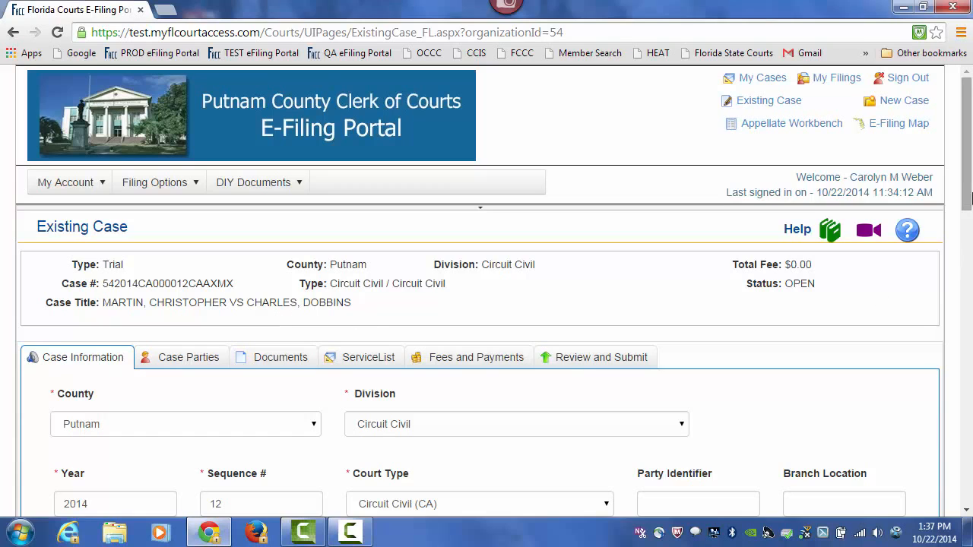
scroll("down", 3)
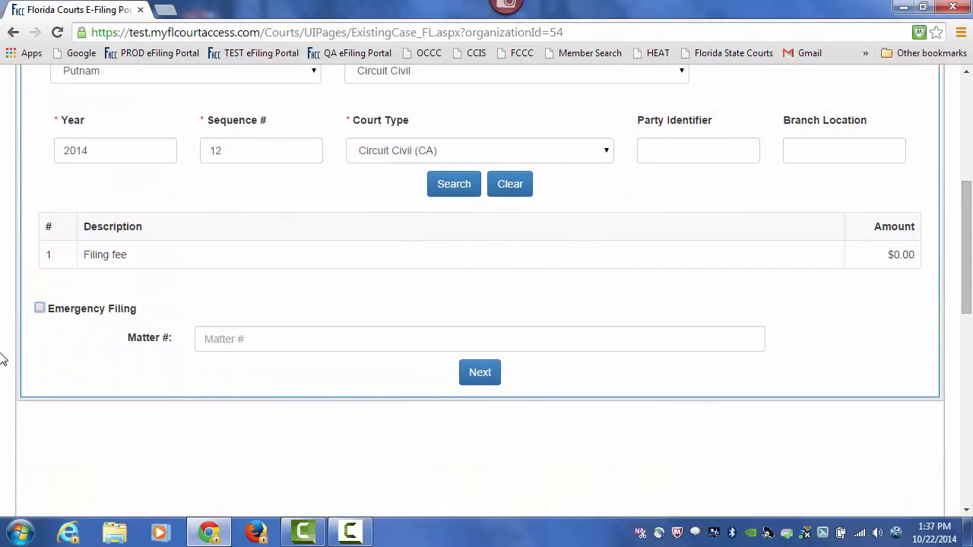
mouse_move(40, 308)
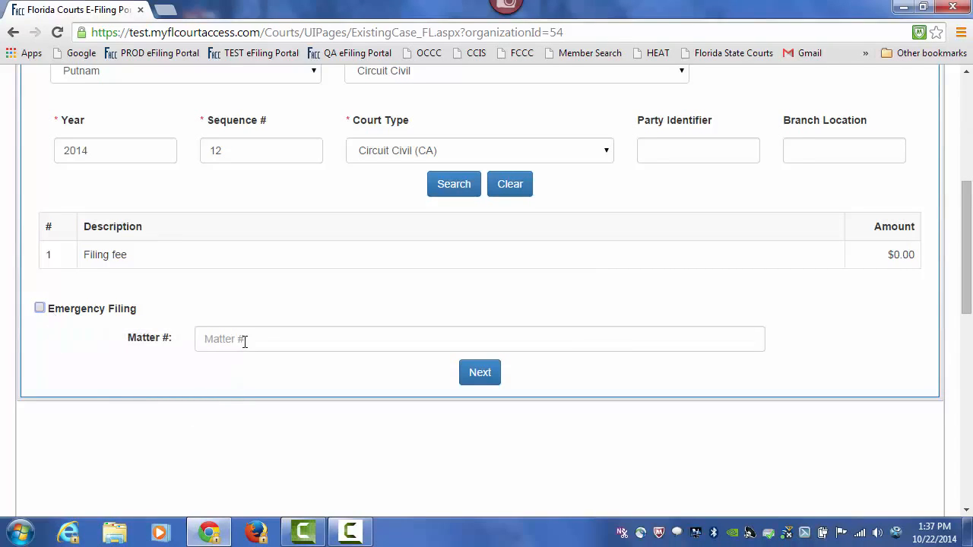
type("2014-cw")
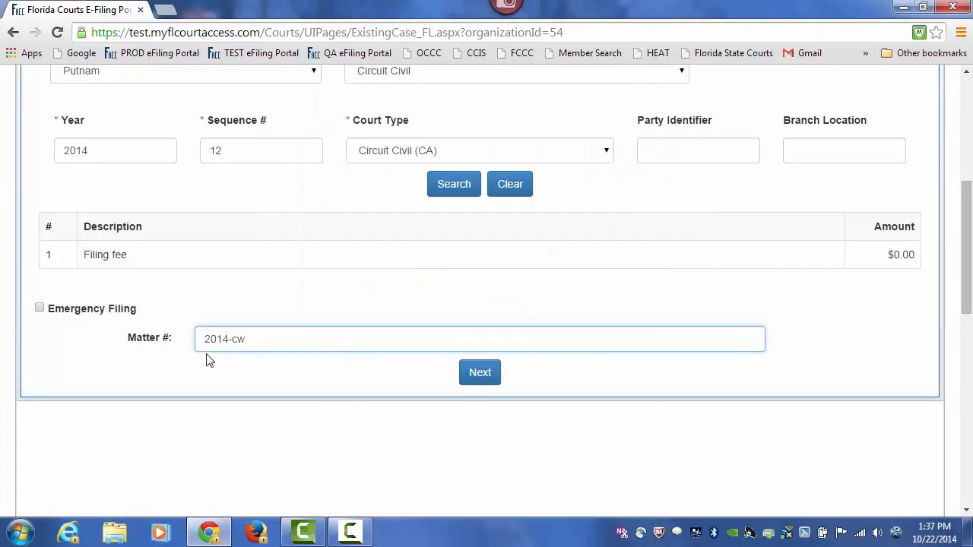
mouse_move(252, 359)
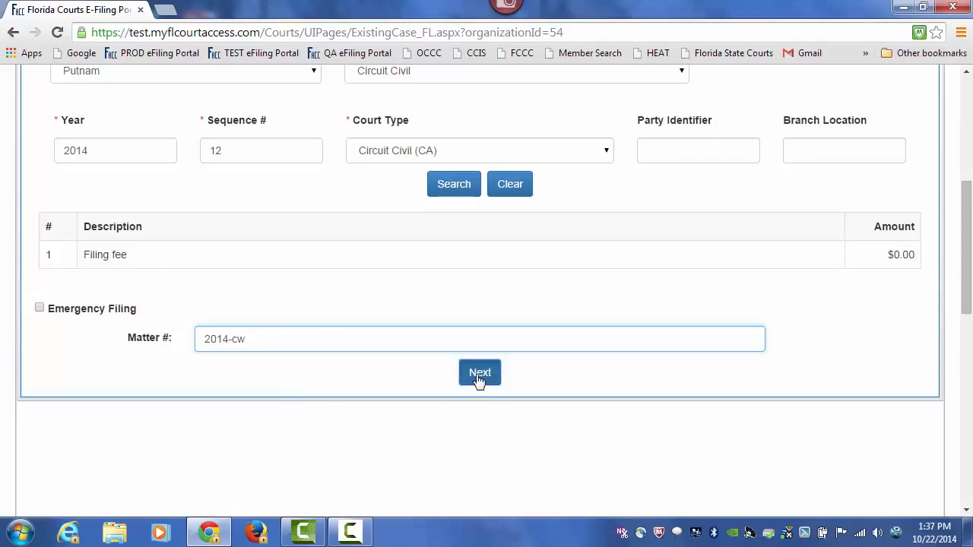
Continue through Case Parties to the empty Documents step ($0.00 total)
left_click(480, 373)
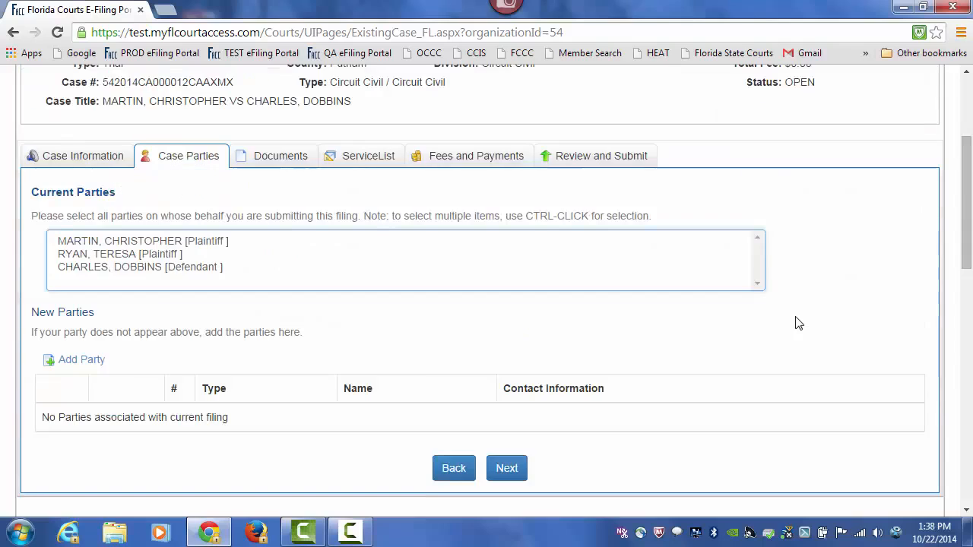
mouse_move(673, 275)
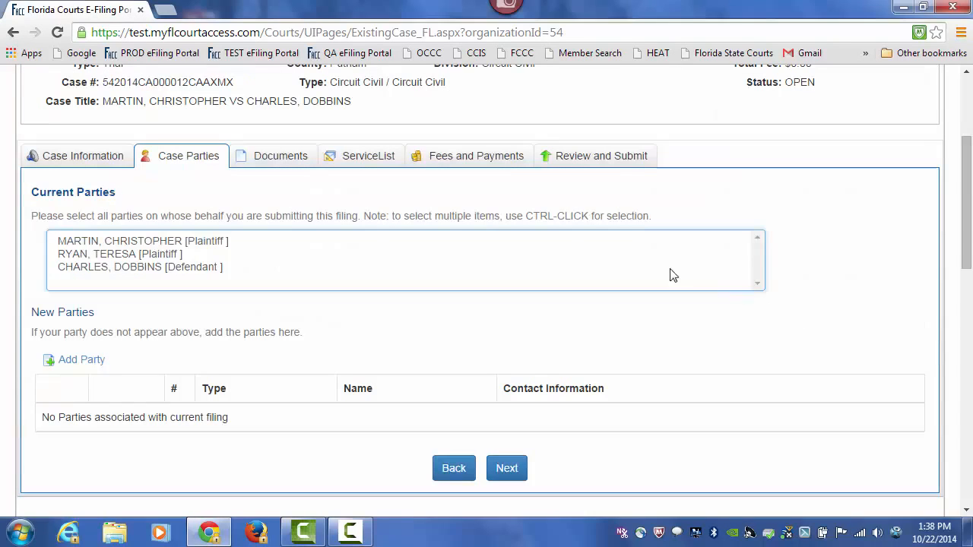
left_click(140, 267)
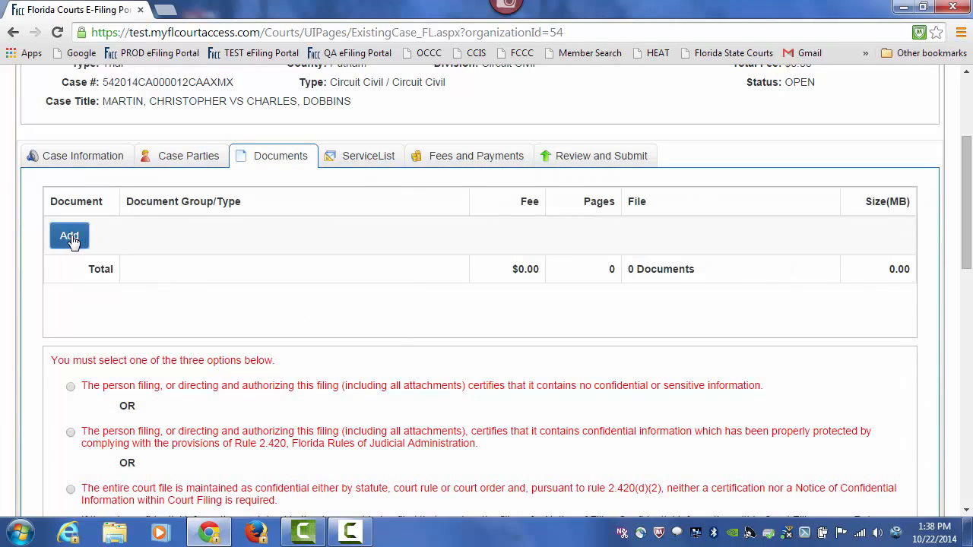
mouse_move(69, 235)
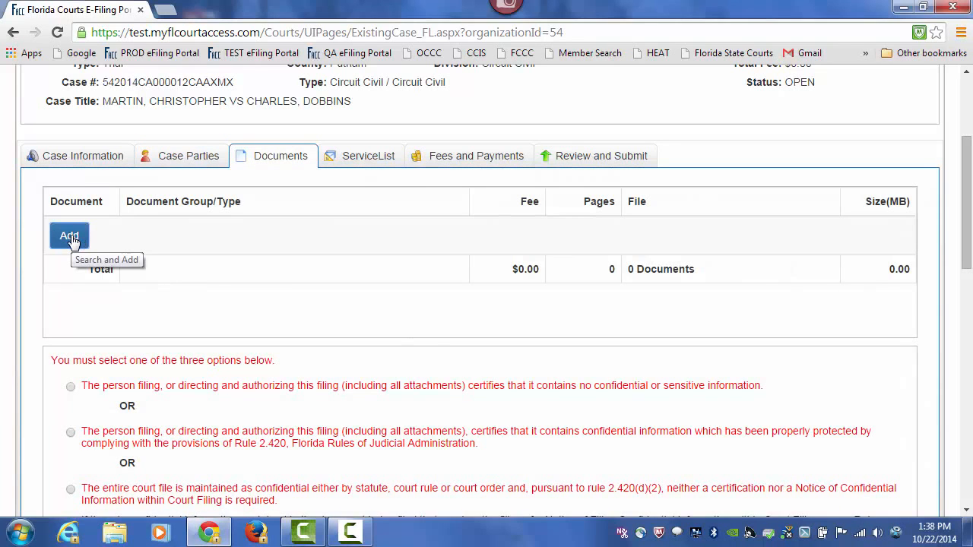
Add a 261-page MOTION FOR SUMMARY JUDGMENT, uploading the Joint Stipulation PDF (2.40 MB)
left_click(69, 236)
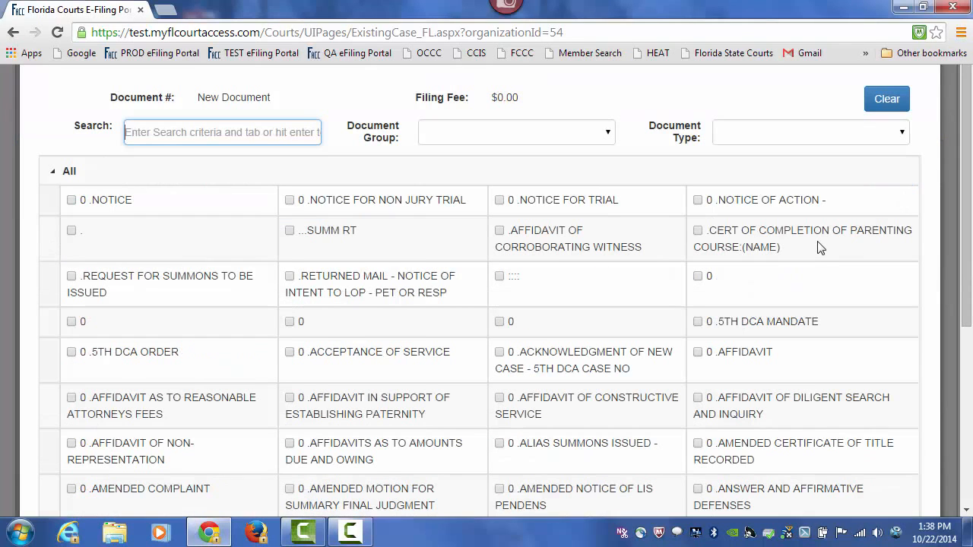
left_click(222, 132)
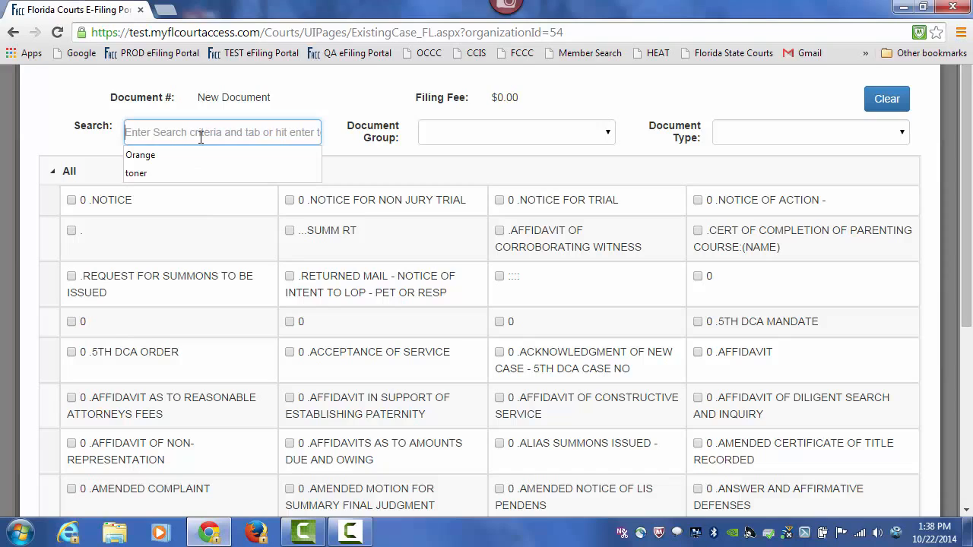
type("summary")
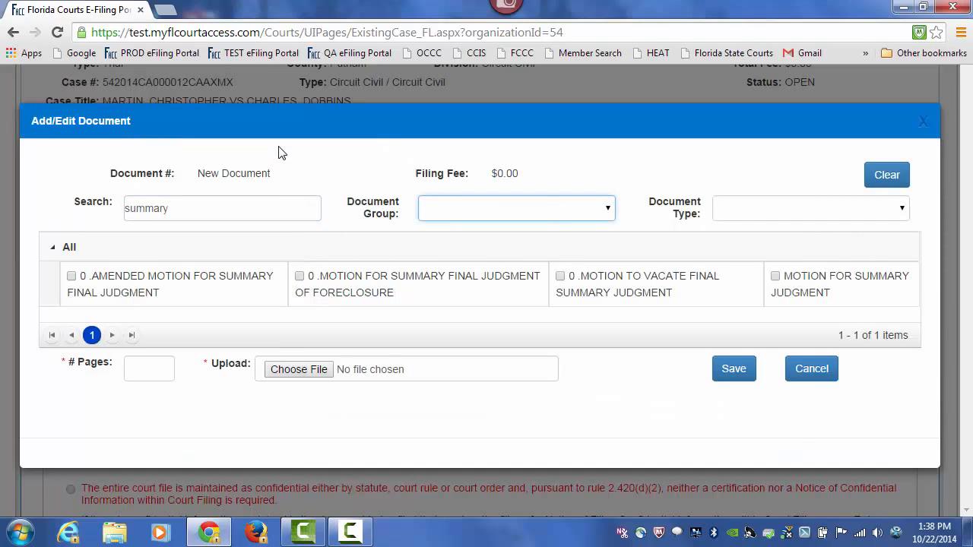
mouse_move(342, 228)
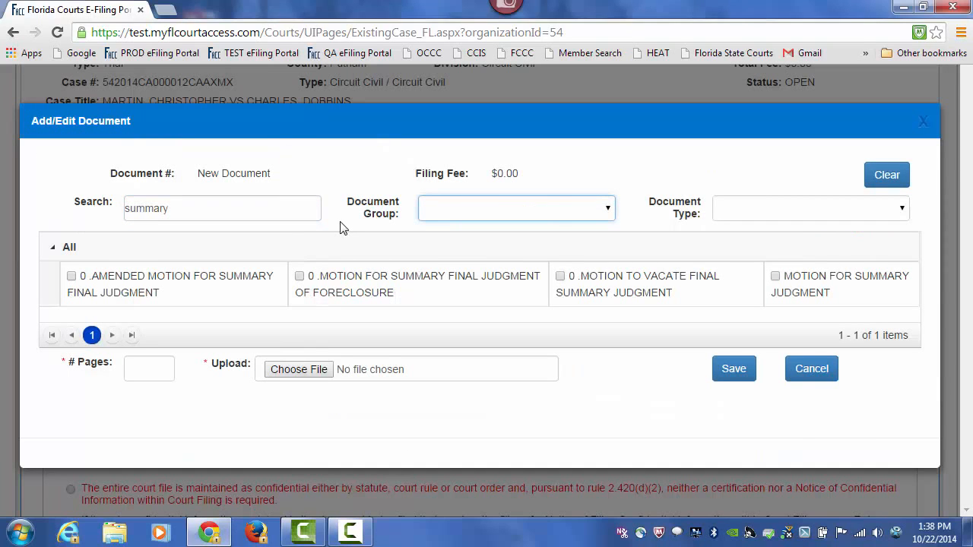
mouse_move(182, 301)
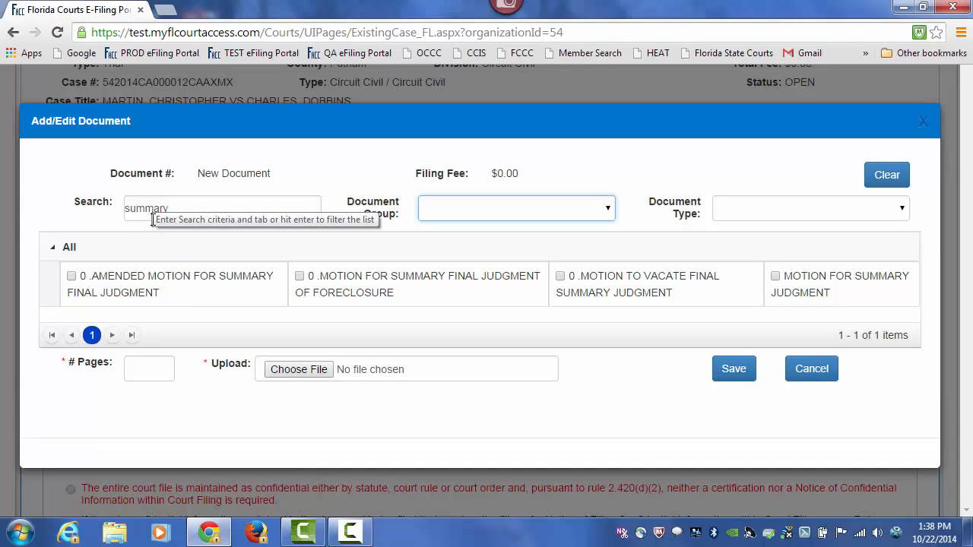
mouse_move(172, 274)
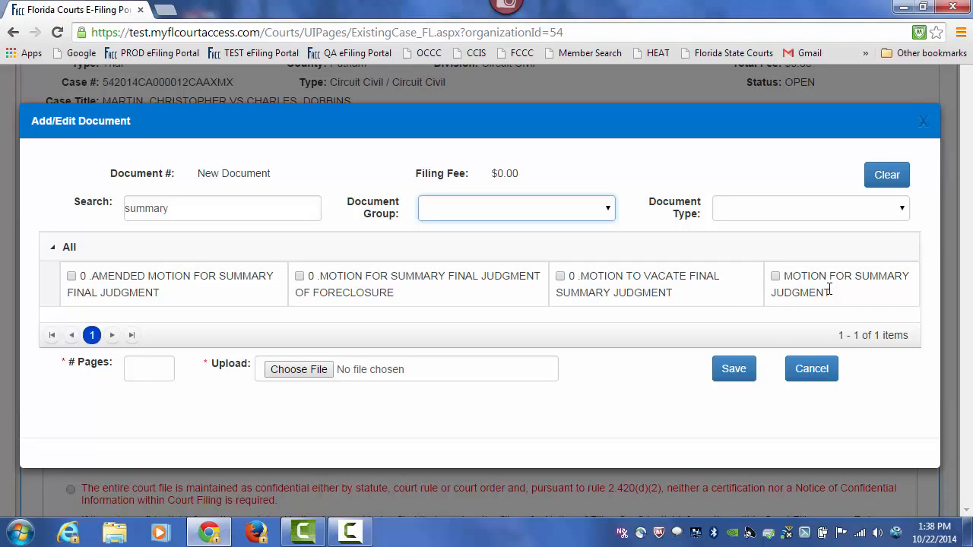
mouse_move(791, 290)
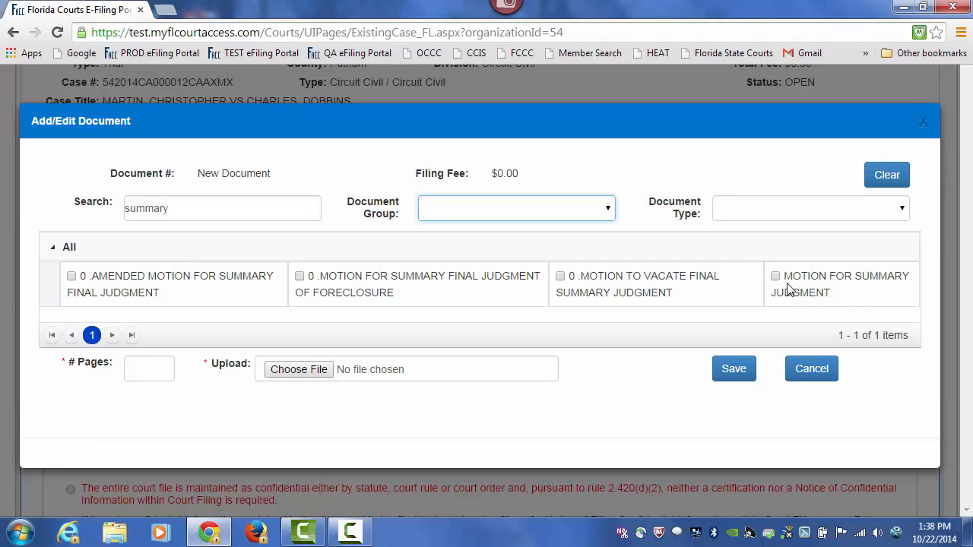
left_click(775, 276)
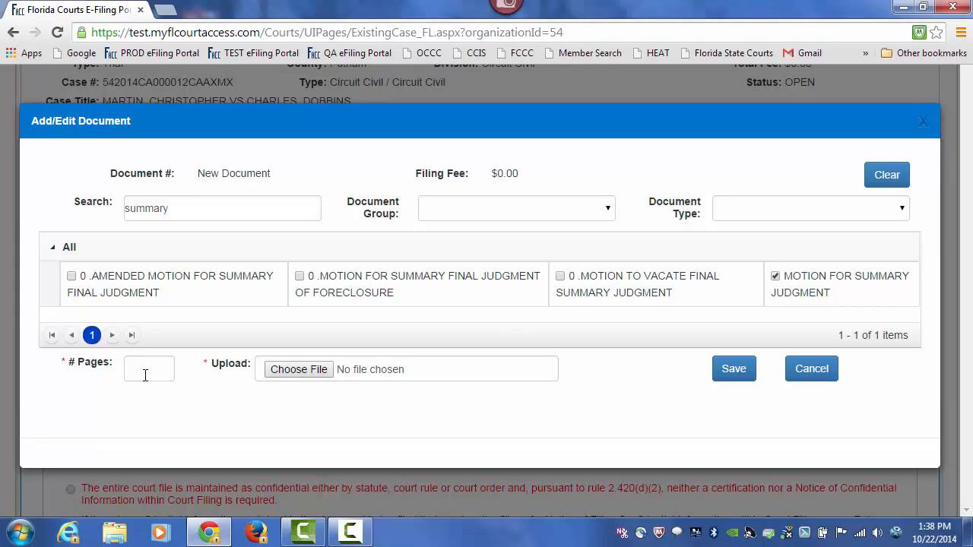
type("261")
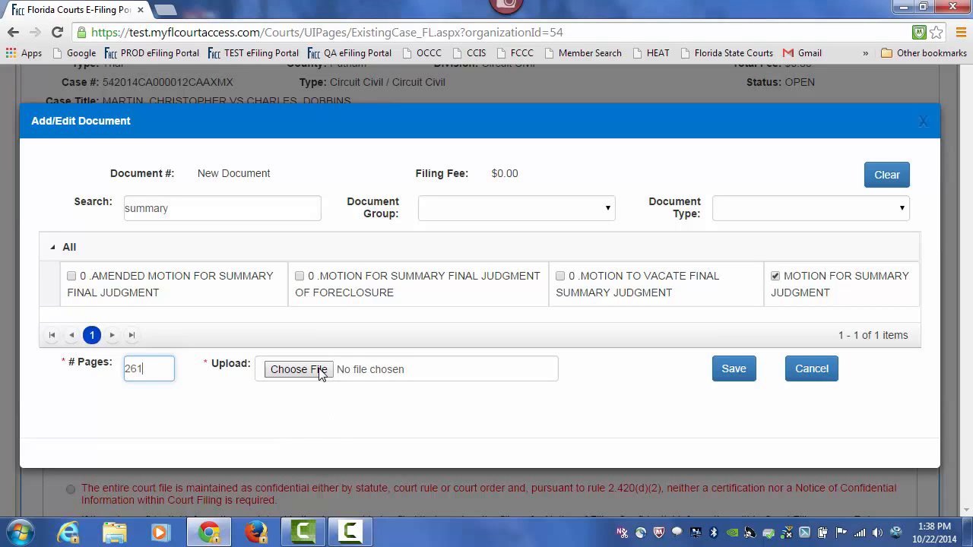
left_click(298, 369)
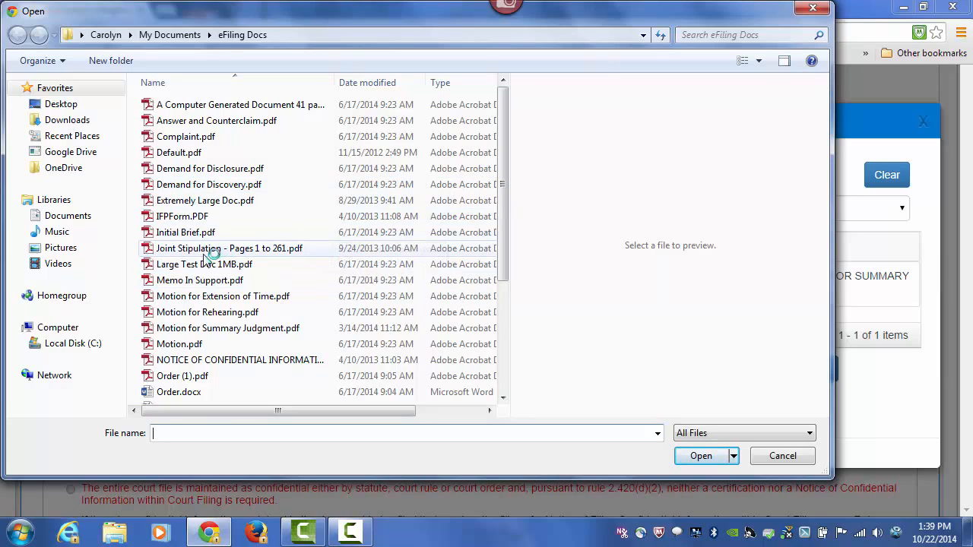
mouse_move(213, 251)
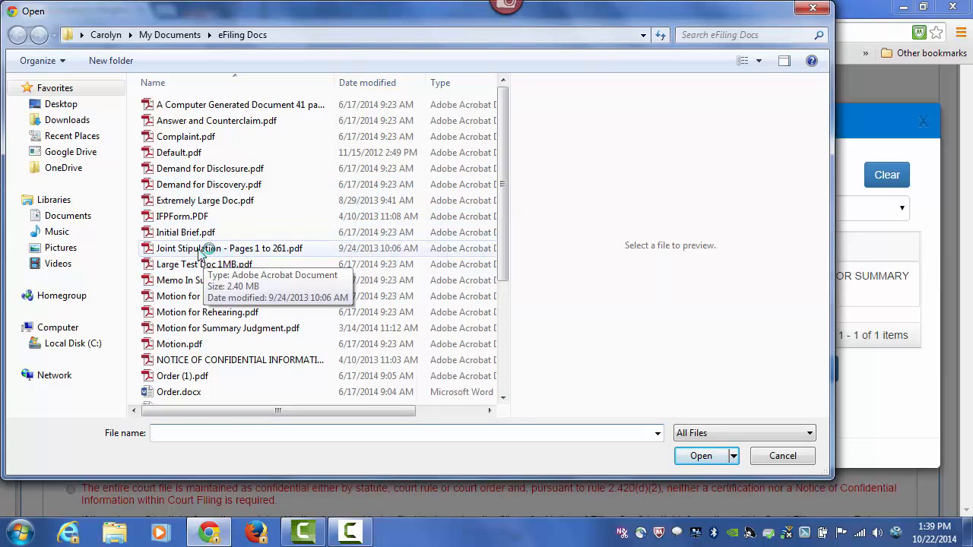
left_click(229, 248)
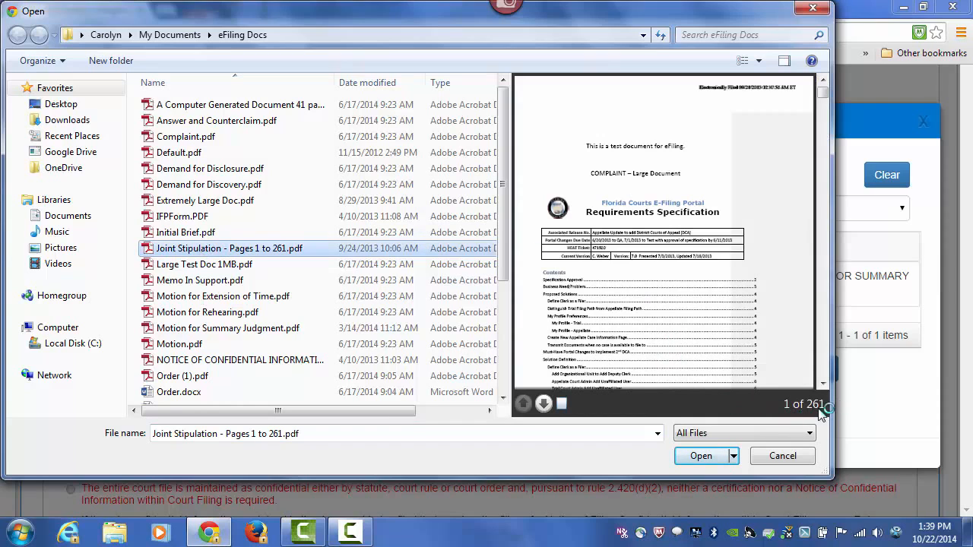
scroll("down", 3)
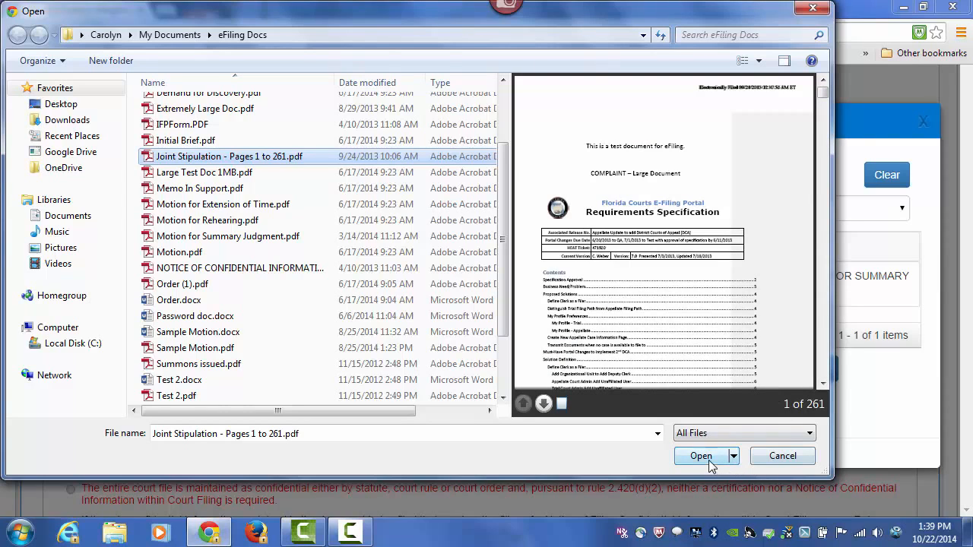
left_click(700, 456)
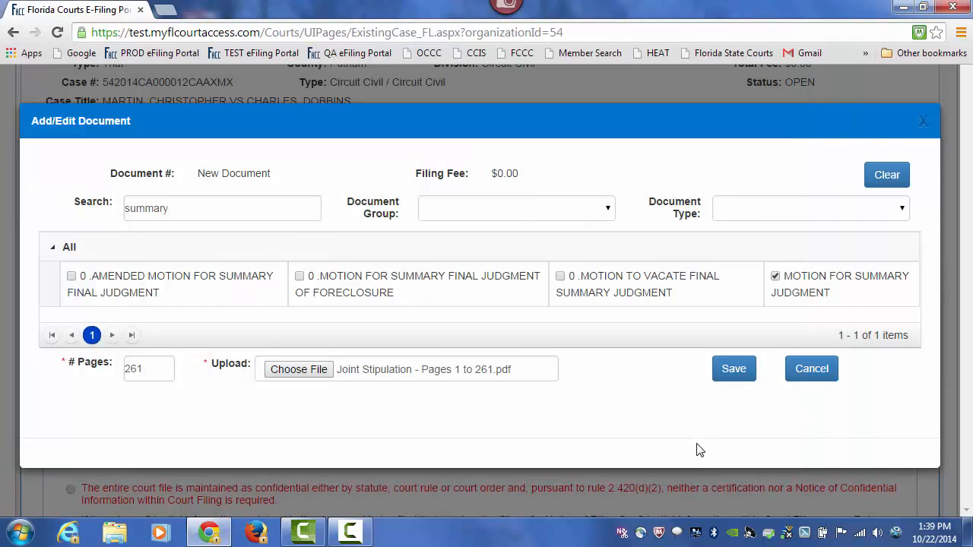
mouse_move(437, 388)
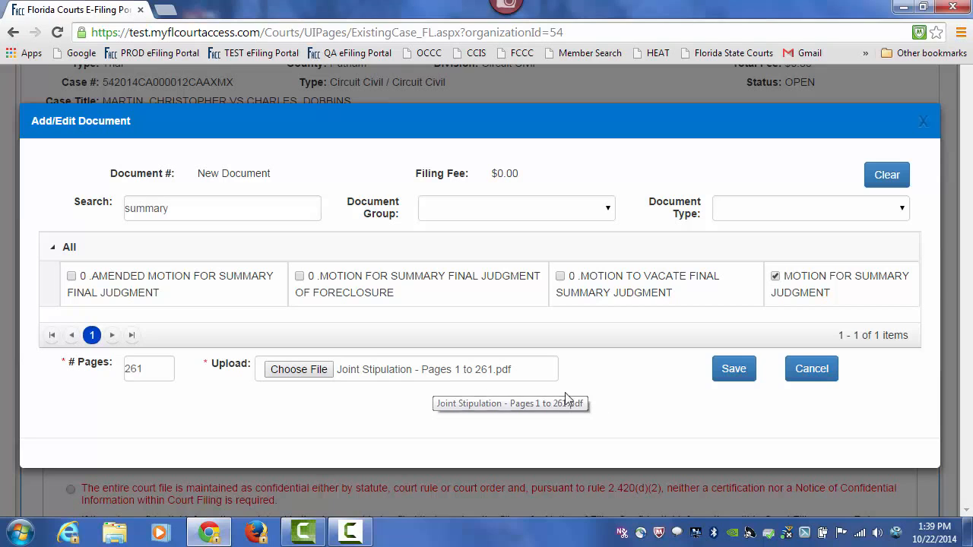
left_click(733, 369)
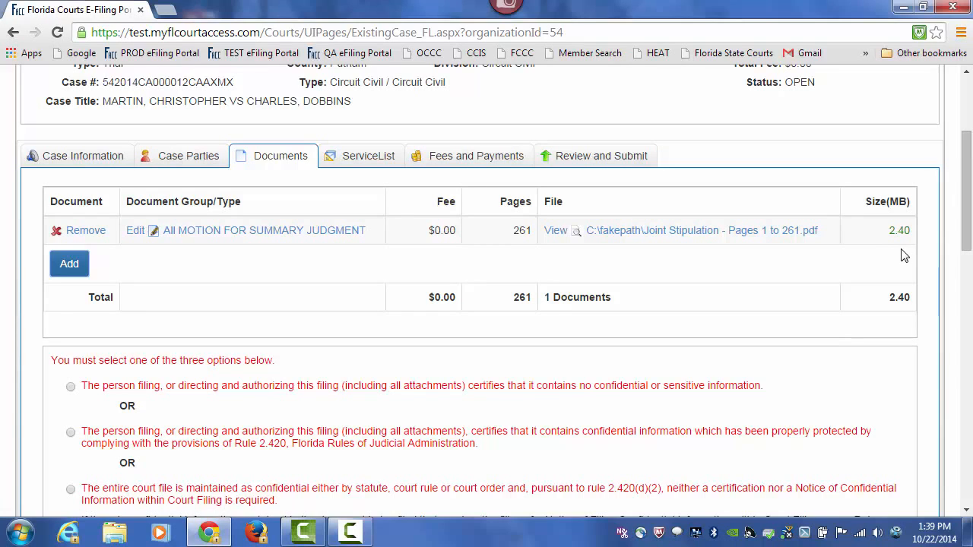
mouse_move(834, 249)
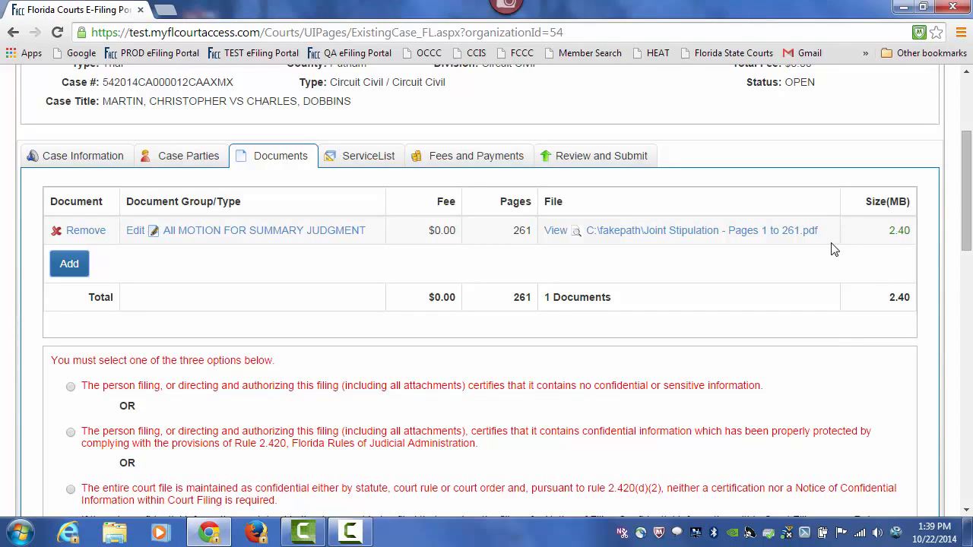
mouse_move(275, 280)
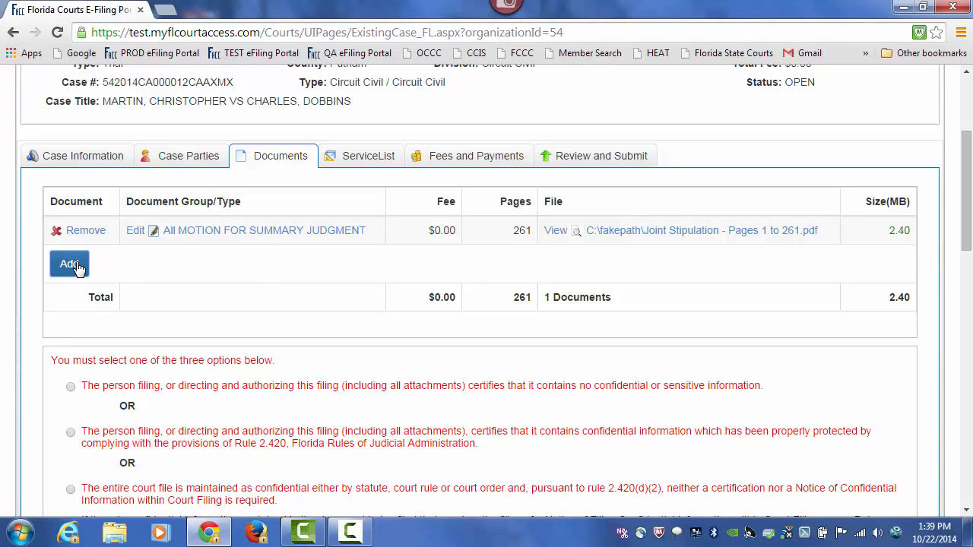
Add a 1-page NOTICE OF APPEARANCE document with Complaint.pdf uploaded
left_click(69, 263)
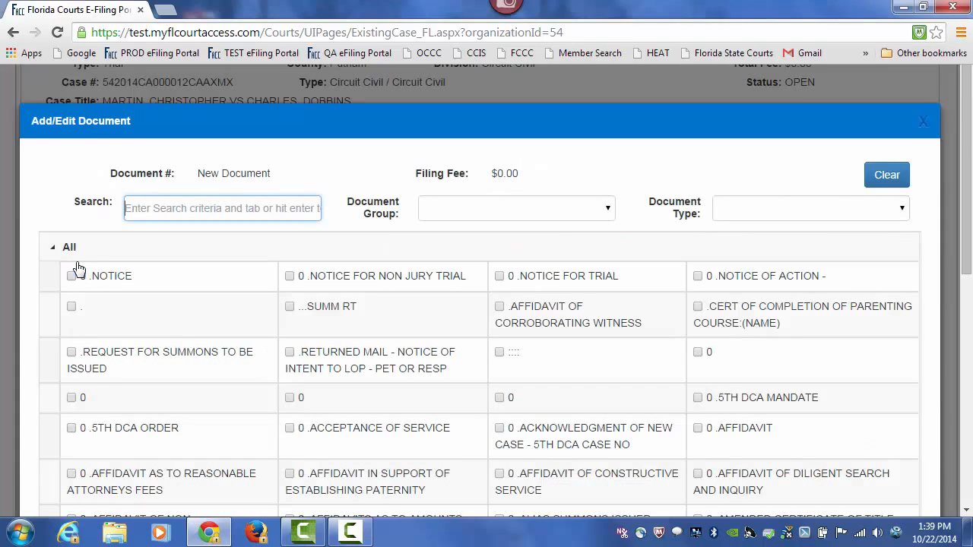
type("appearance")
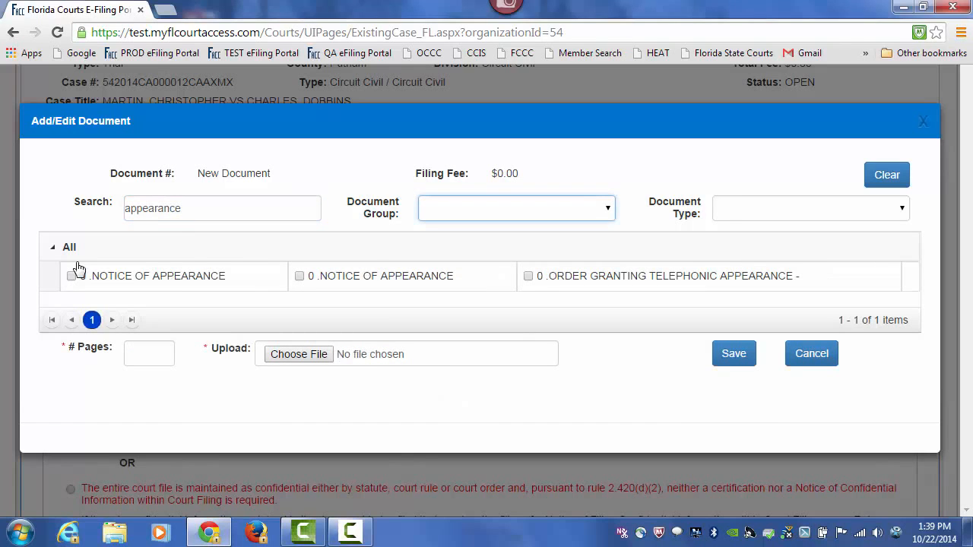
left_click(71, 276)
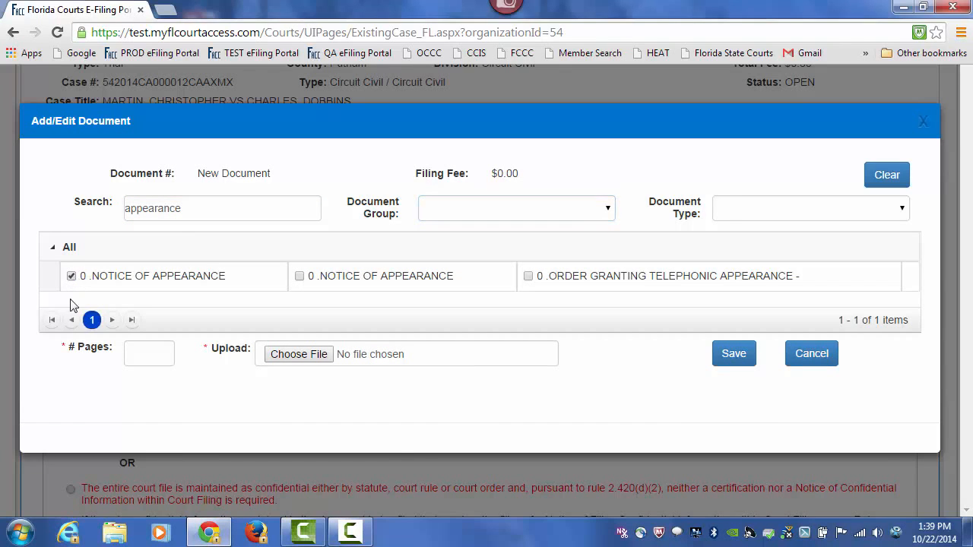
type("1")
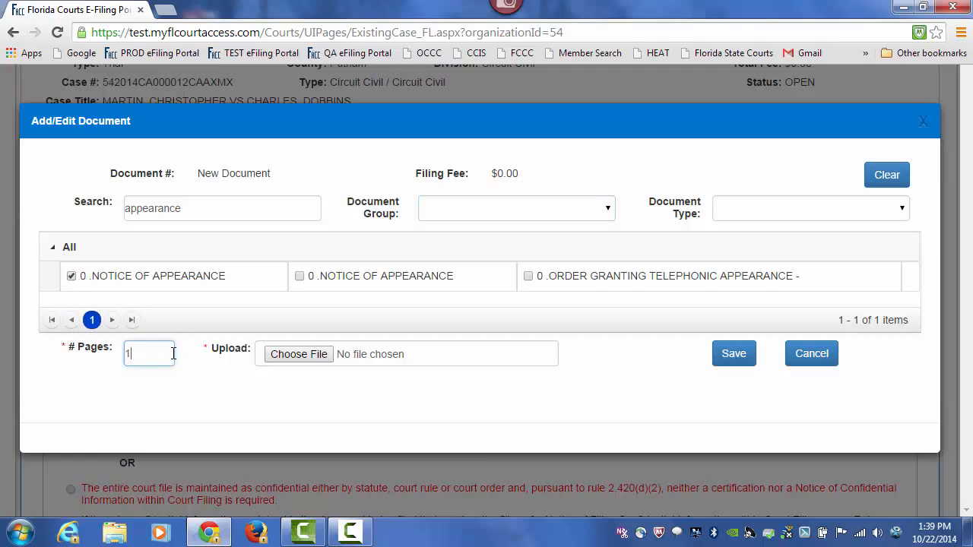
left_click(299, 353)
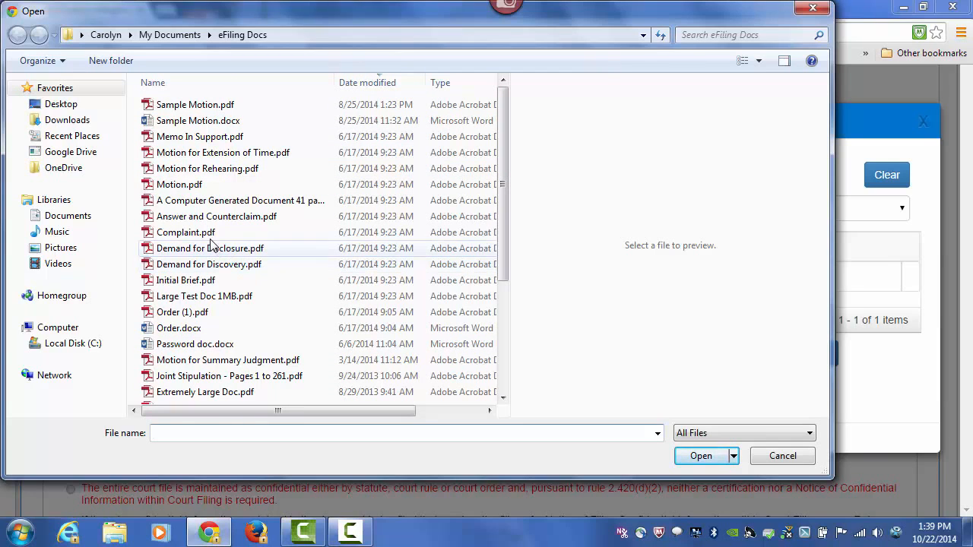
left_click(186, 232)
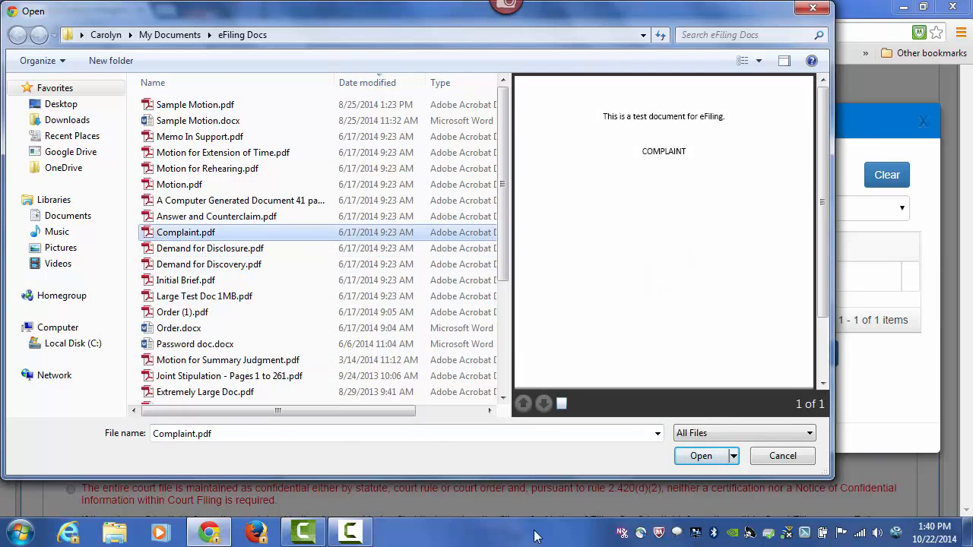
left_click(700, 455)
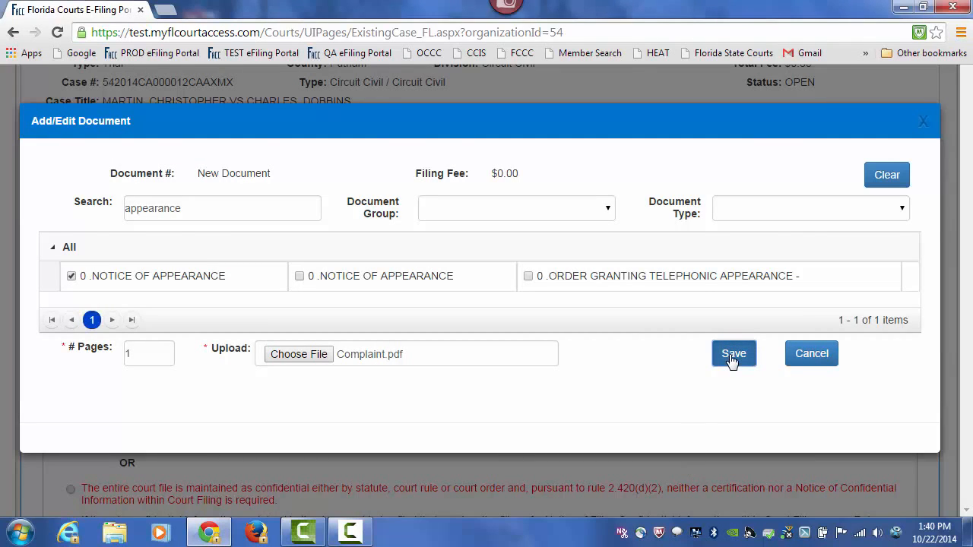
left_click(733, 353)
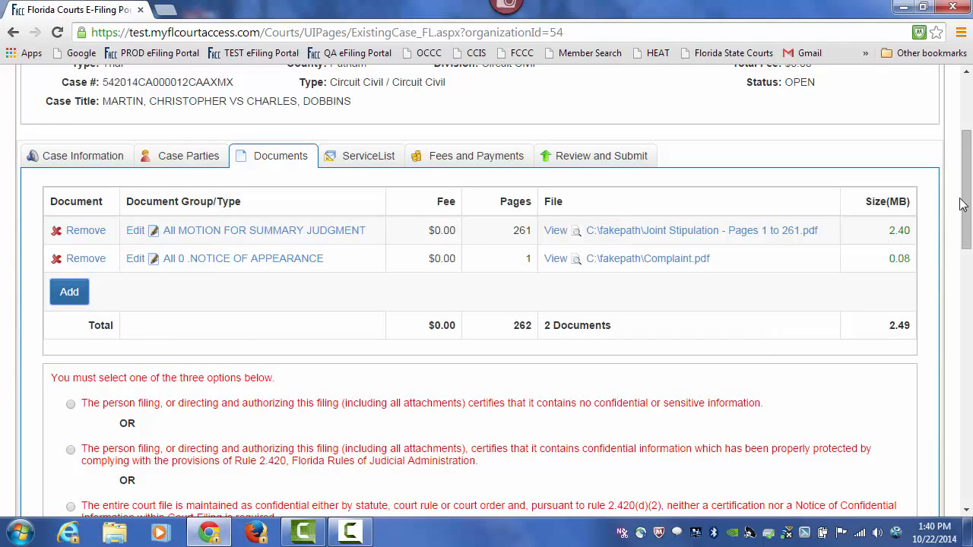
Certify no confidential or sensitive information and advance to the Service List
scroll("down", 3)
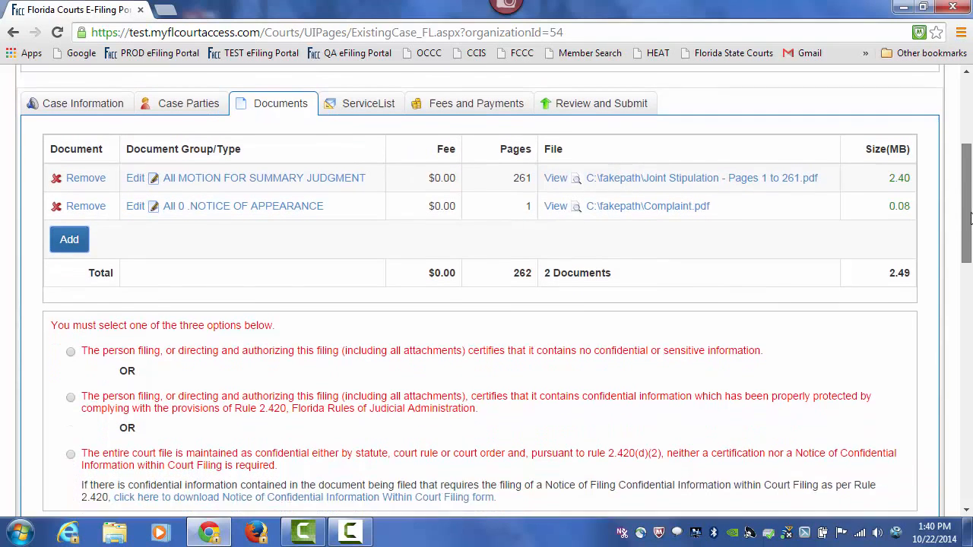
scroll("down", 3)
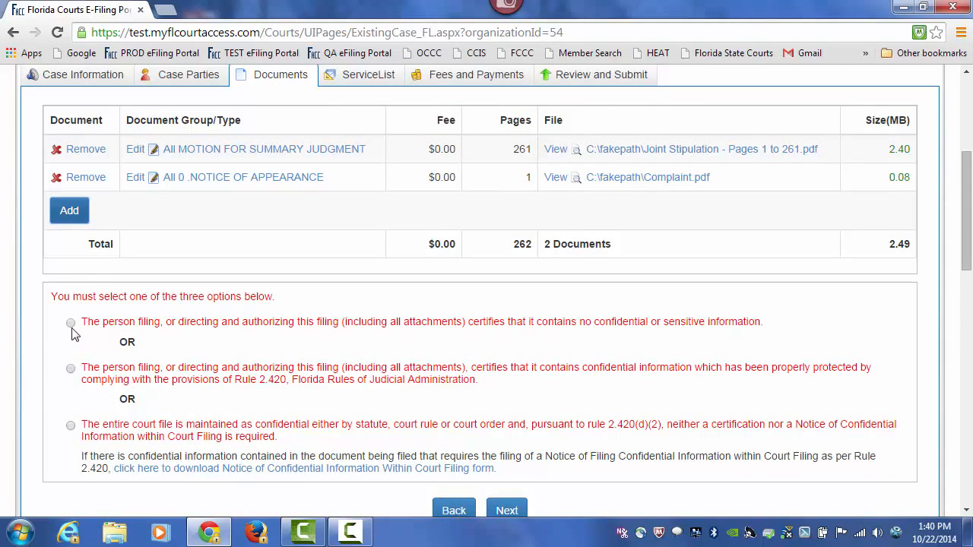
left_click(70, 322)
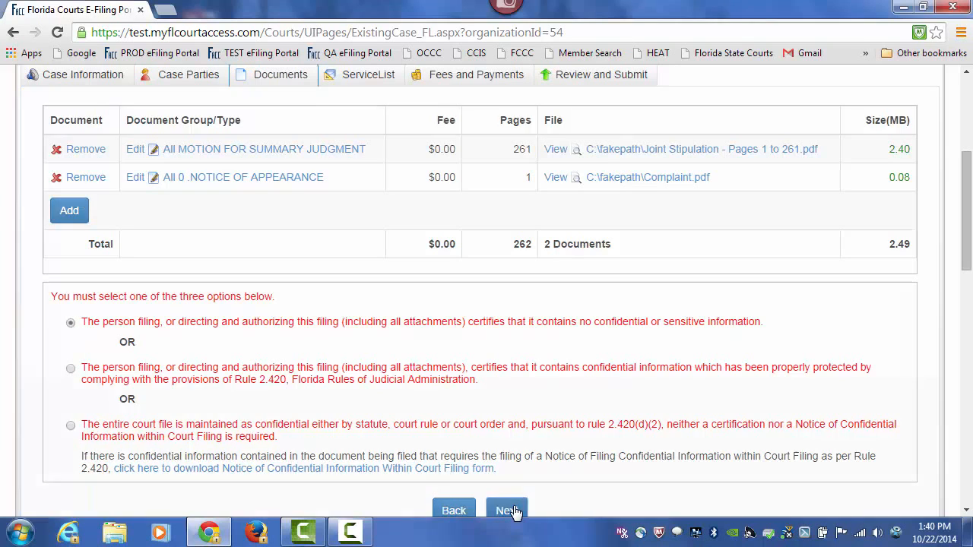
left_click(507, 510)
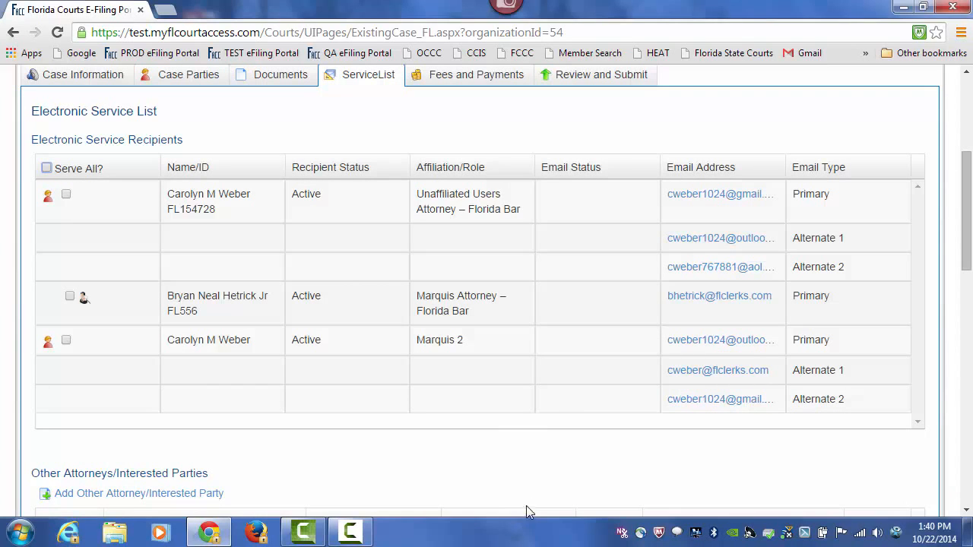
mouse_move(532, 483)
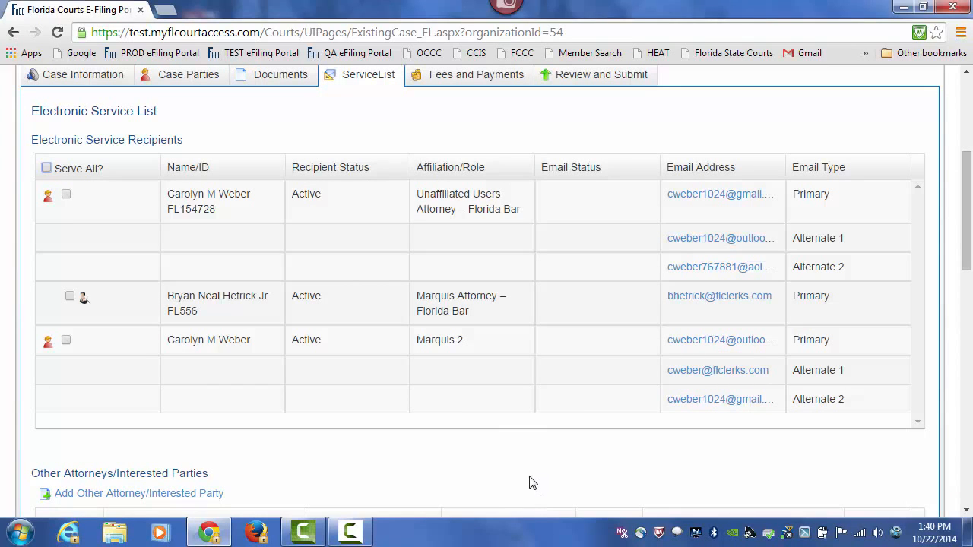
mouse_move(82, 205)
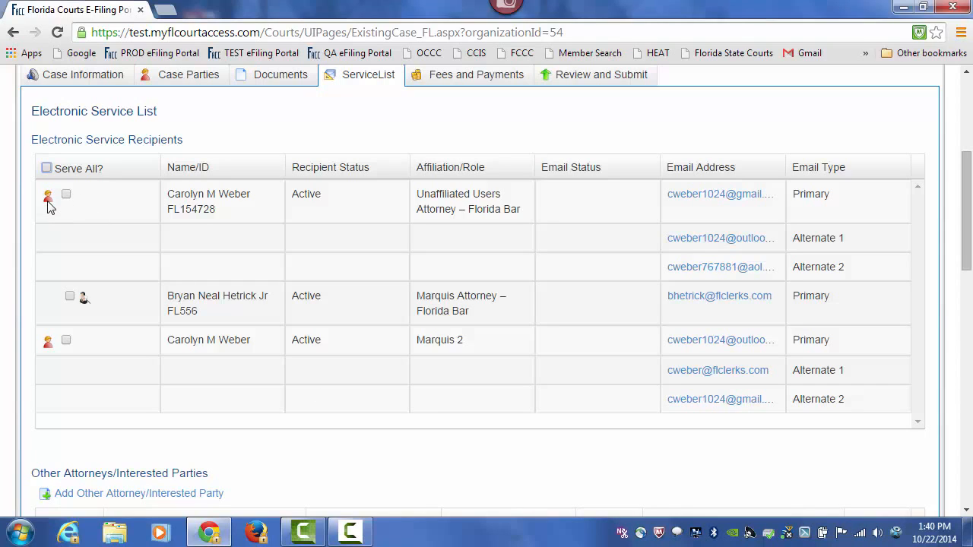
mouse_move(47, 196)
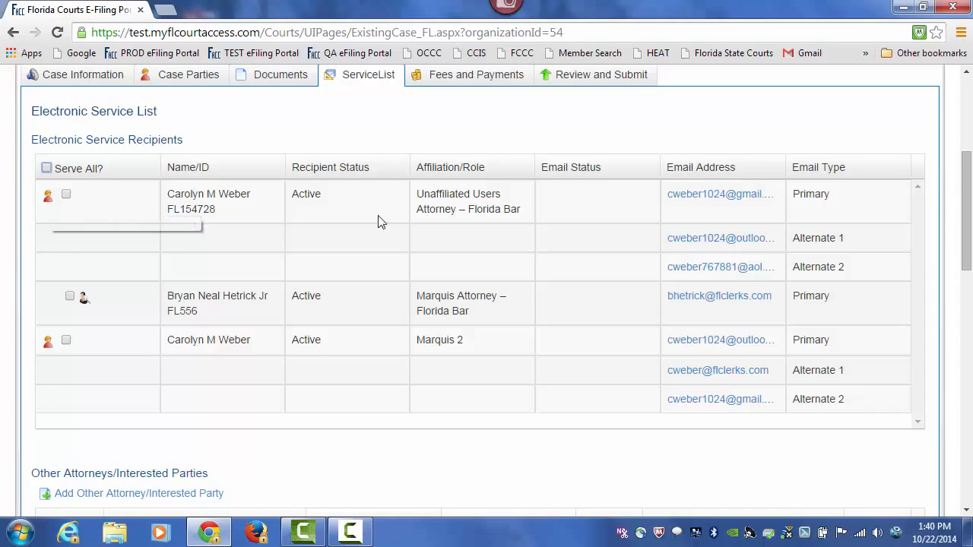
mouse_move(641, 257)
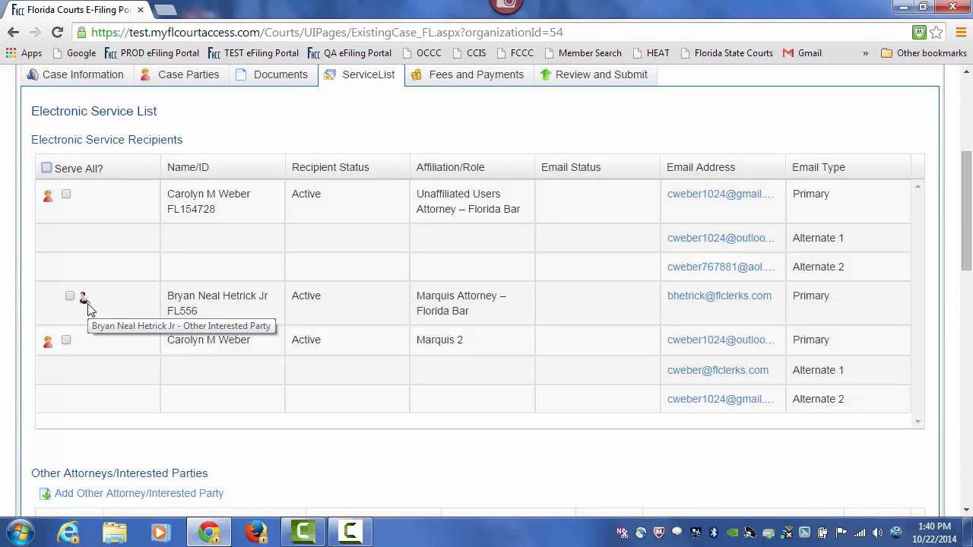
mouse_move(144, 305)
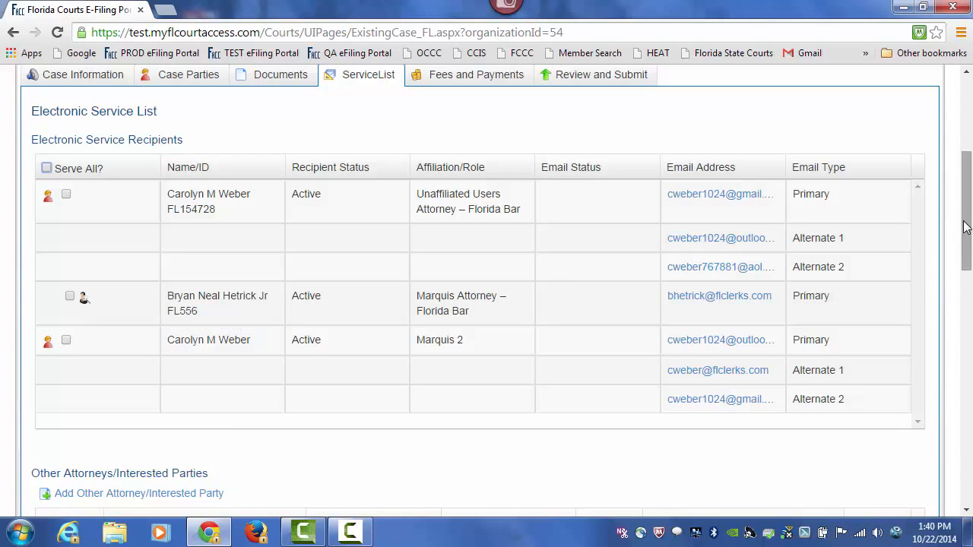
scroll("down", 3)
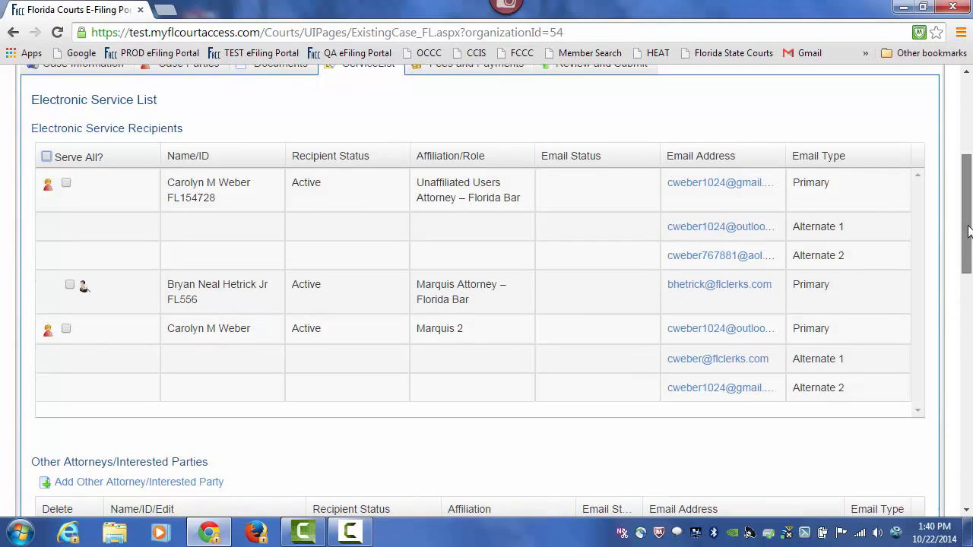
scroll("down", 3)
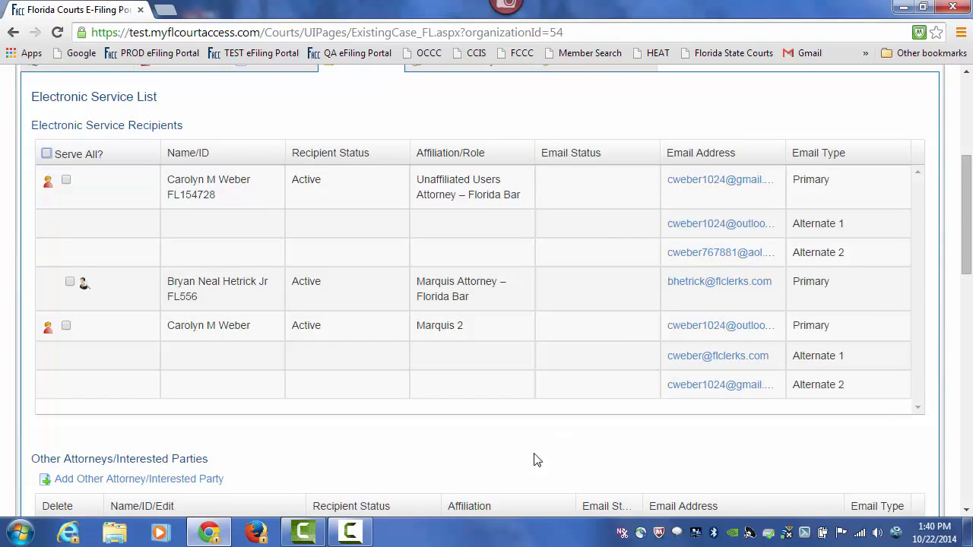
mouse_move(203, 445)
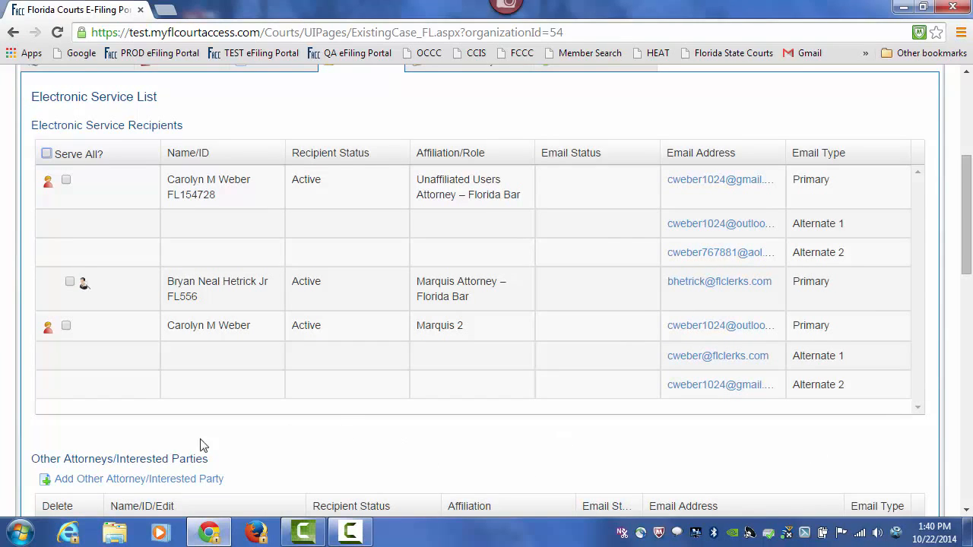
mouse_move(121, 479)
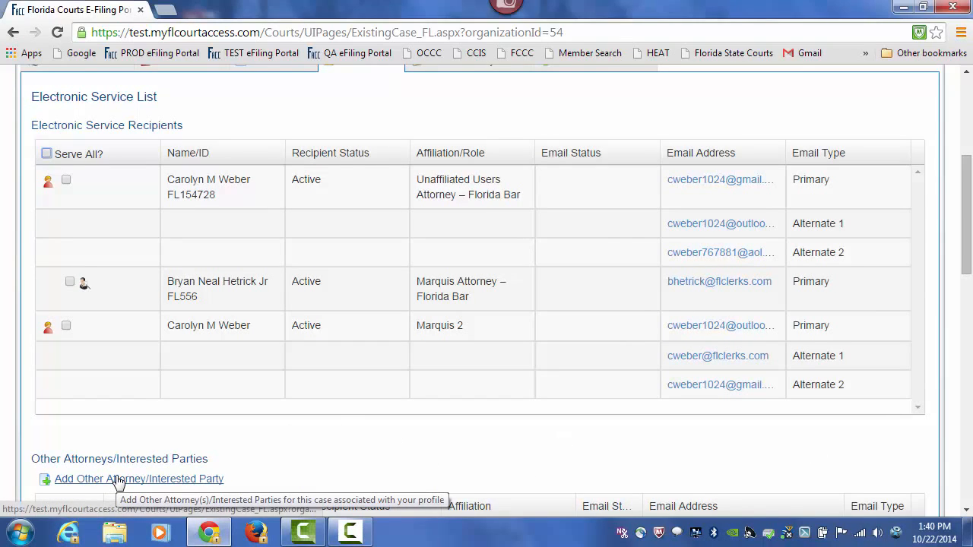
left_click(139, 479)
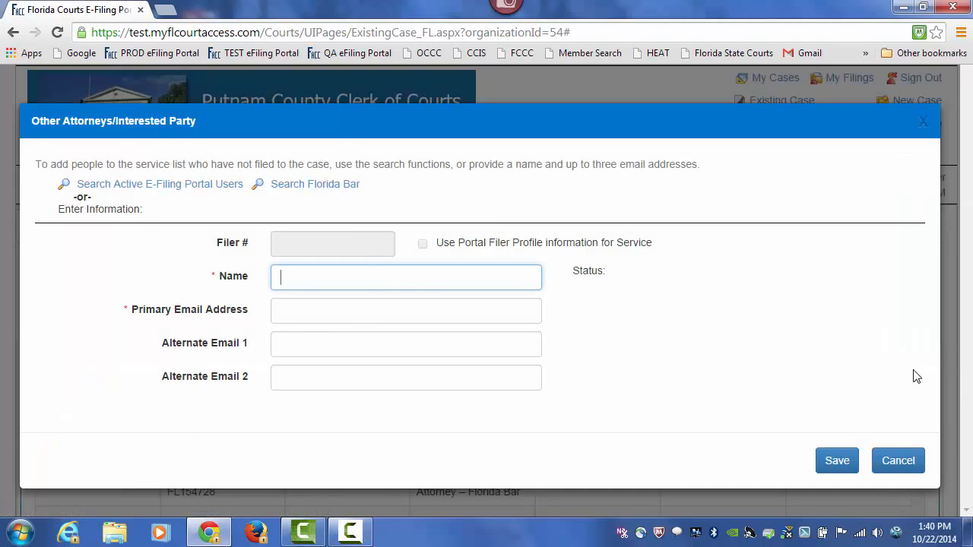
mouse_move(176, 187)
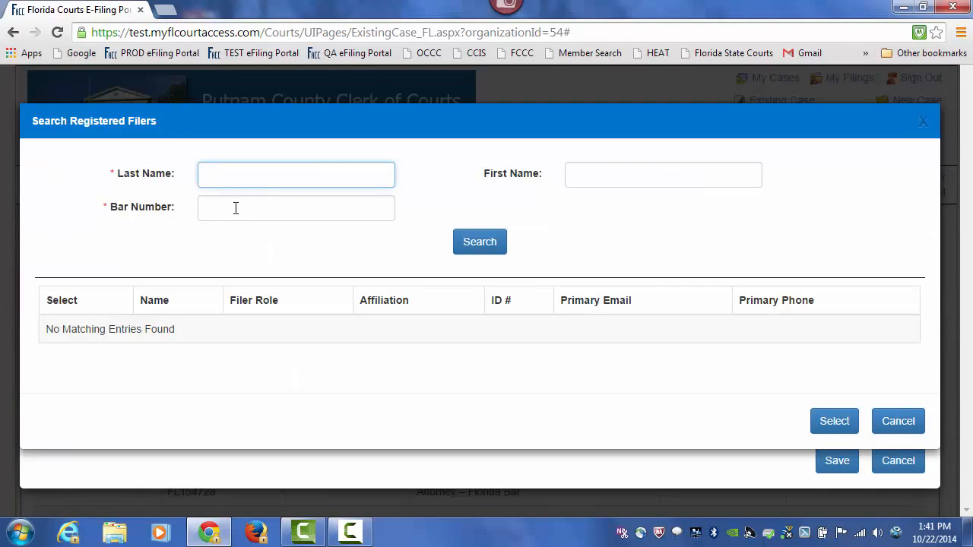
type("8")
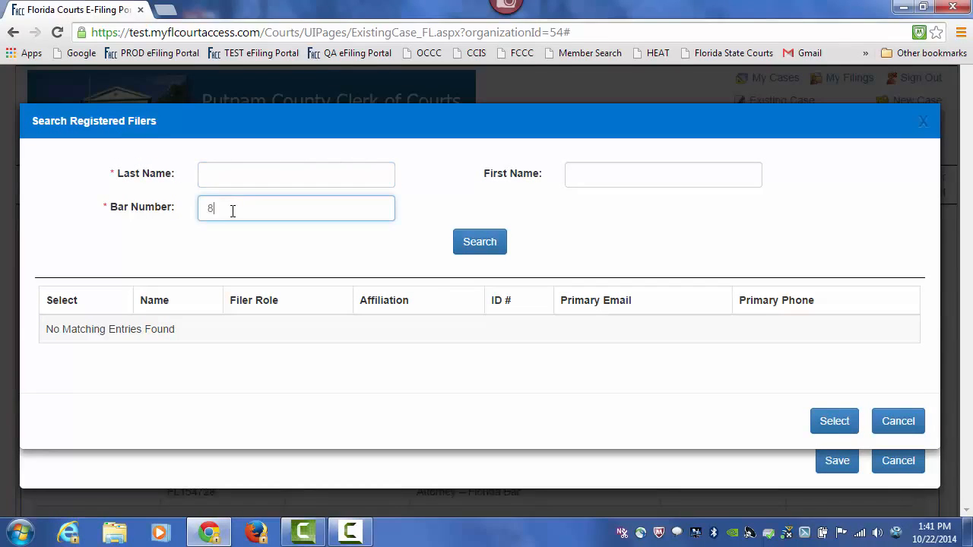
type("4487")
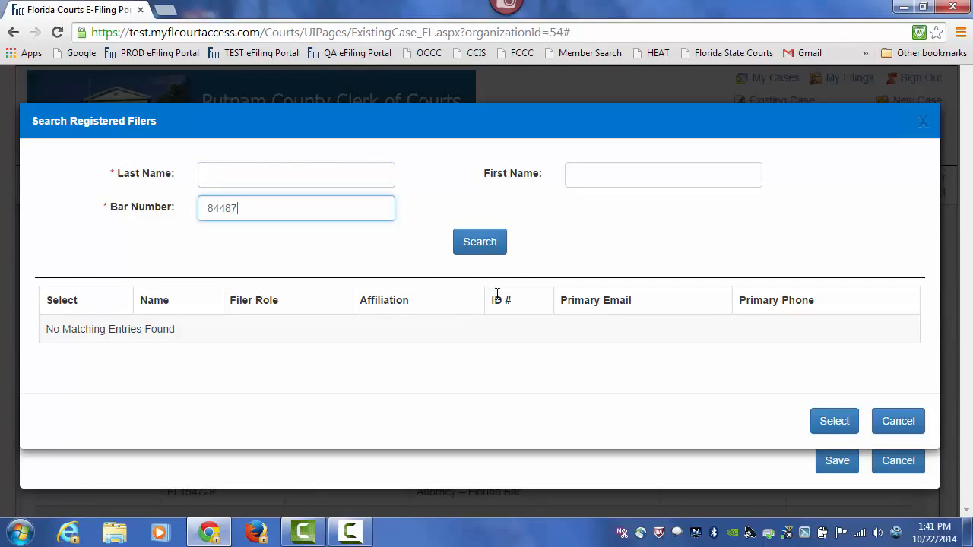
left_click(479, 241)
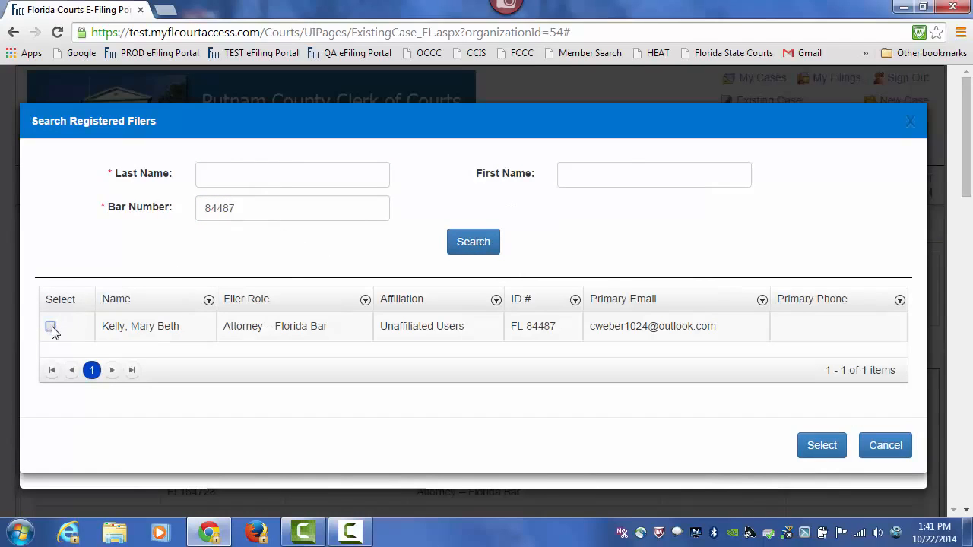
left_click(50, 326)
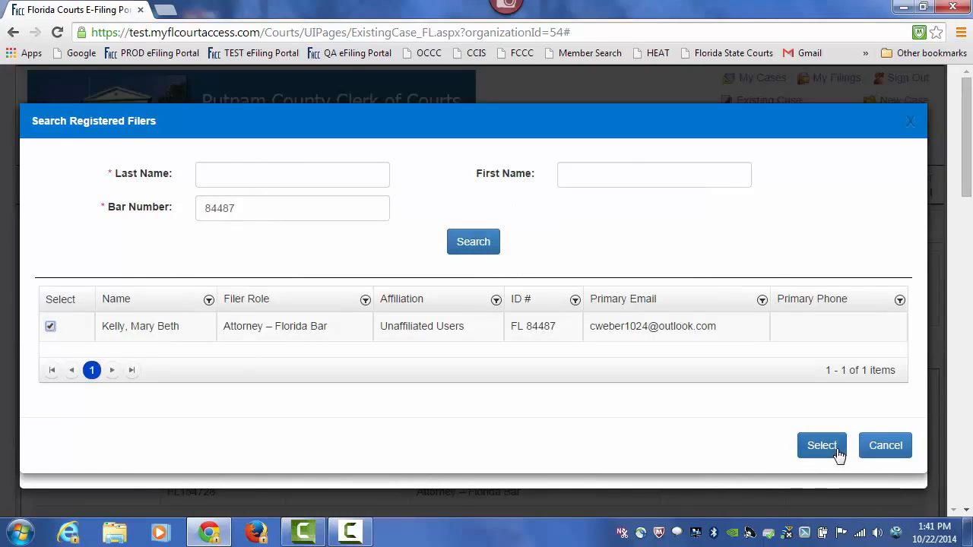
left_click(822, 446)
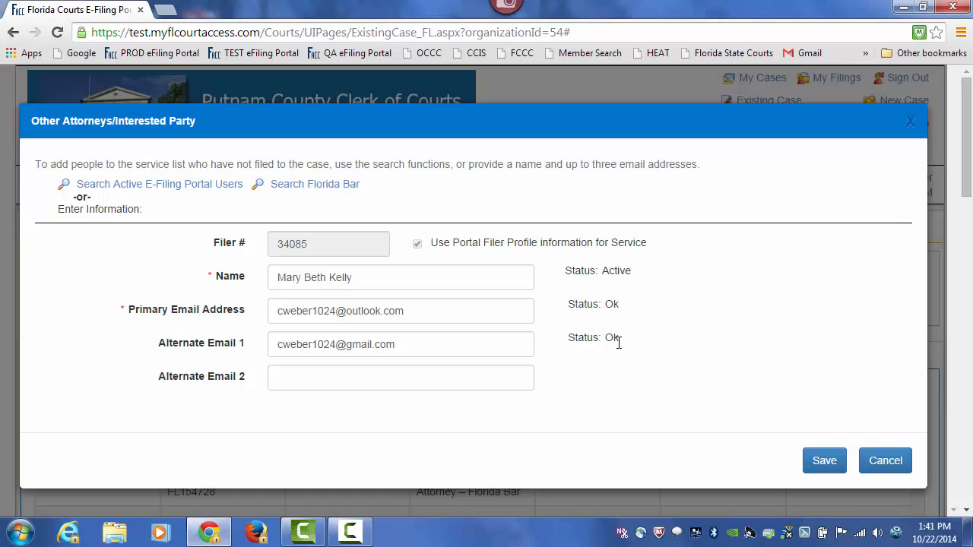
left_click(824, 461)
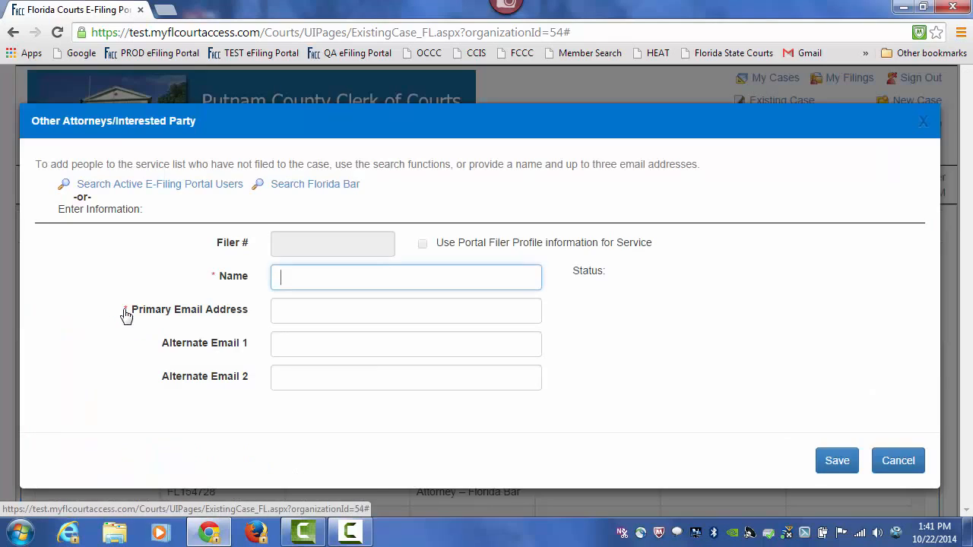
left_click(314, 184)
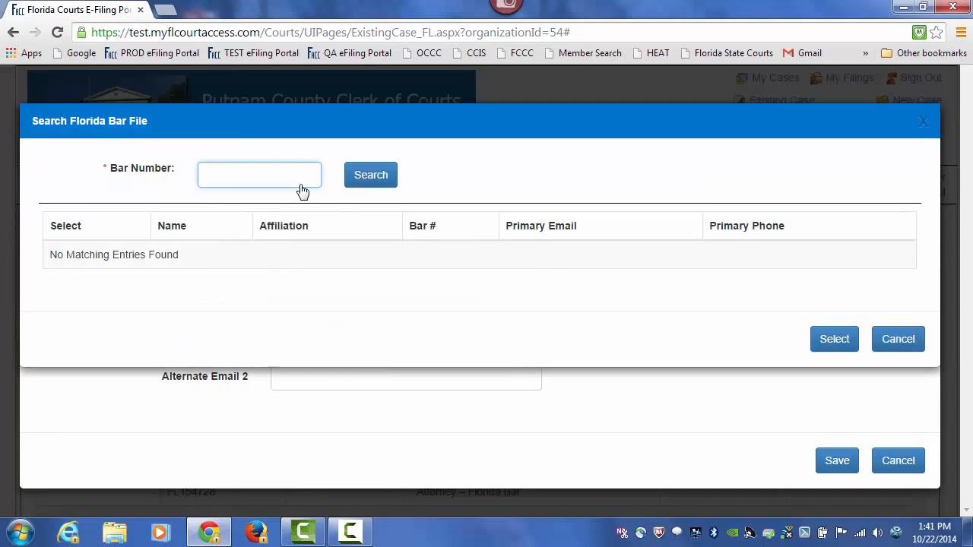
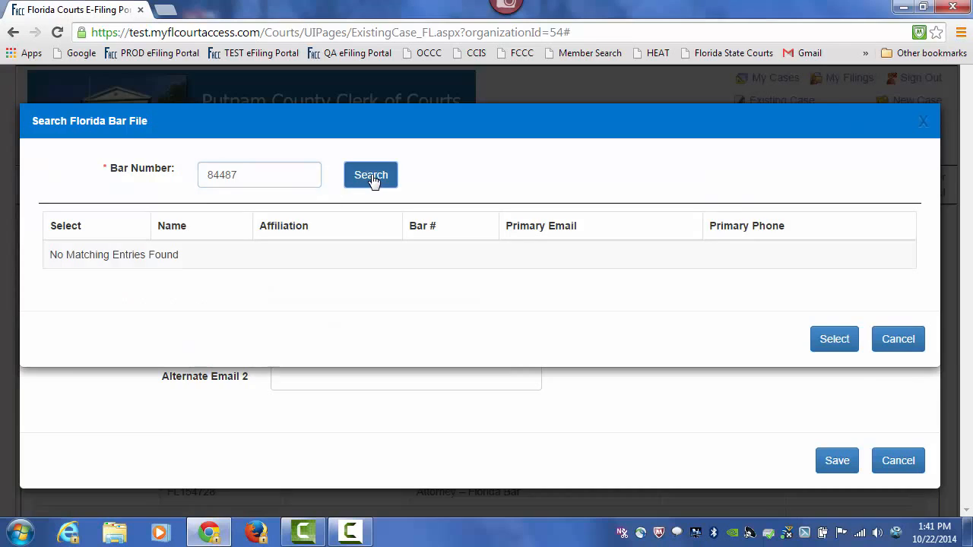
left_click(371, 175)
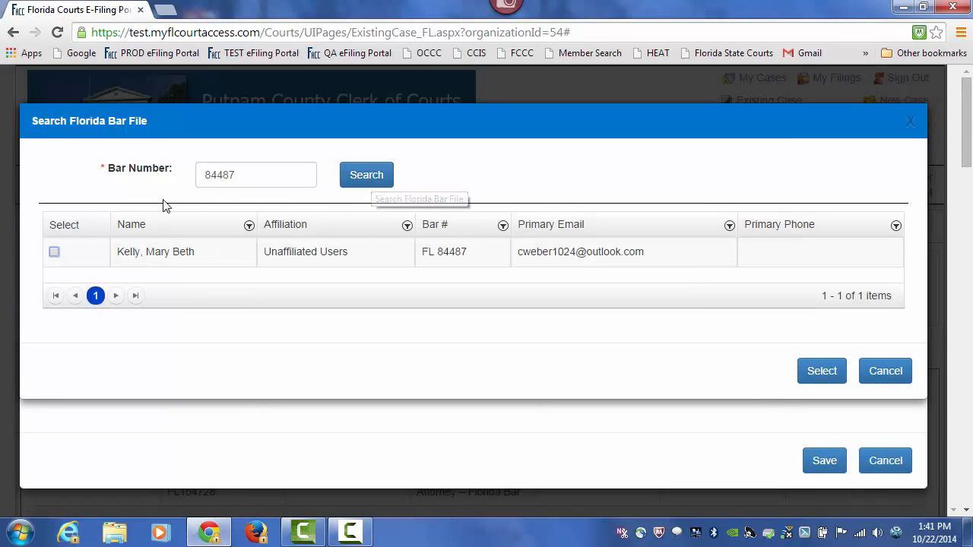
left_click(54, 251)
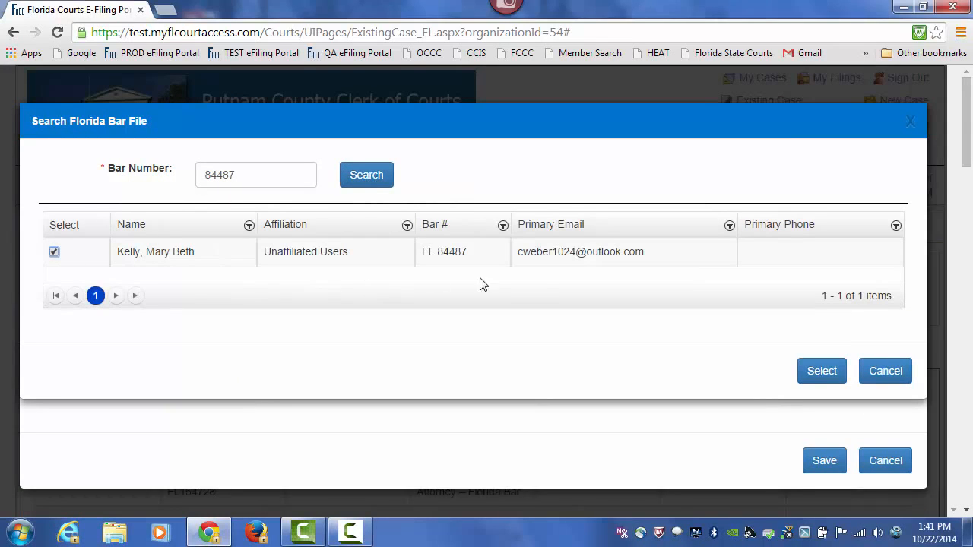
mouse_move(631, 275)
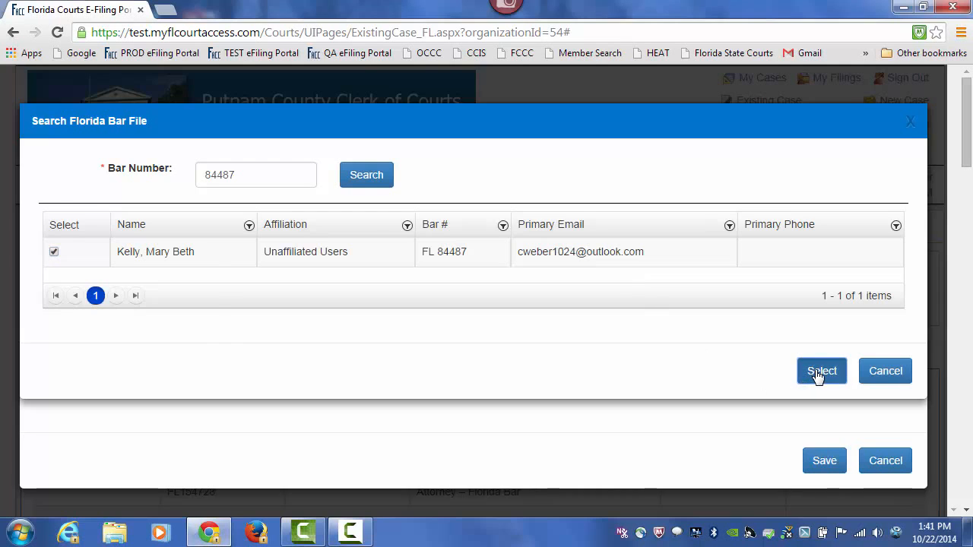
left_click(822, 371)
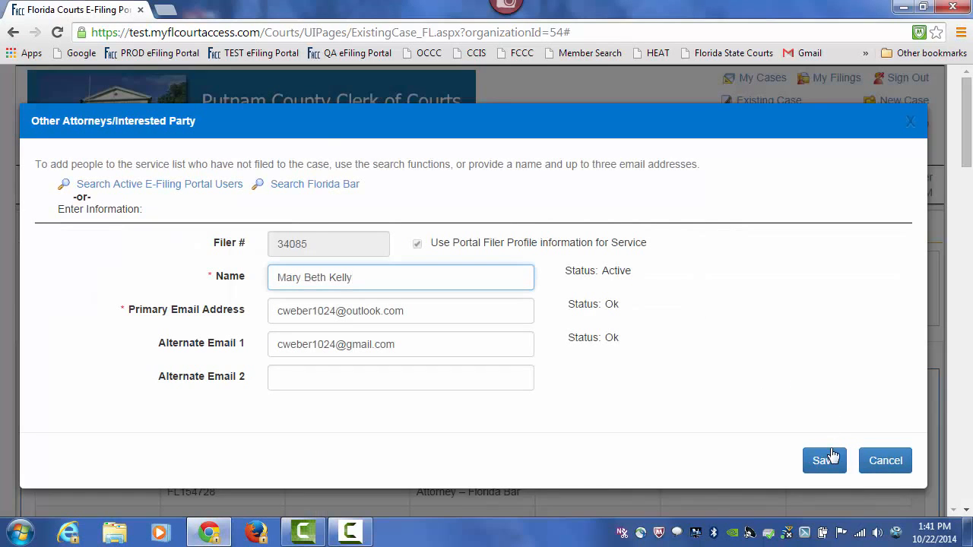
left_click(824, 460)
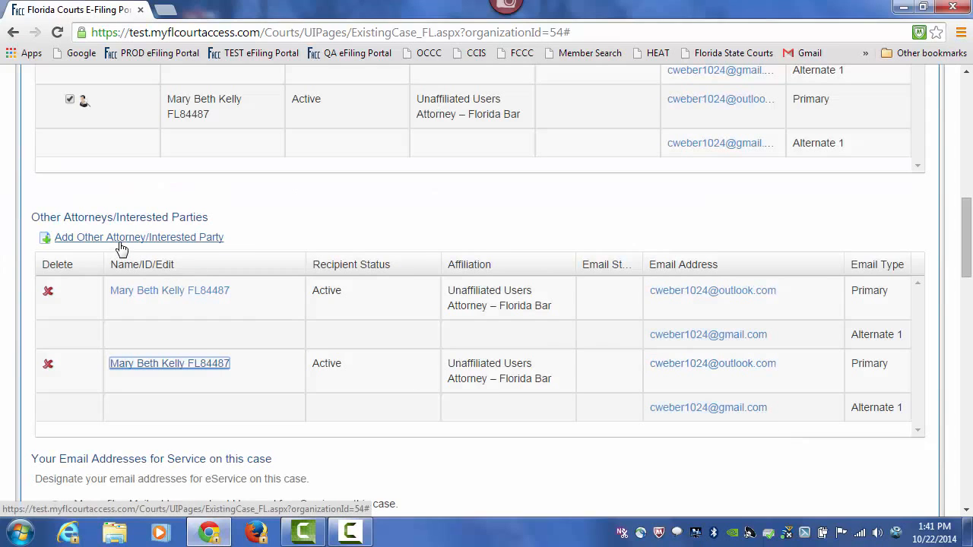
left_click(140, 237)
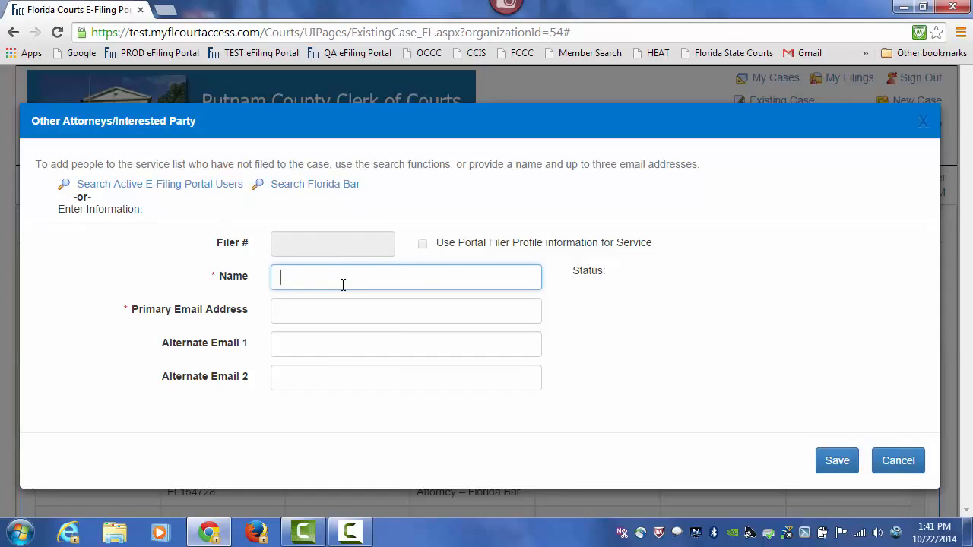
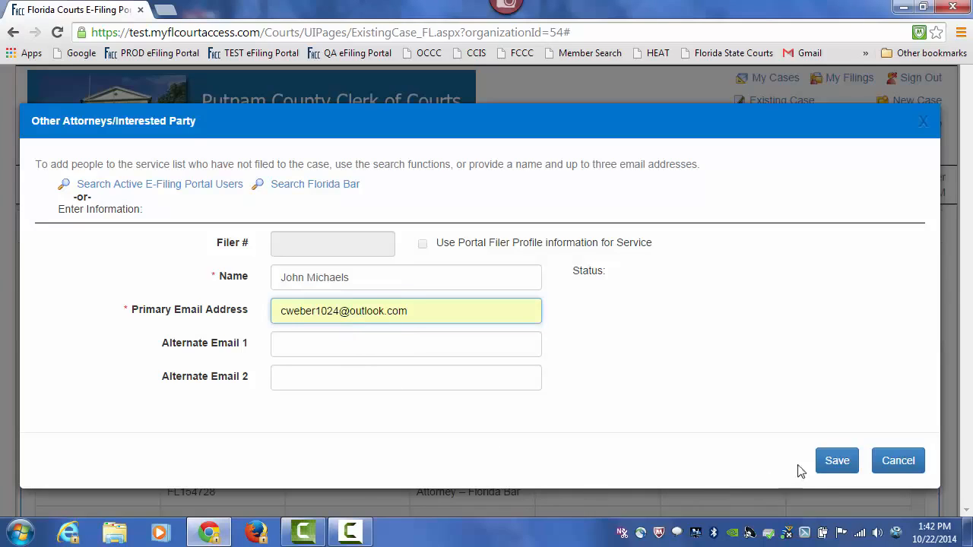
left_click(836, 460)
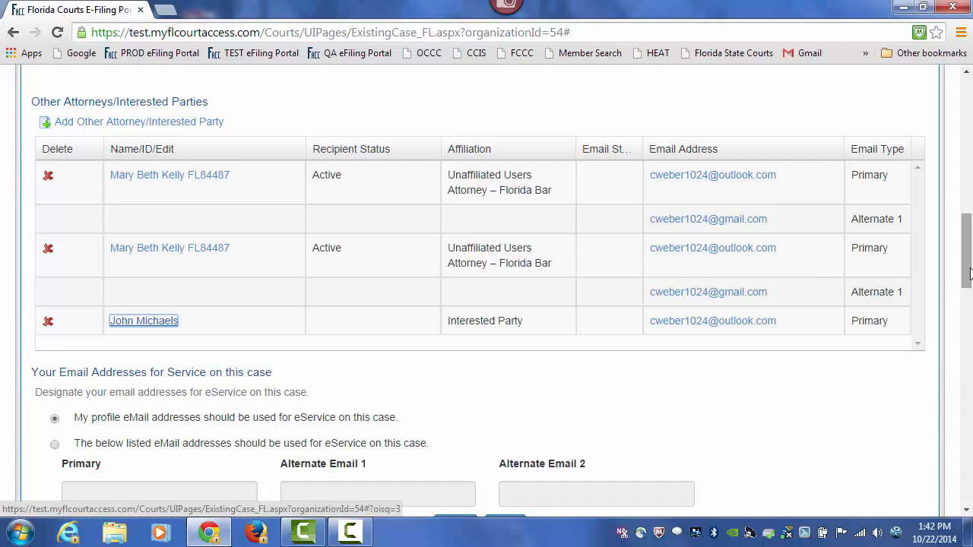
mouse_move(432, 312)
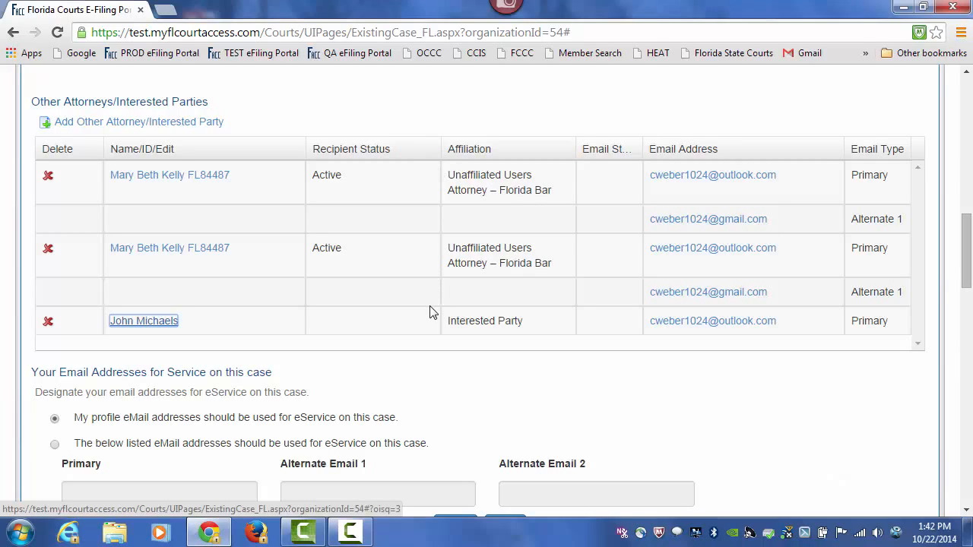
mouse_move(447, 348)
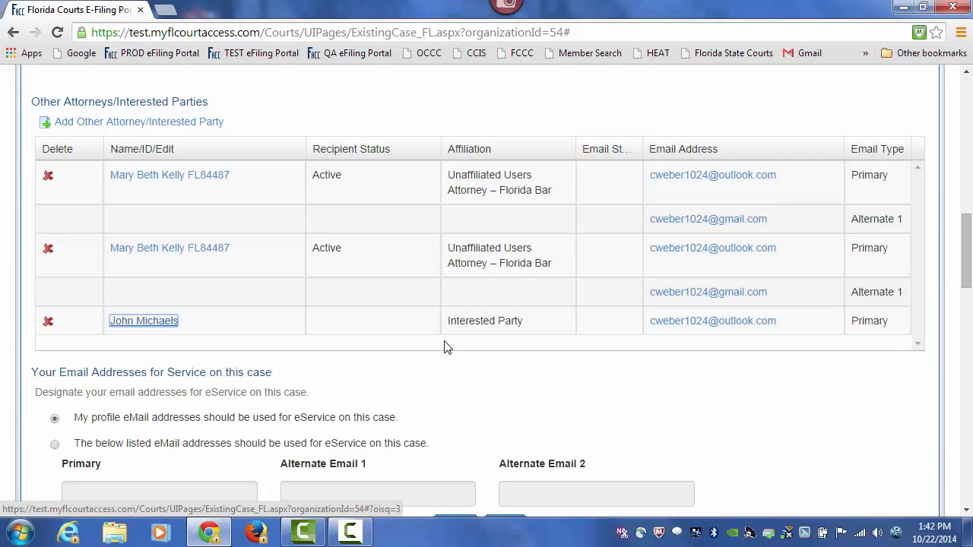
mouse_move(868, 338)
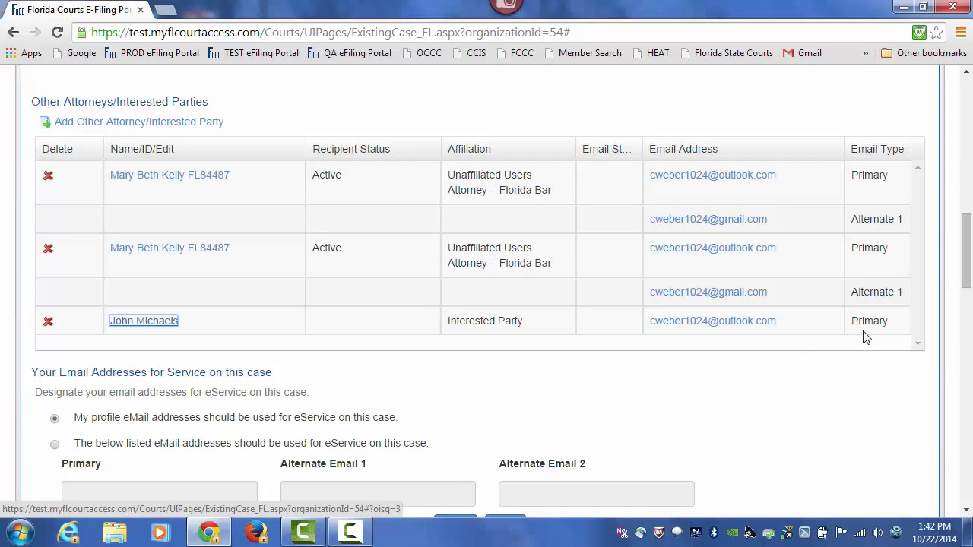
mouse_move(809, 224)
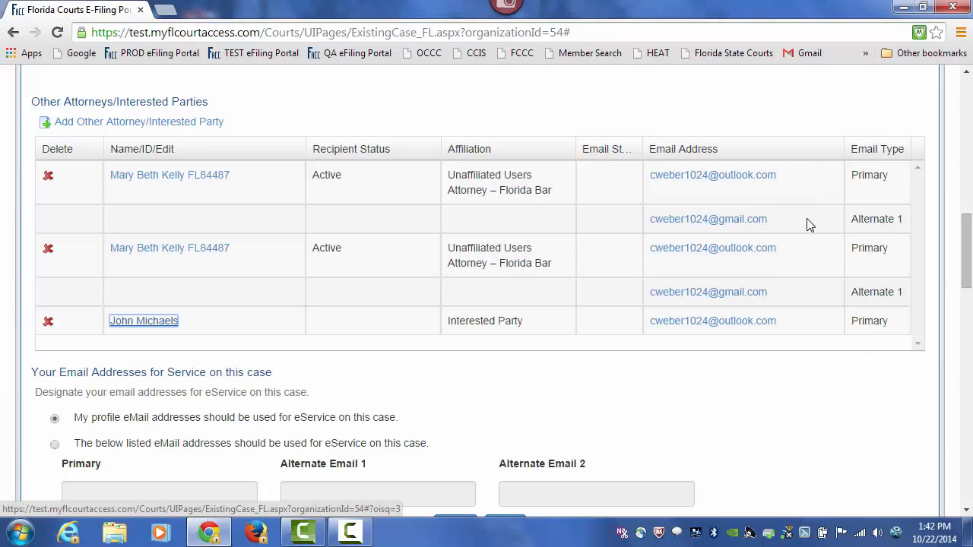
mouse_move(808, 261)
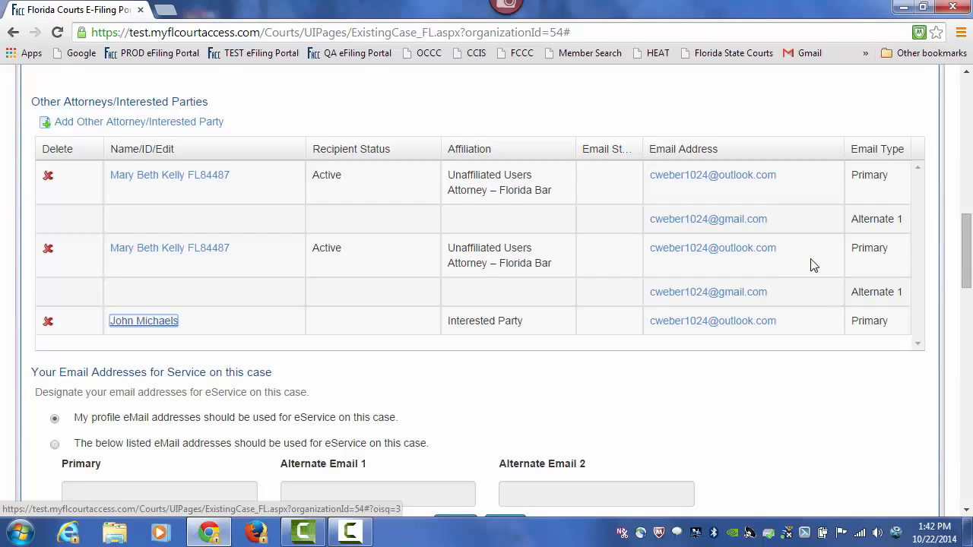
mouse_move(814, 247)
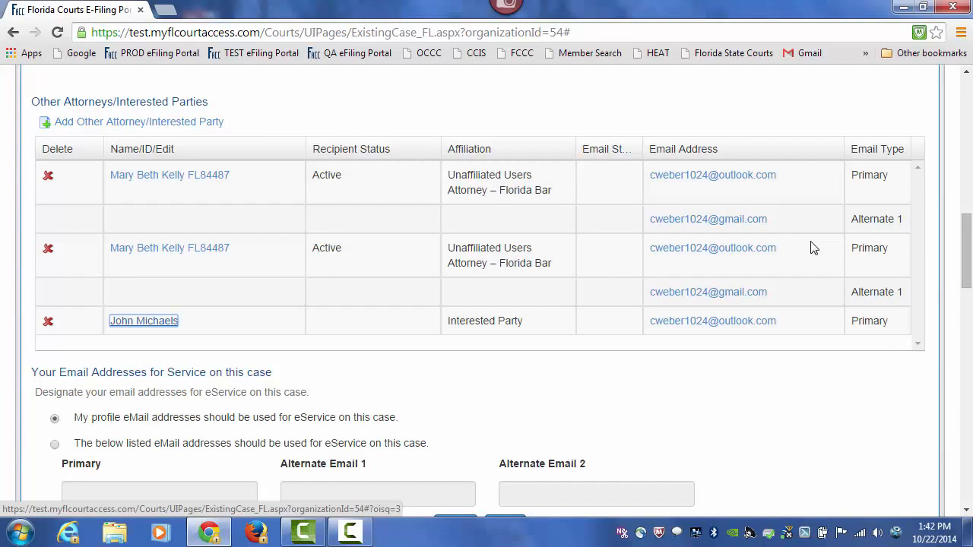
mouse_move(810, 298)
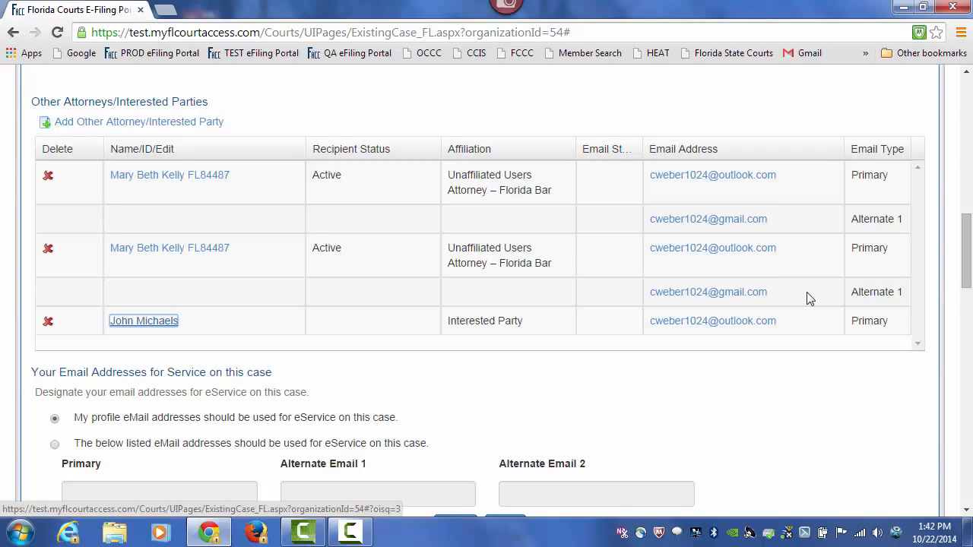
mouse_move(452, 397)
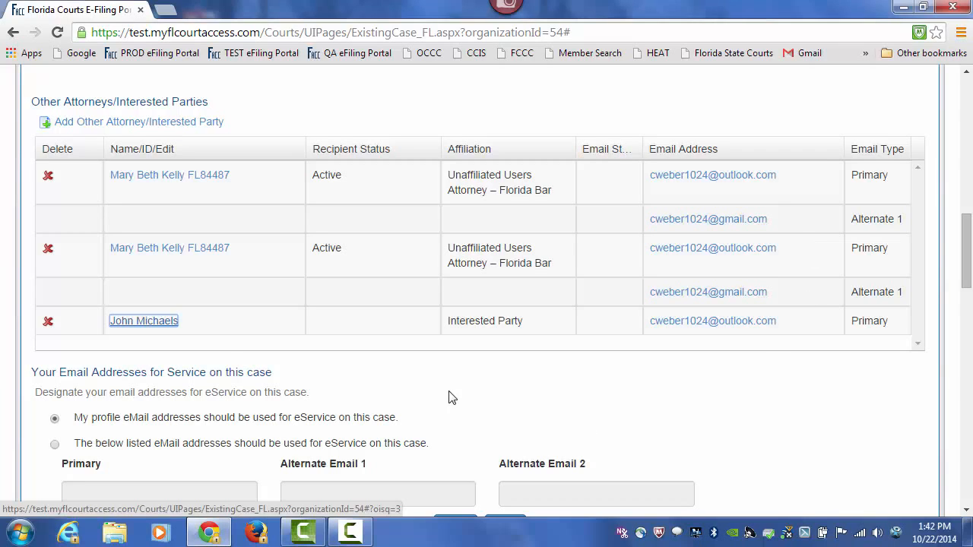
mouse_move(125, 369)
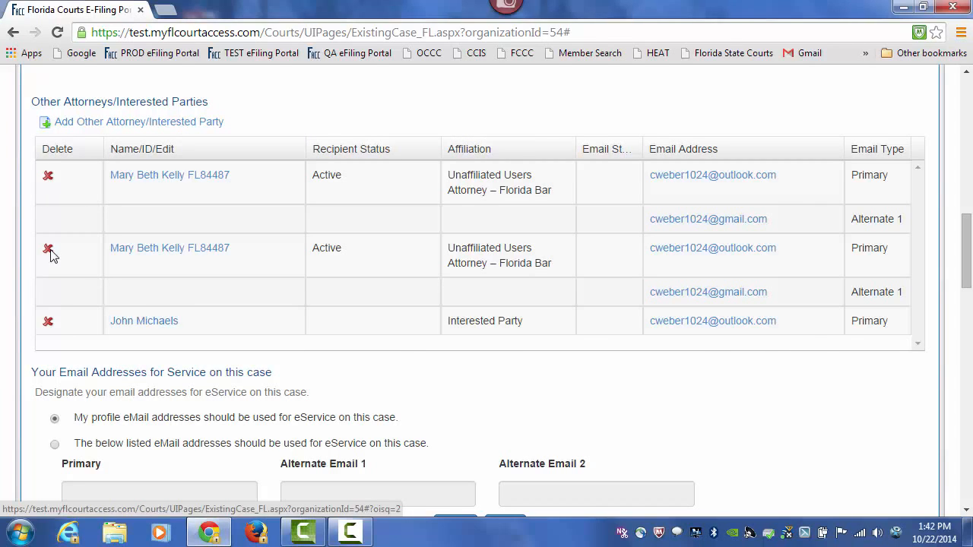
Delete the second, duplicate attorney row from the service list and confirm
left_click(47, 248)
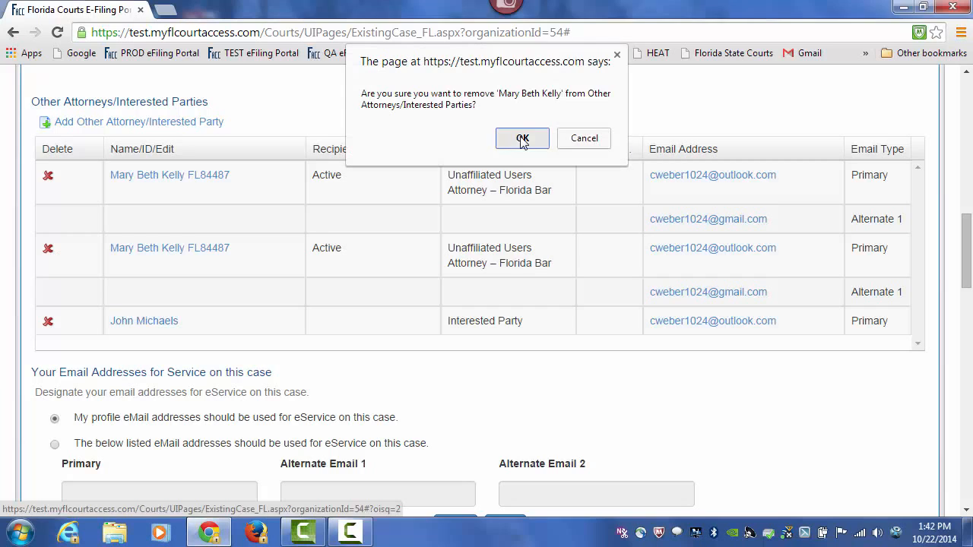
left_click(523, 138)
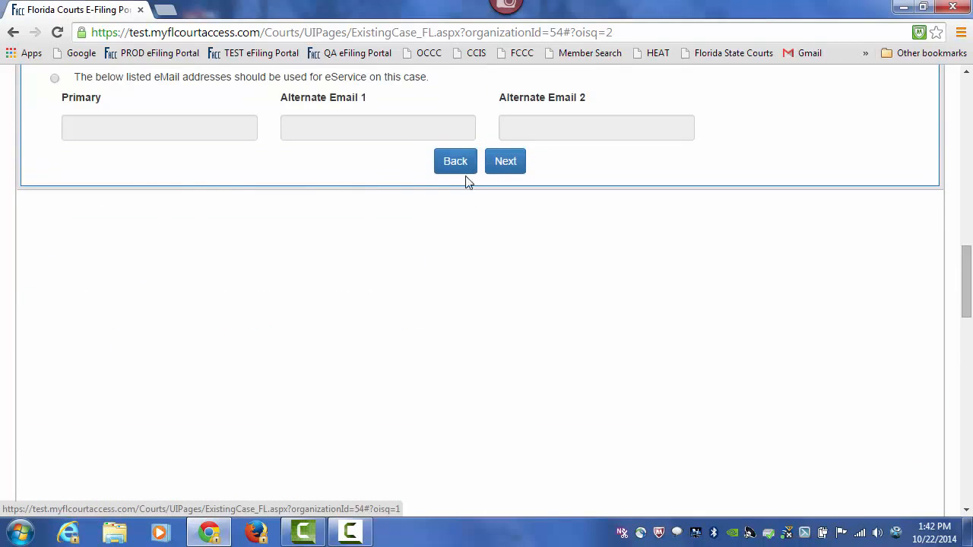
Advance to Fees and Payments and review the two-document $0.00 fee summary
left_click(505, 160)
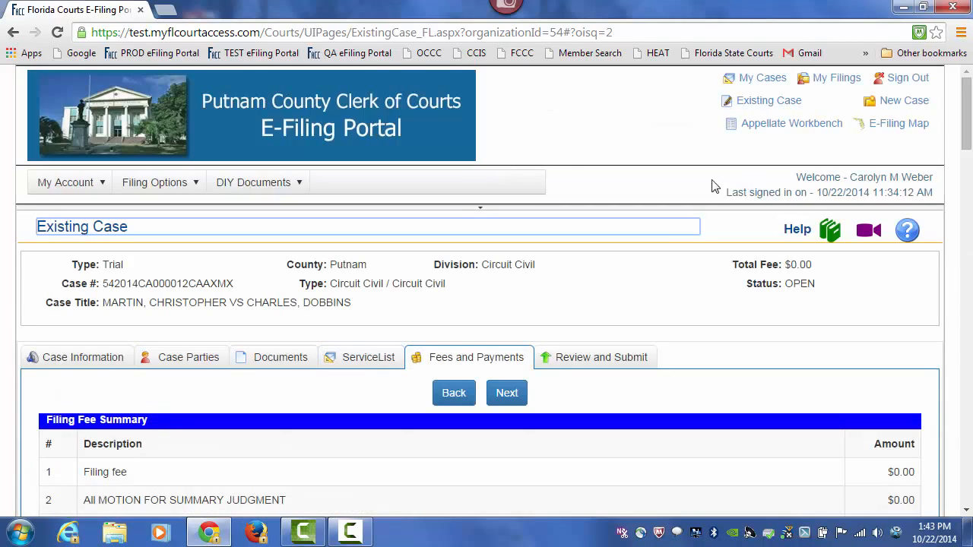
scroll("down", 3)
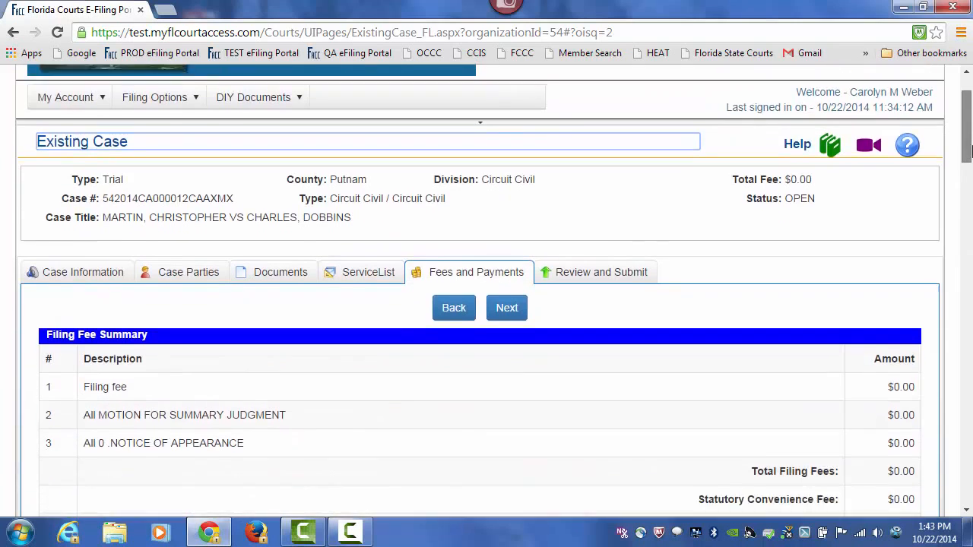
scroll("down", 3)
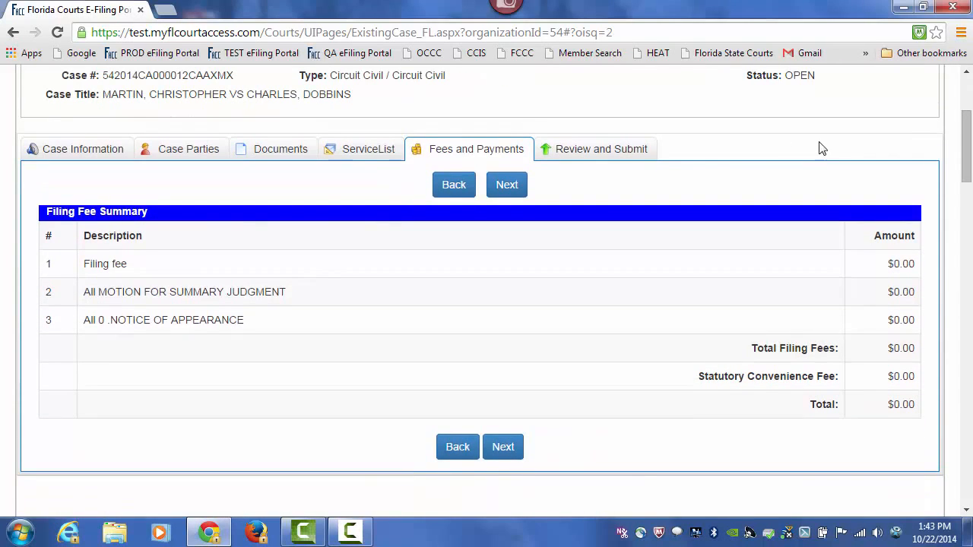
Open Review and Submit and scroll through service, documents, fees, payment and filer details
left_click(601, 148)
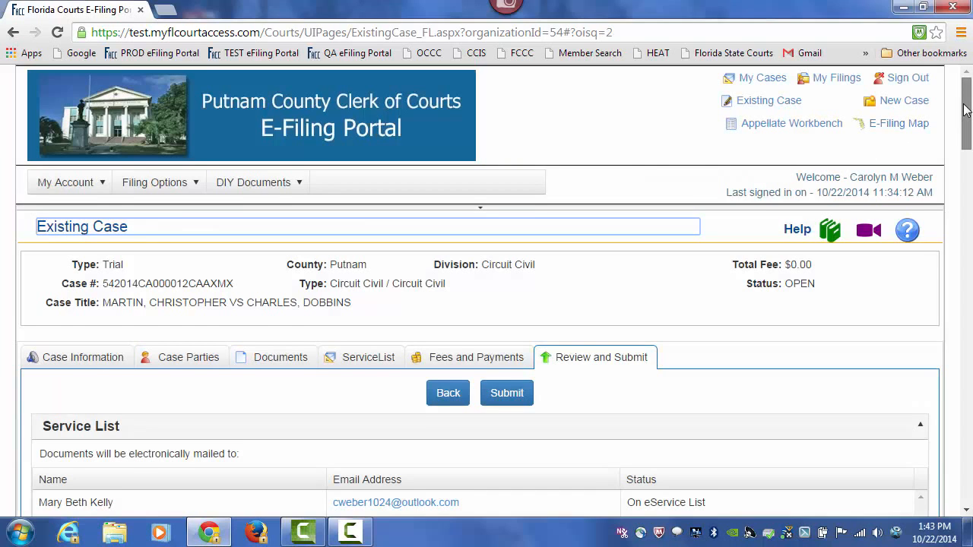
scroll("down", 3)
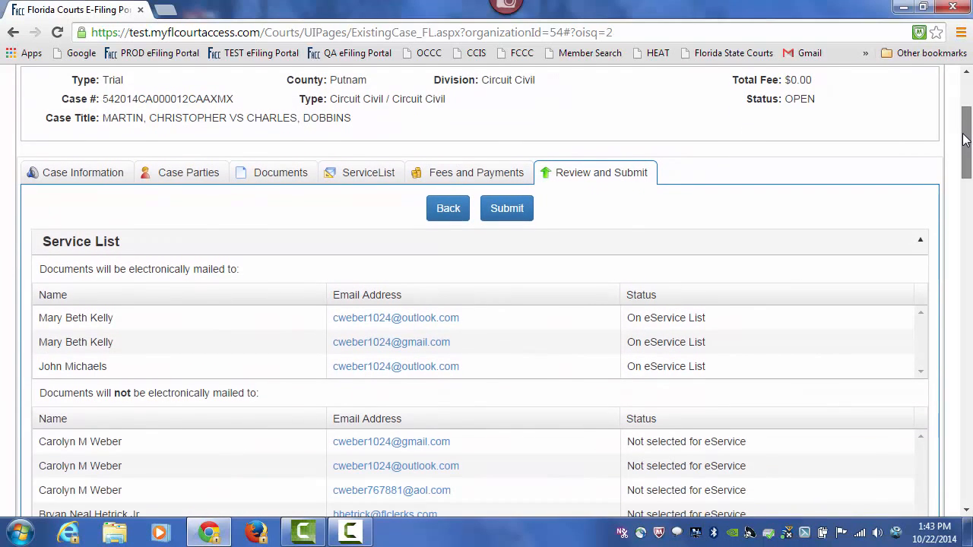
scroll("down", 3)
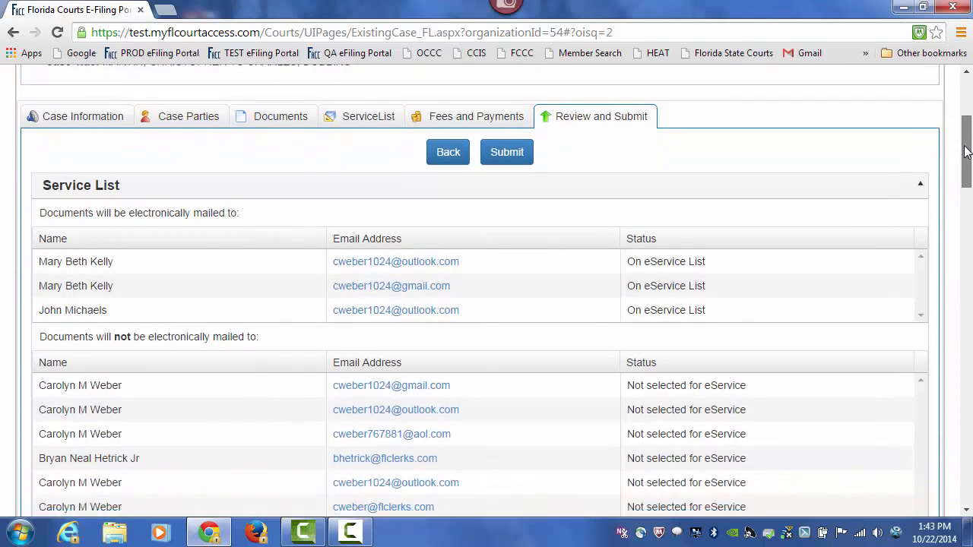
scroll("down", 3)
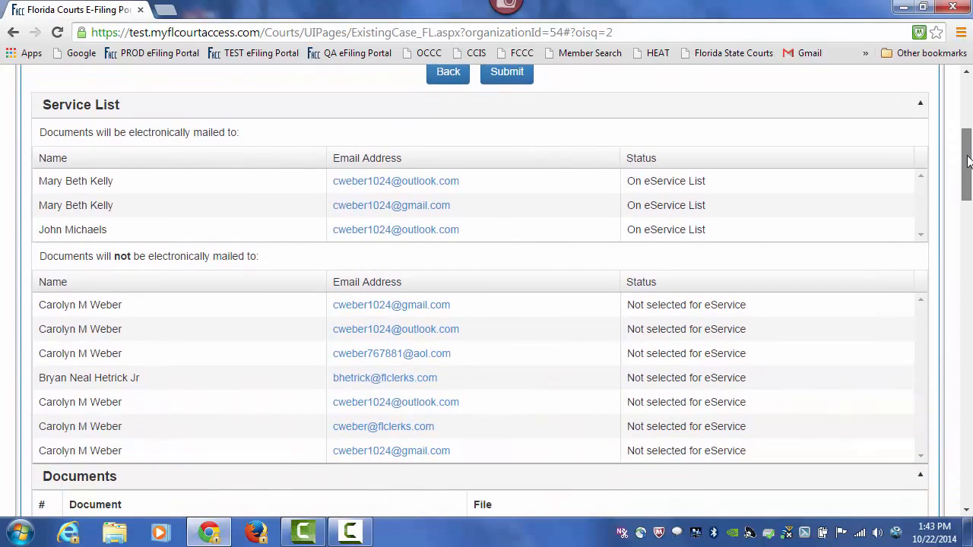
scroll("down", 3)
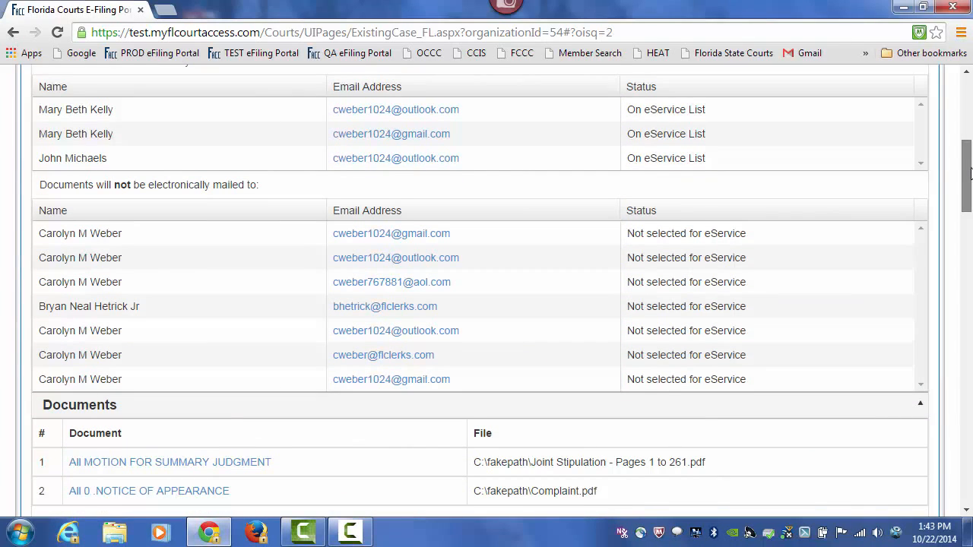
scroll("down", 3)
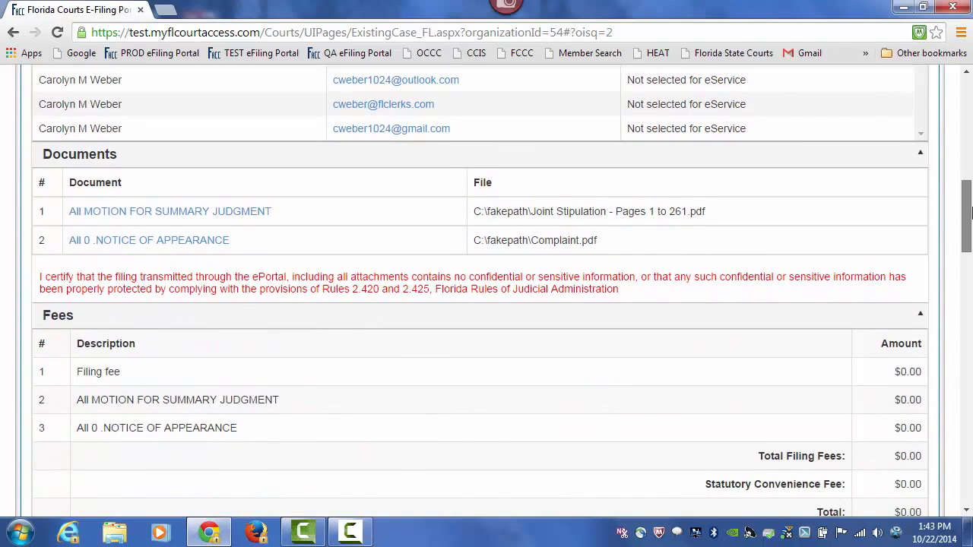
scroll("down", 3)
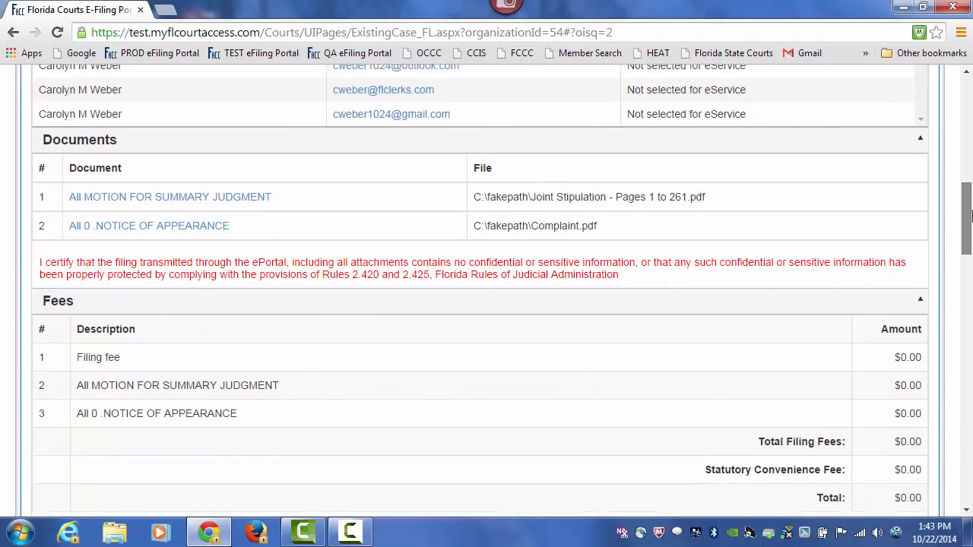
scroll("down", 3)
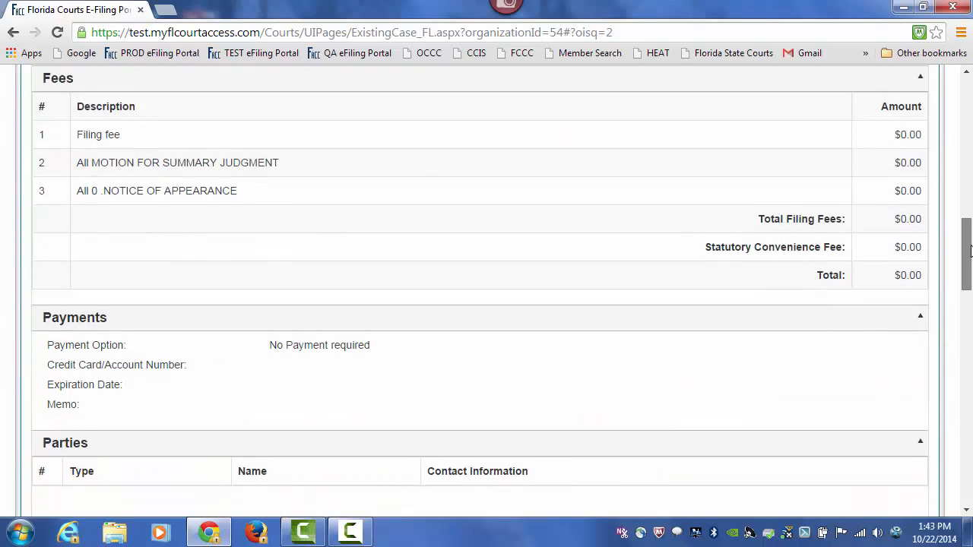
scroll("down", 3)
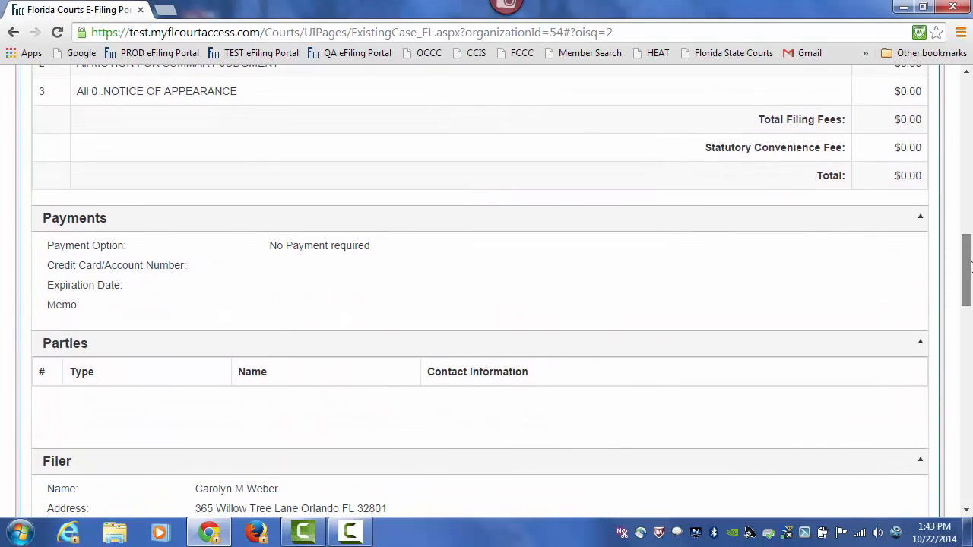
scroll("down", 3)
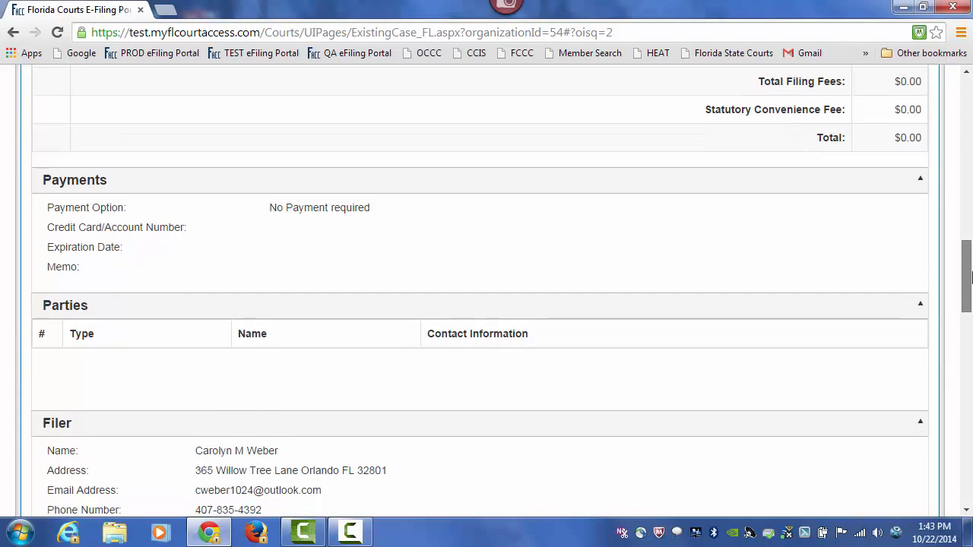
scroll("down", 3)
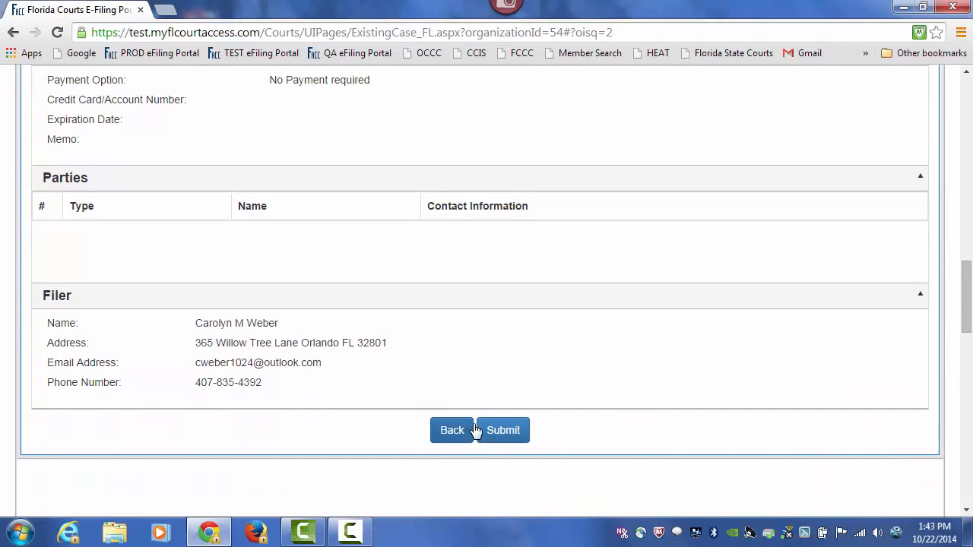
left_click(503, 431)
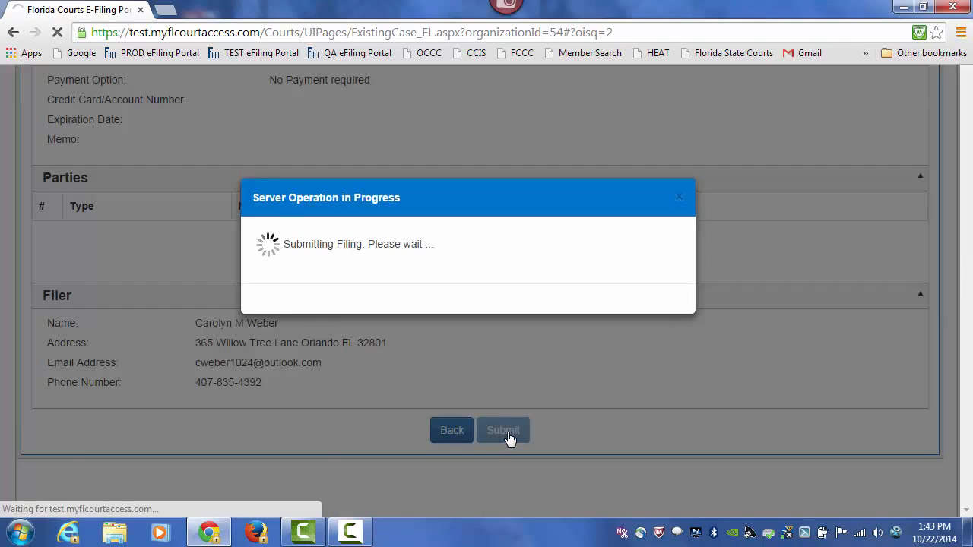
left_click(502, 431)
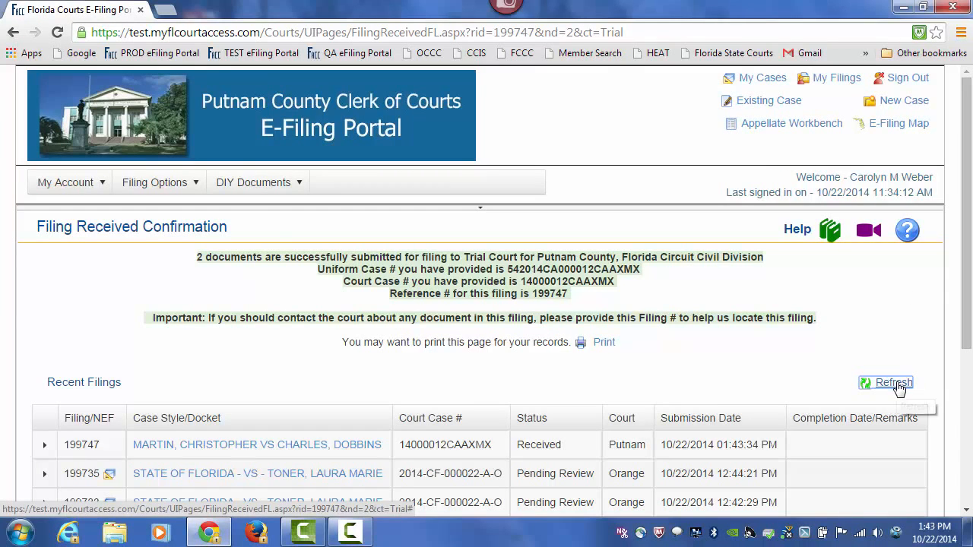
left_click(892, 382)
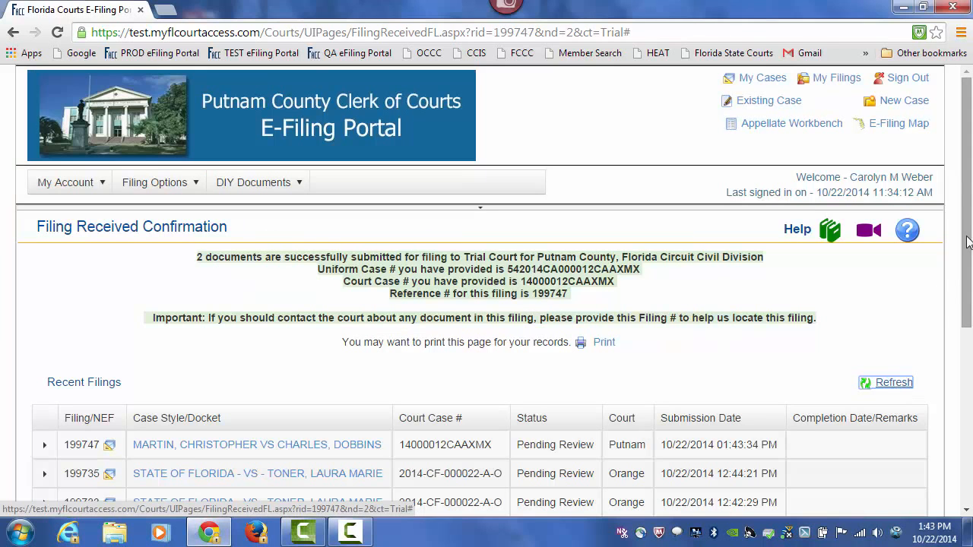
scroll("down", 3)
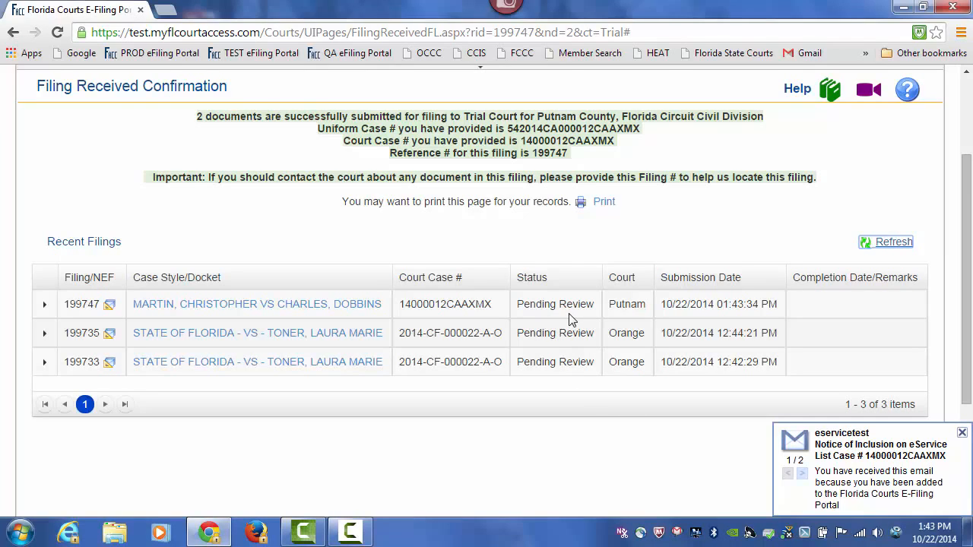
mouse_move(249, 358)
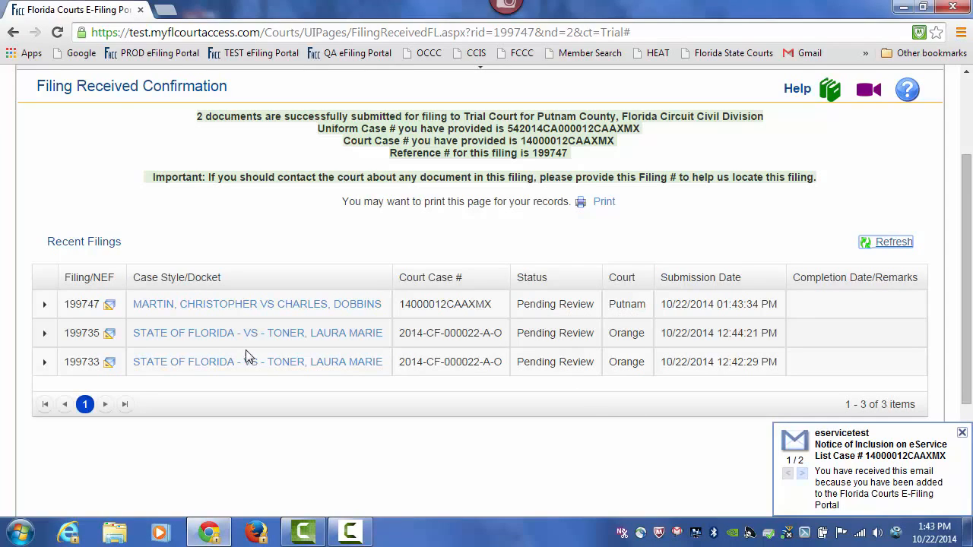
mouse_move(110, 304)
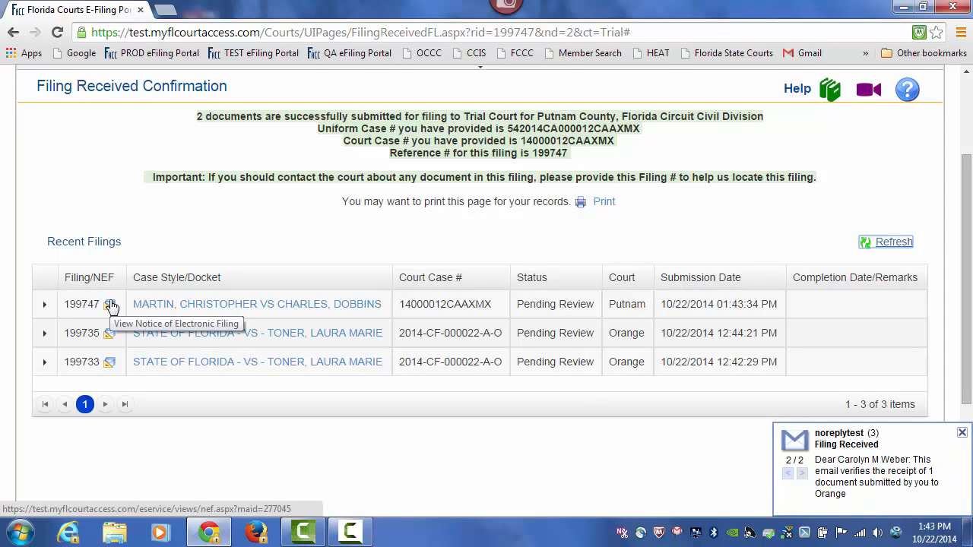
left_click(110, 304)
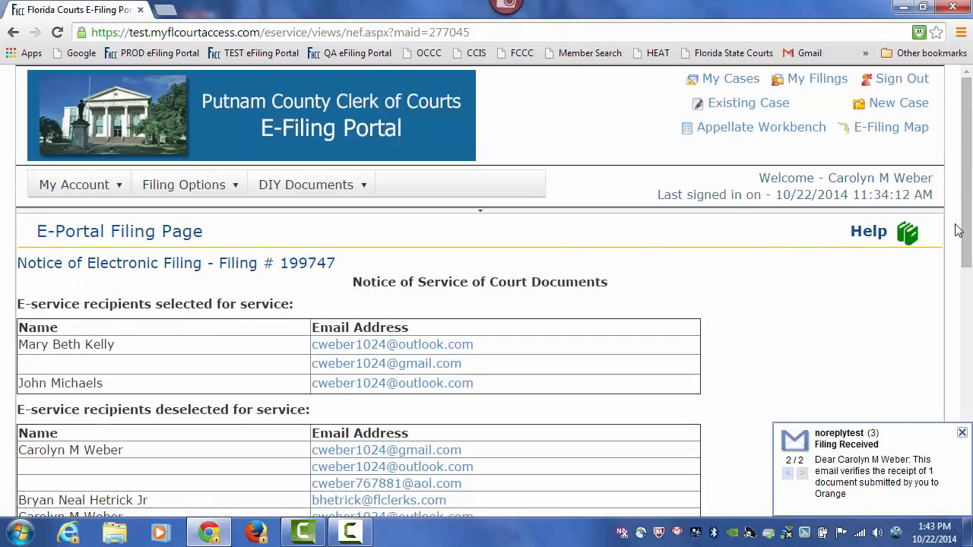
scroll("down", 3)
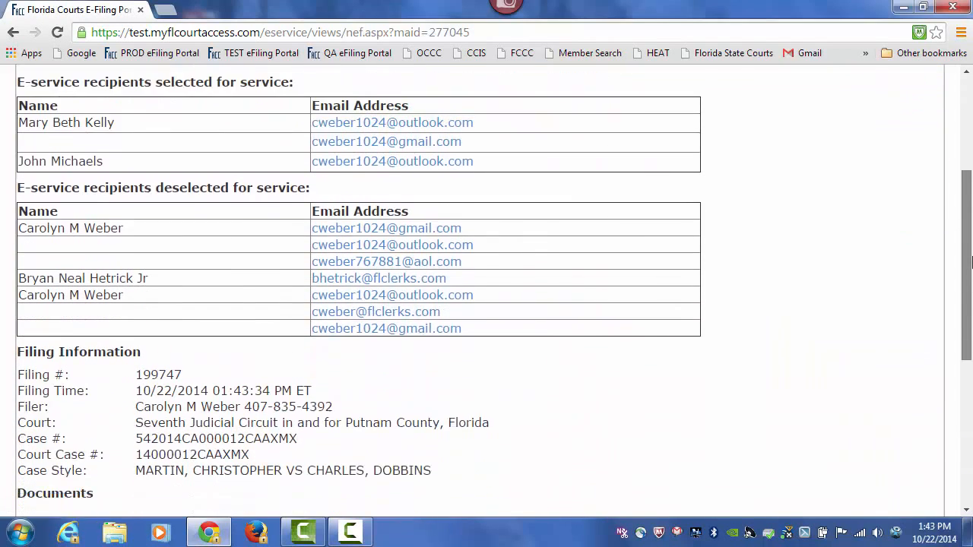
scroll("down", 3)
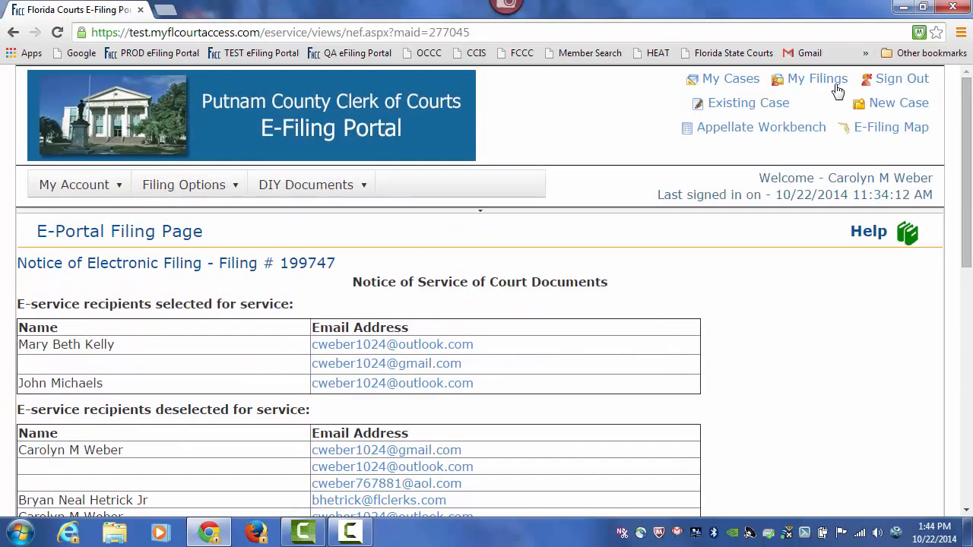
left_click(818, 79)
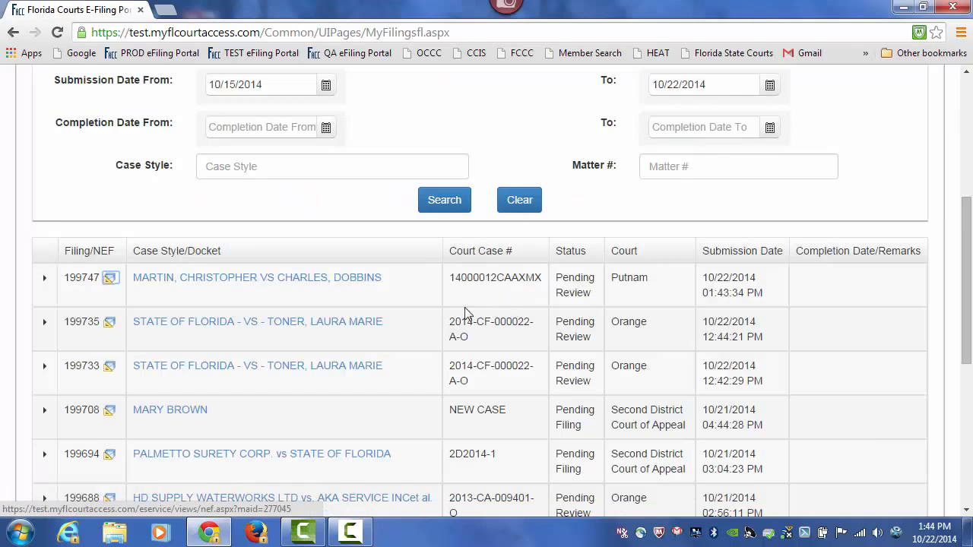
left_click(44, 277)
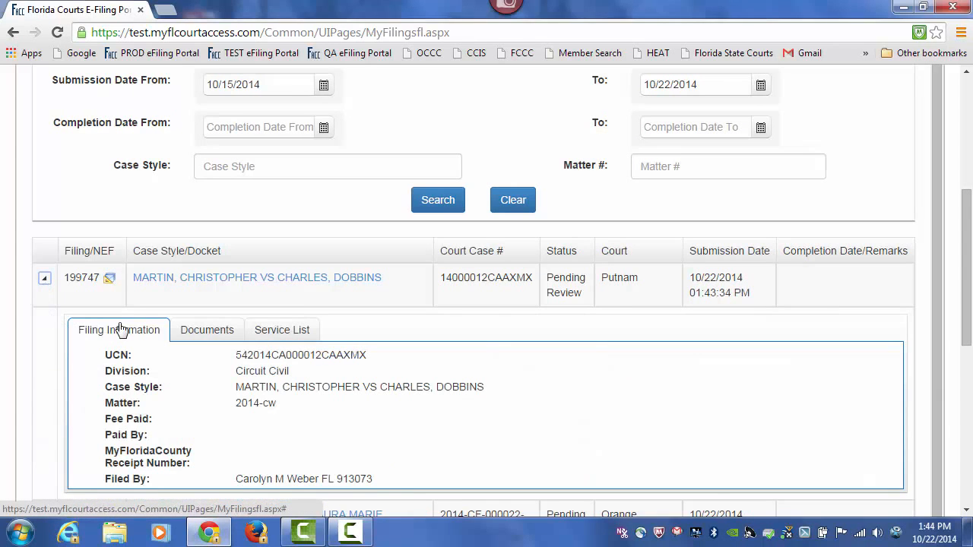
scroll("down", 3)
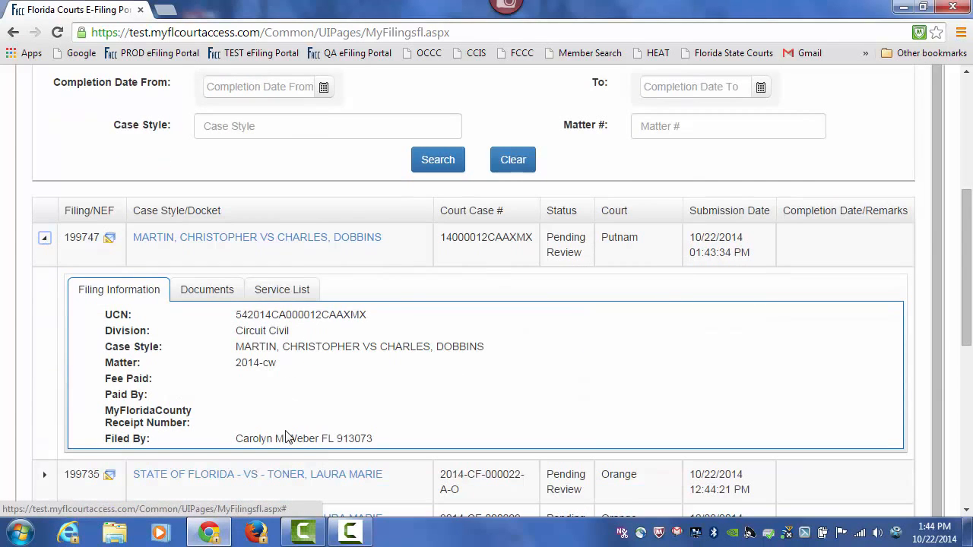
mouse_move(267, 378)
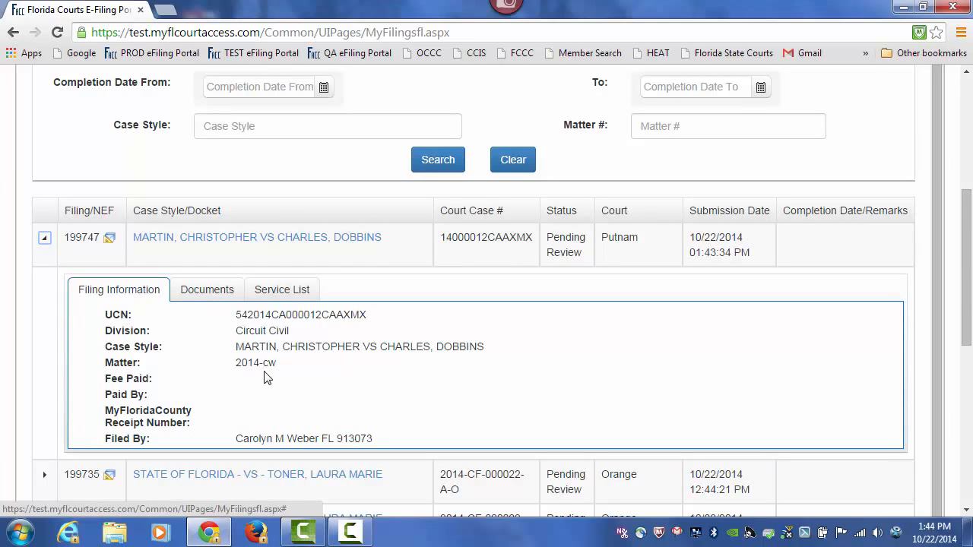
mouse_move(215, 317)
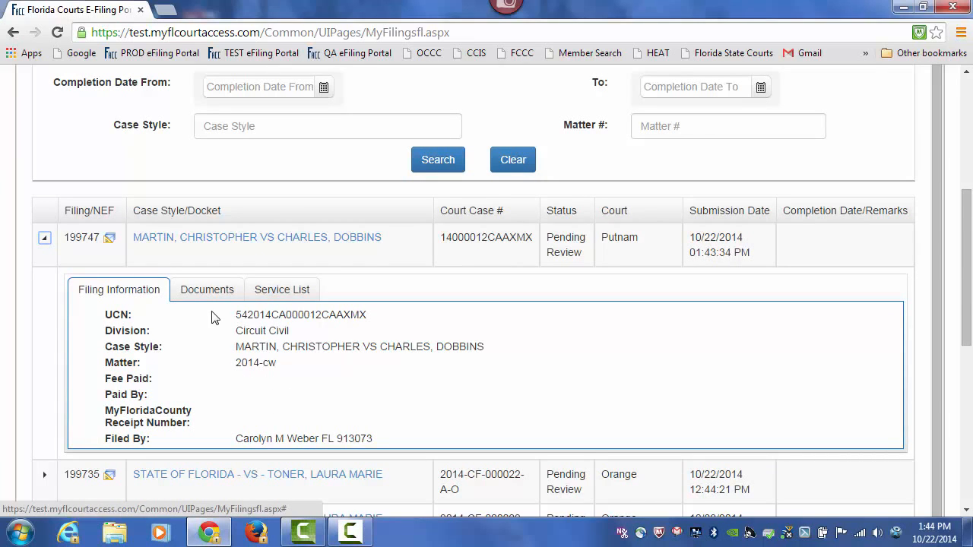
left_click(207, 289)
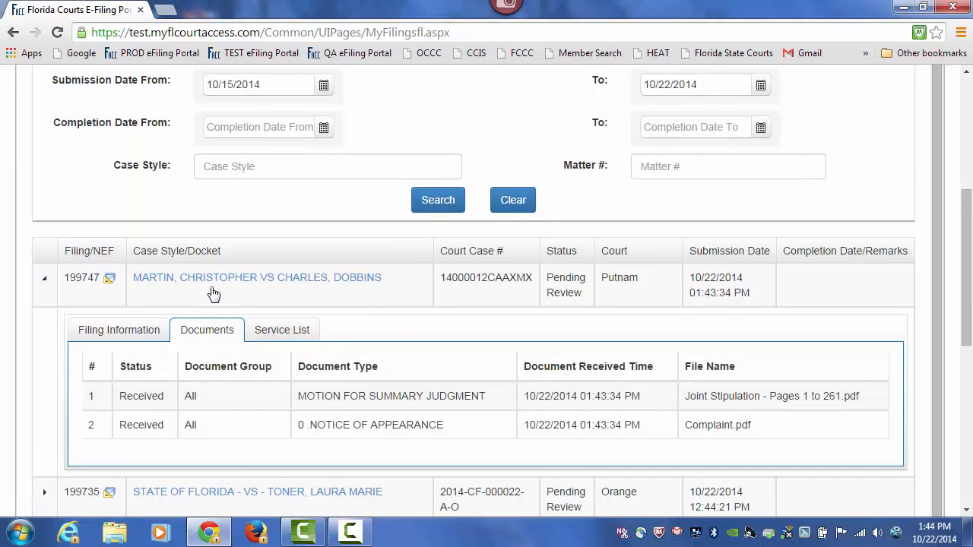
left_click(282, 329)
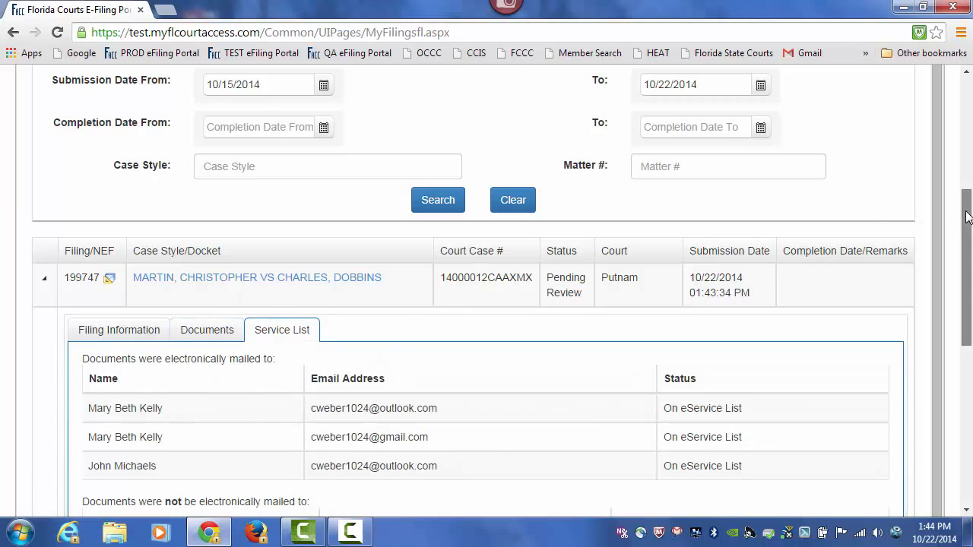
scroll("down", 3)
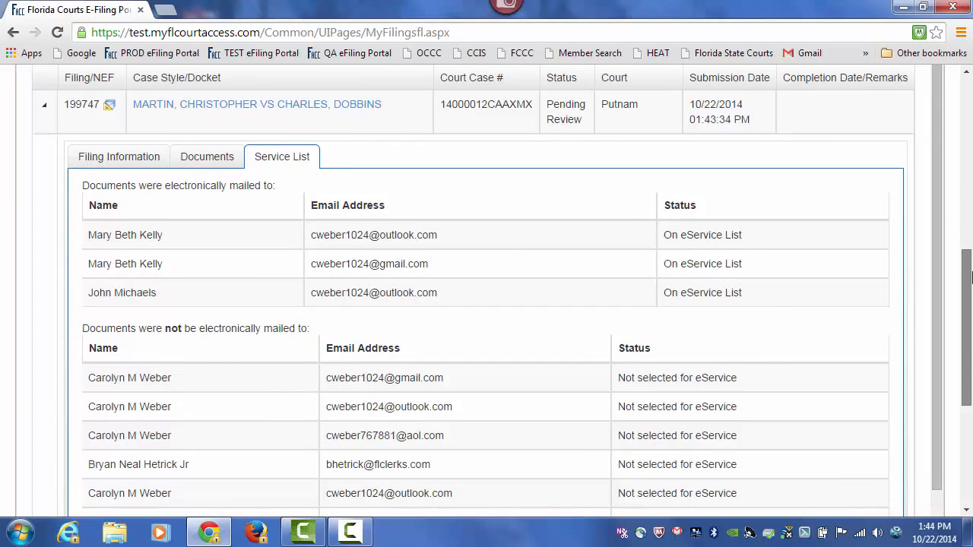
scroll("up", 3)
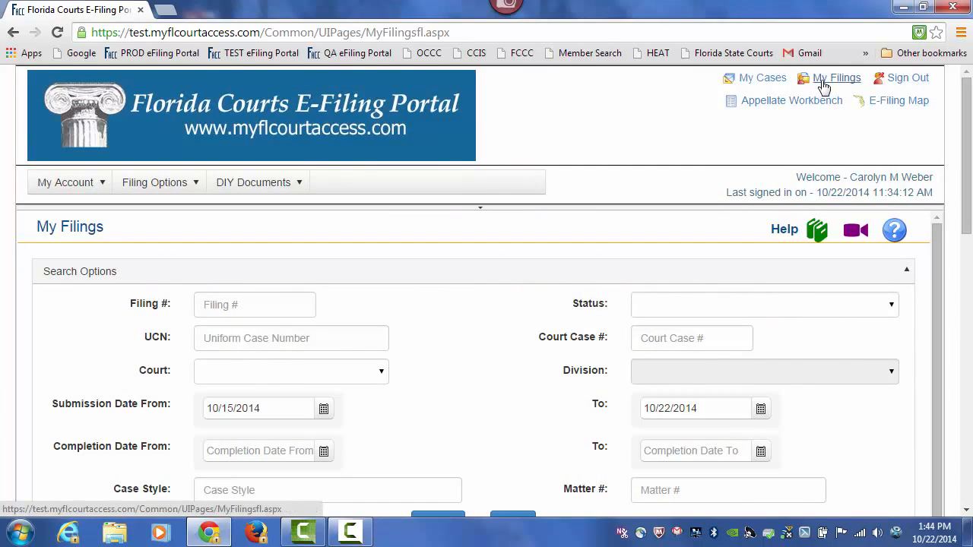
scroll("down", 3)
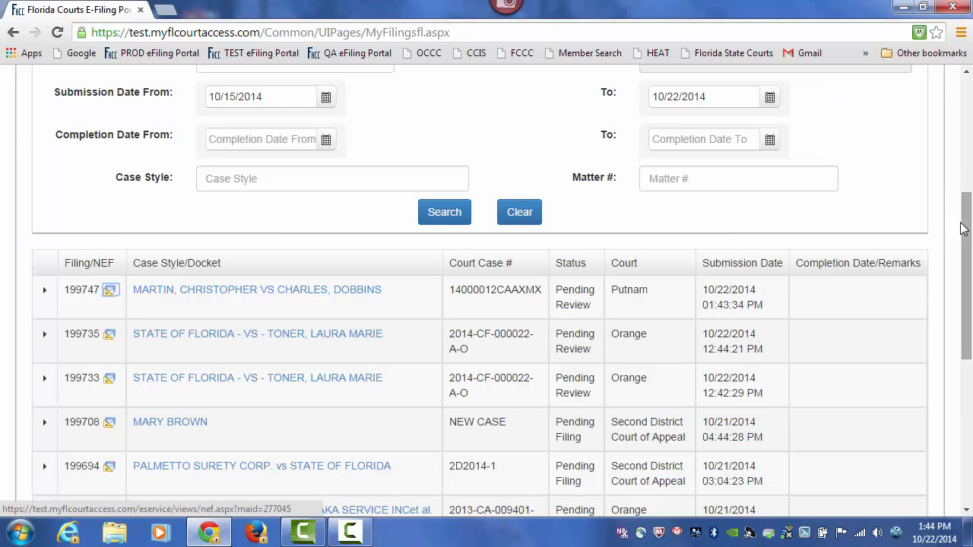
mouse_move(966, 232)
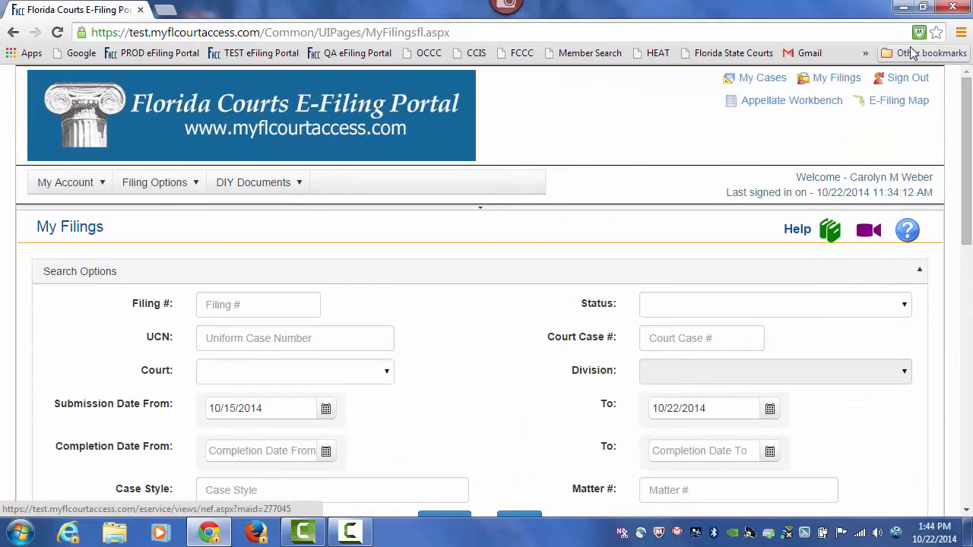
Search My Cases for 'dobbins' and start a new filing on the Putnam case
left_click(762, 77)
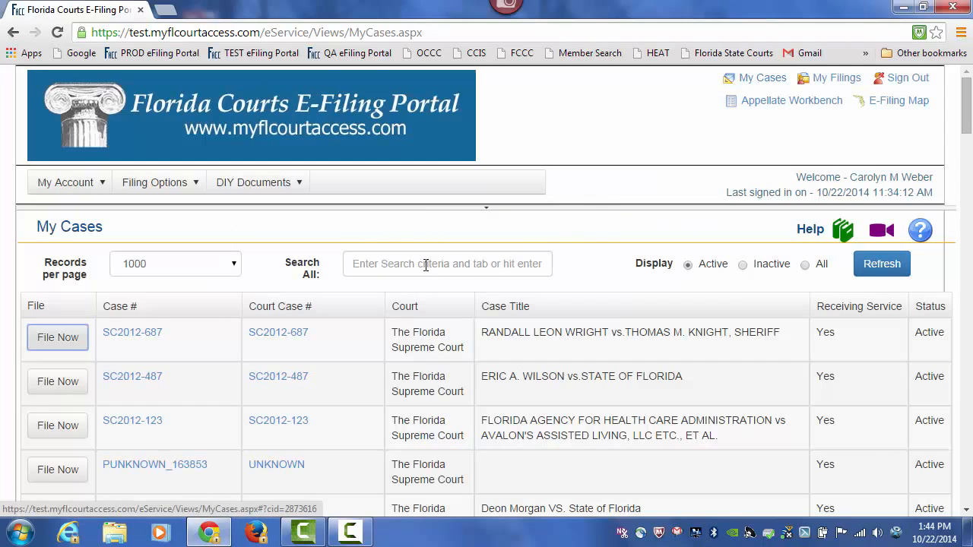
type("d")
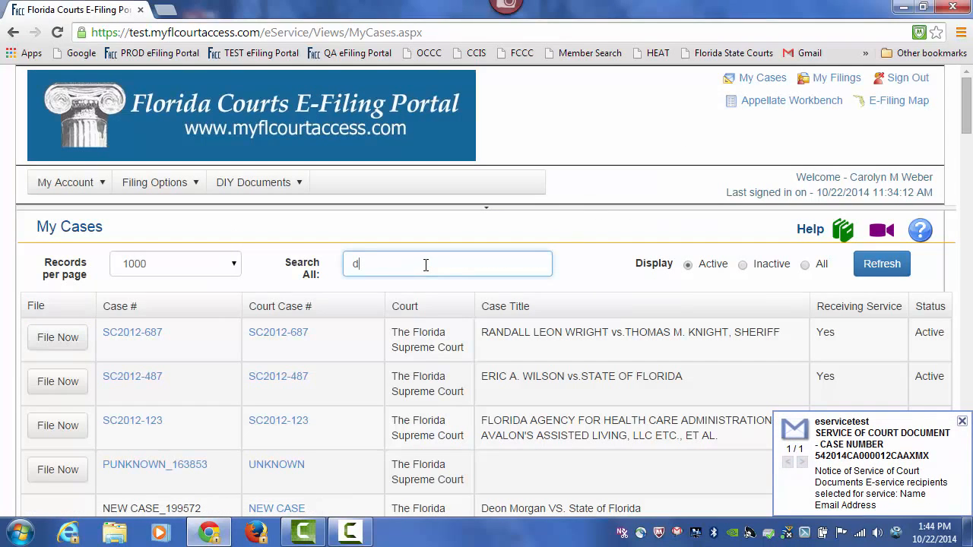
type("obbins")
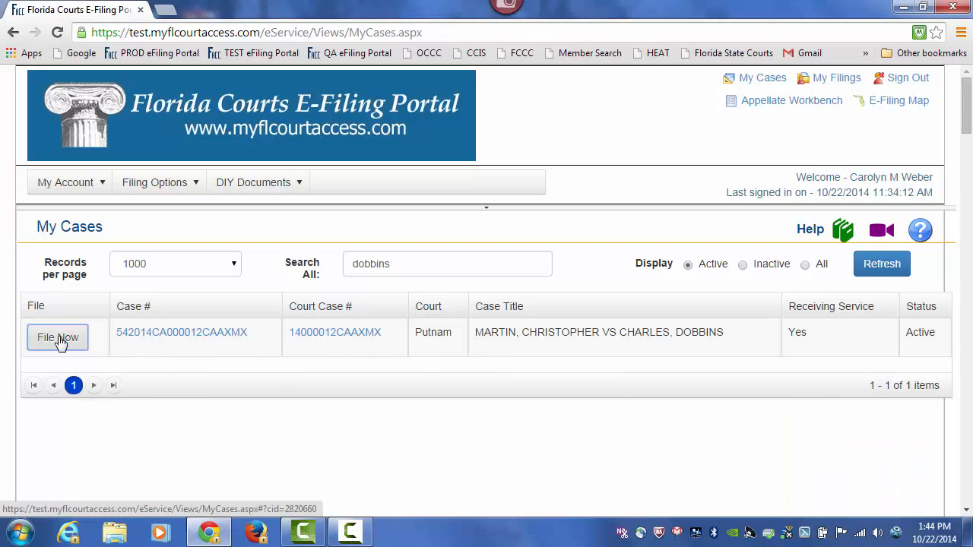
left_click(58, 337)
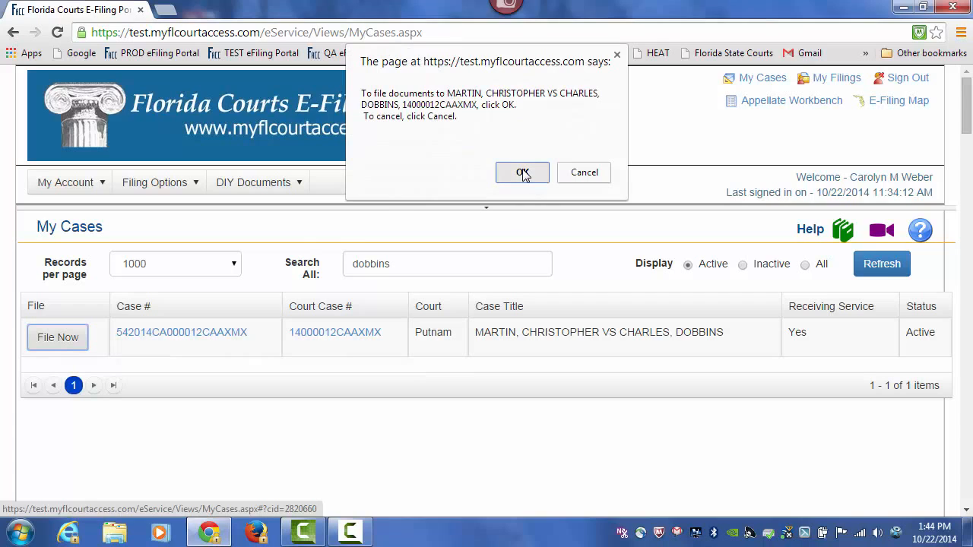
left_click(522, 172)
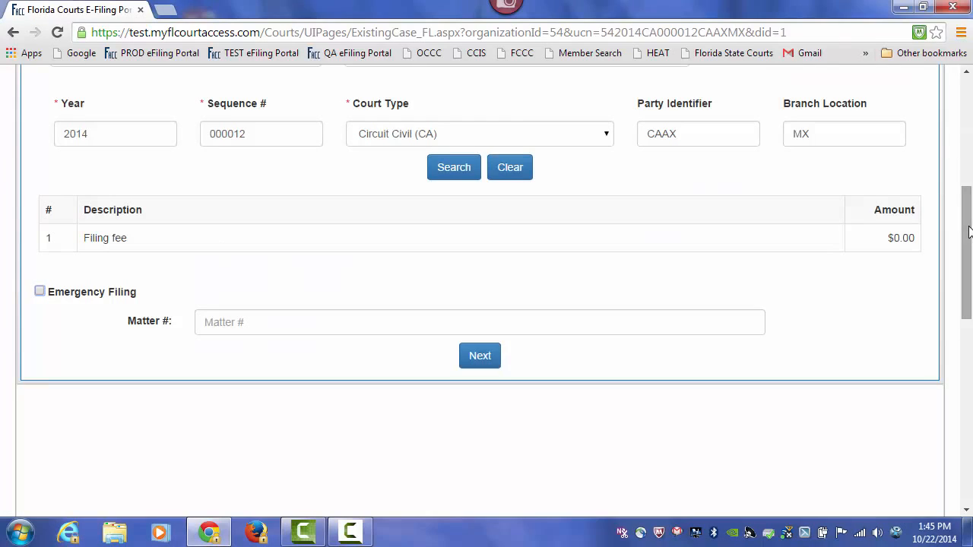
mouse_move(795, 328)
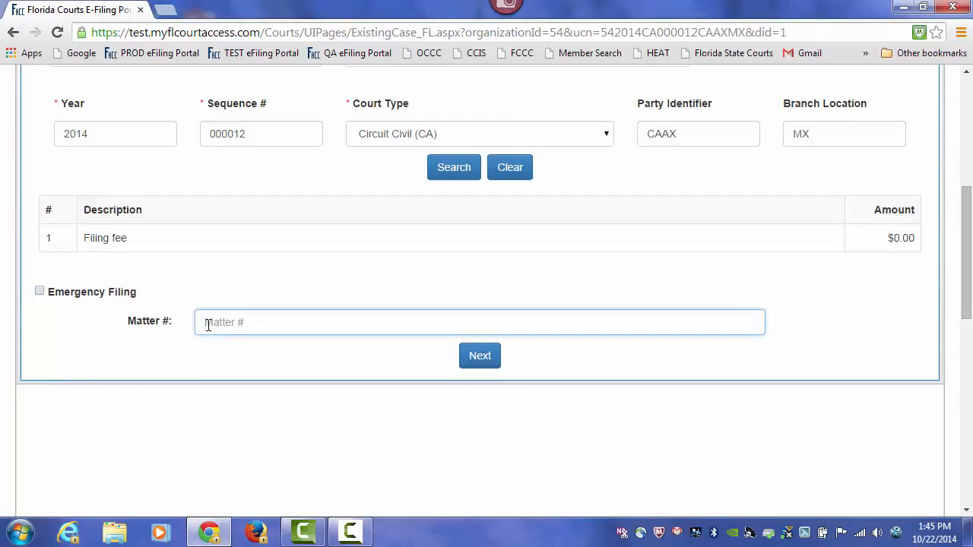
Enter matter number 2014-cw on the Case Information tab
type("2014-c")
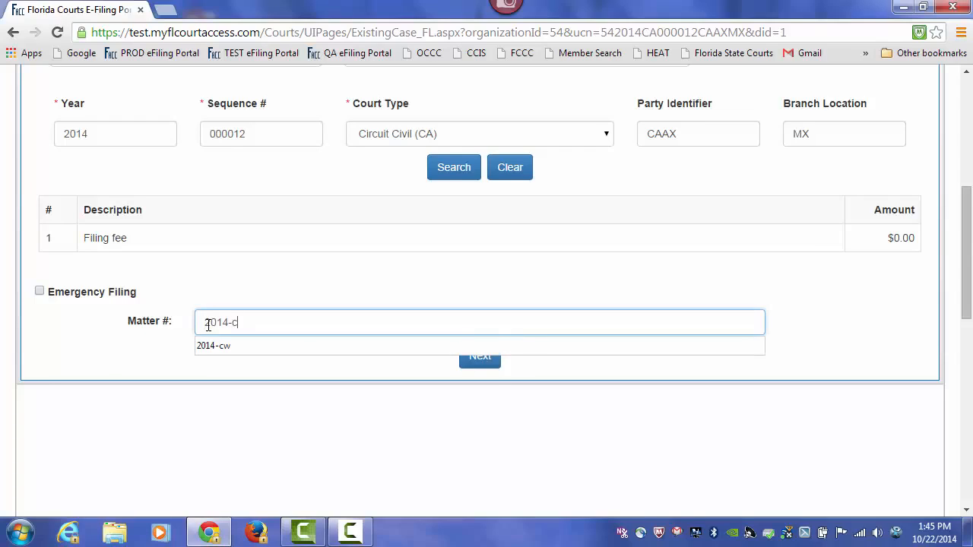
type("w")
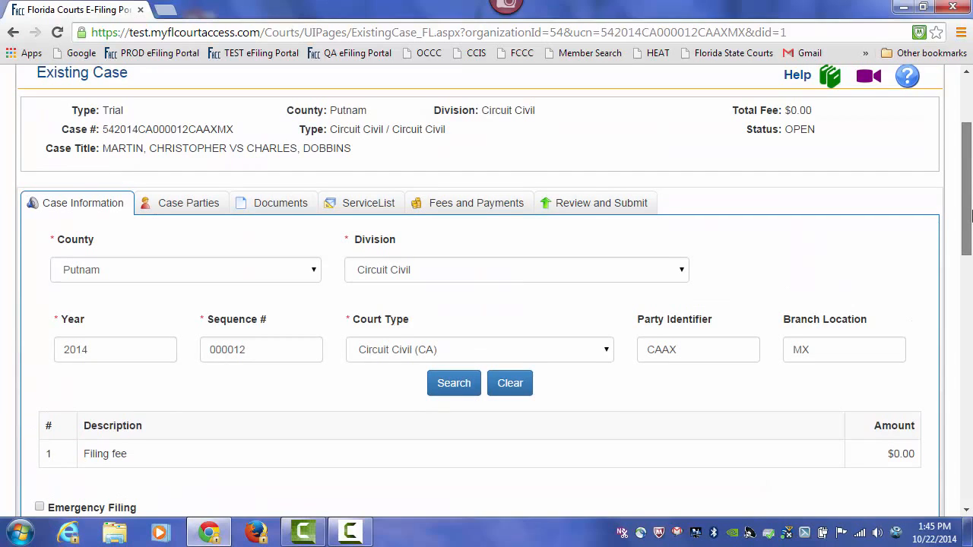
type("2014-cw")
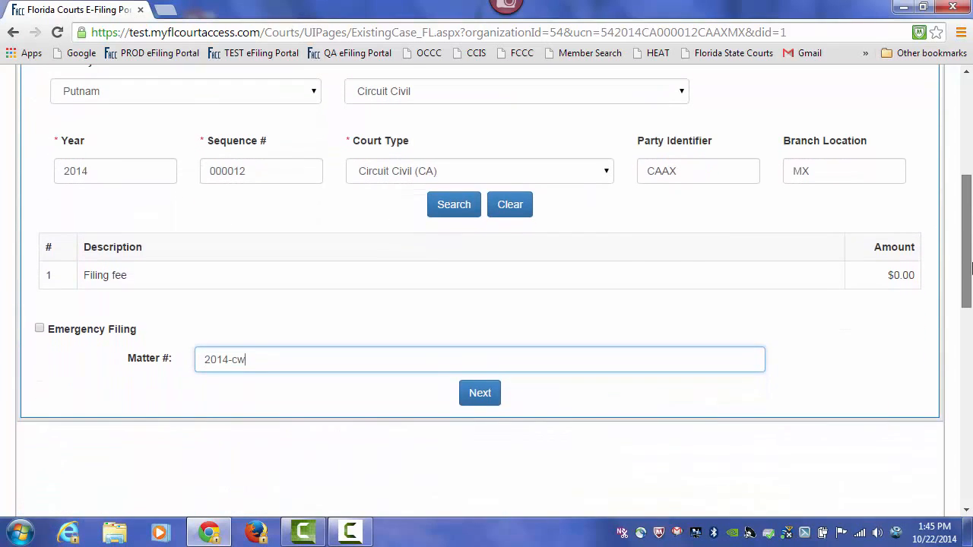
scroll("down", 3)
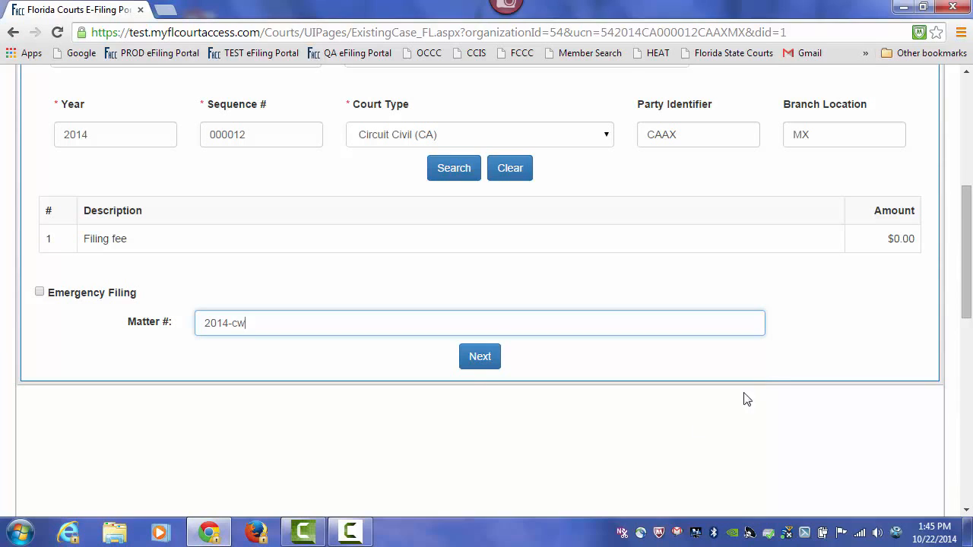
Select the defendant as filing party and continue to the Documents step
left_click(480, 356)
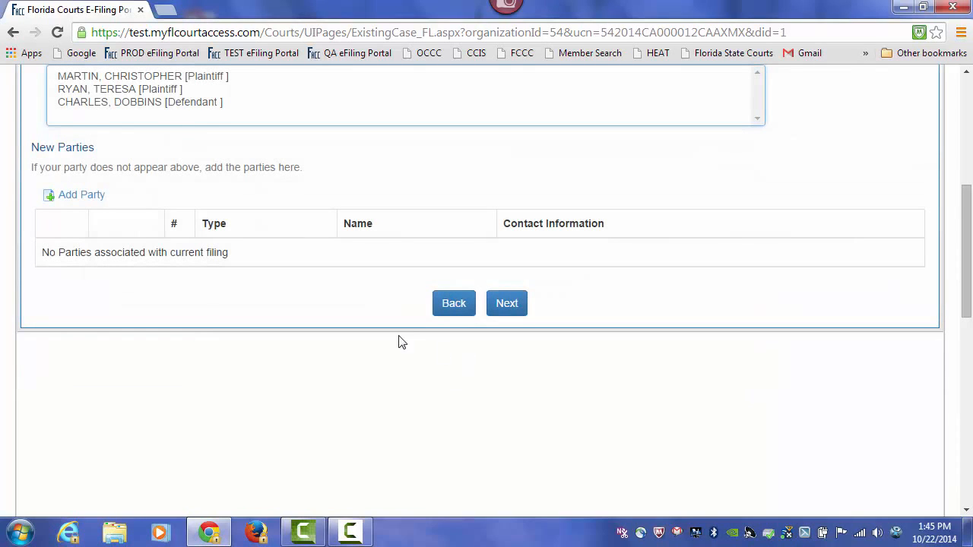
left_click(140, 102)
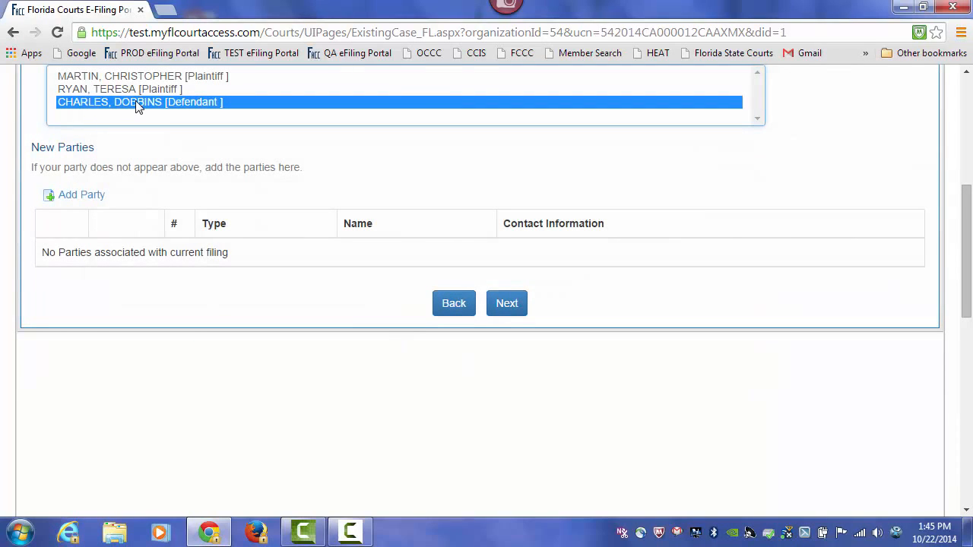
left_click(507, 303)
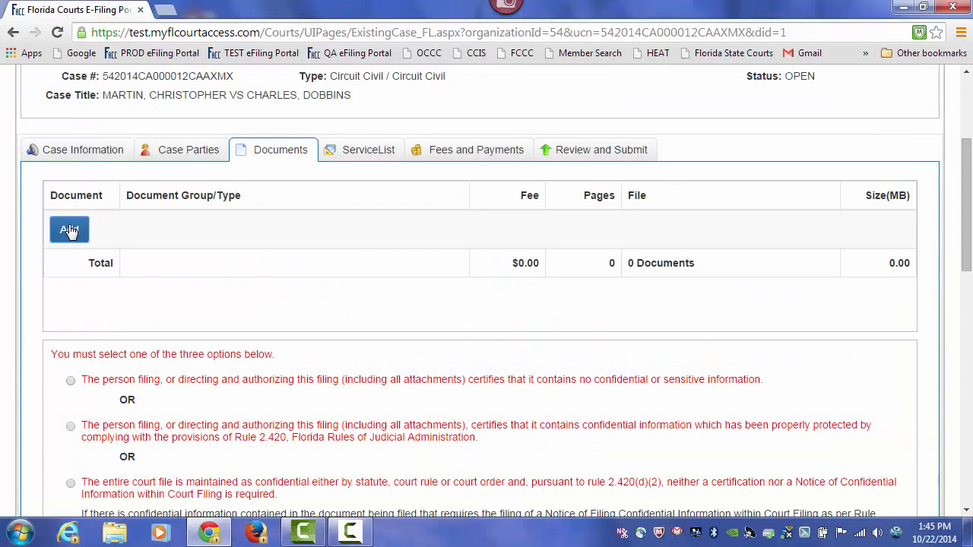
Start a new document entry; the 'ex' exhibit search finds nothing, so the full type list returns
left_click(69, 229)
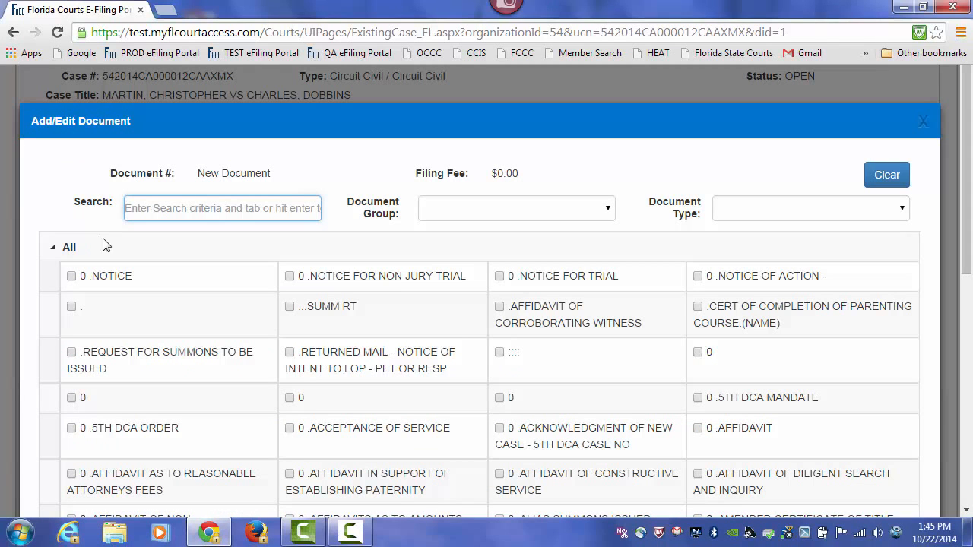
type("exhibit")
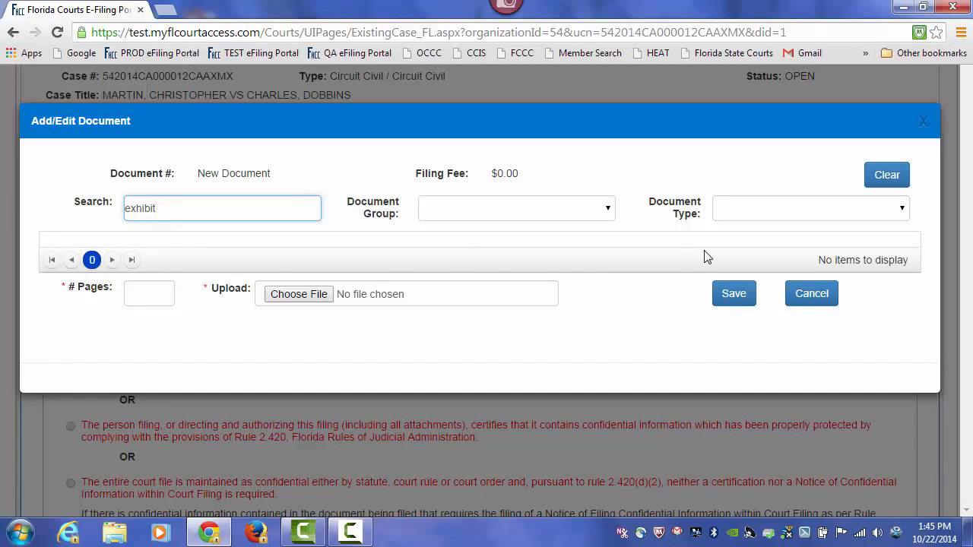
mouse_move(282, 261)
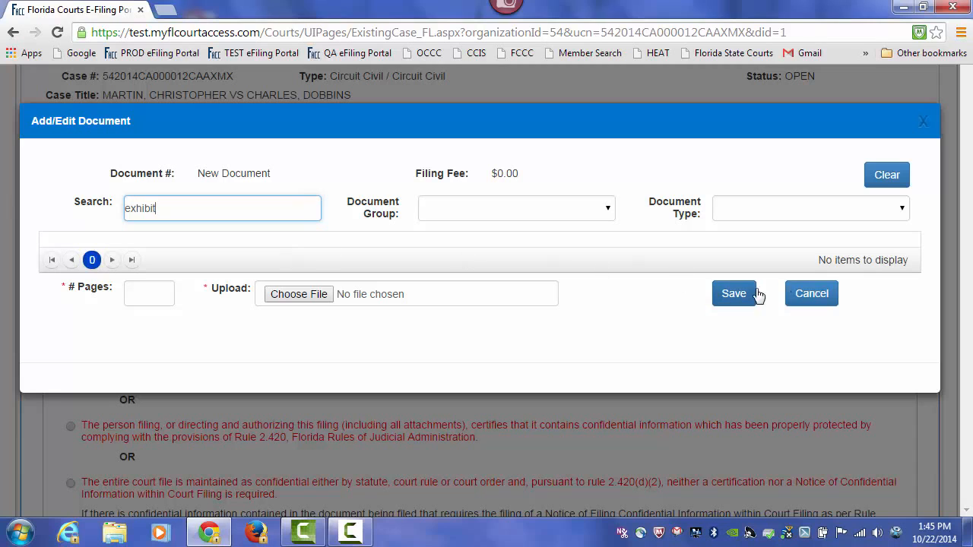
left_click(887, 175)
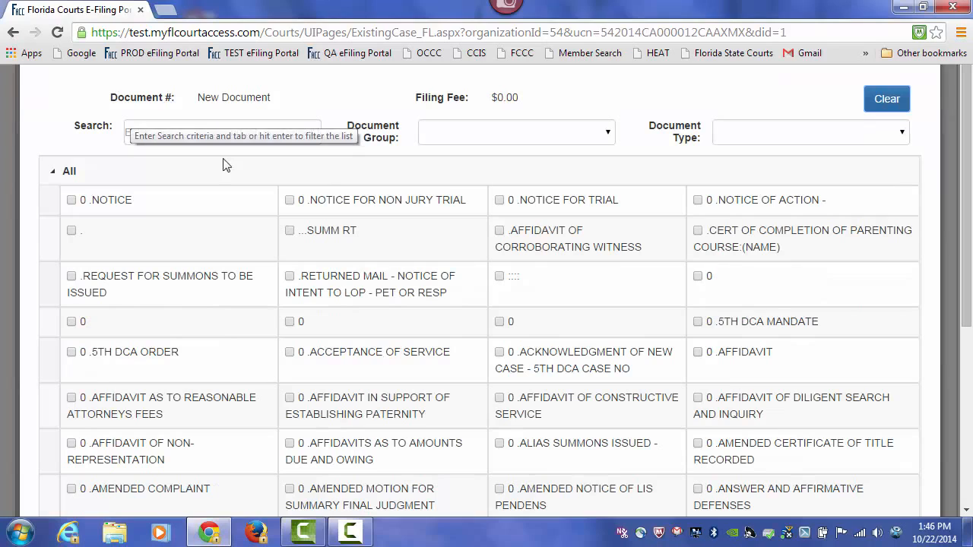
Switch the Document Group to All and search types for 'demand', which returns no matches
left_click(517, 132)
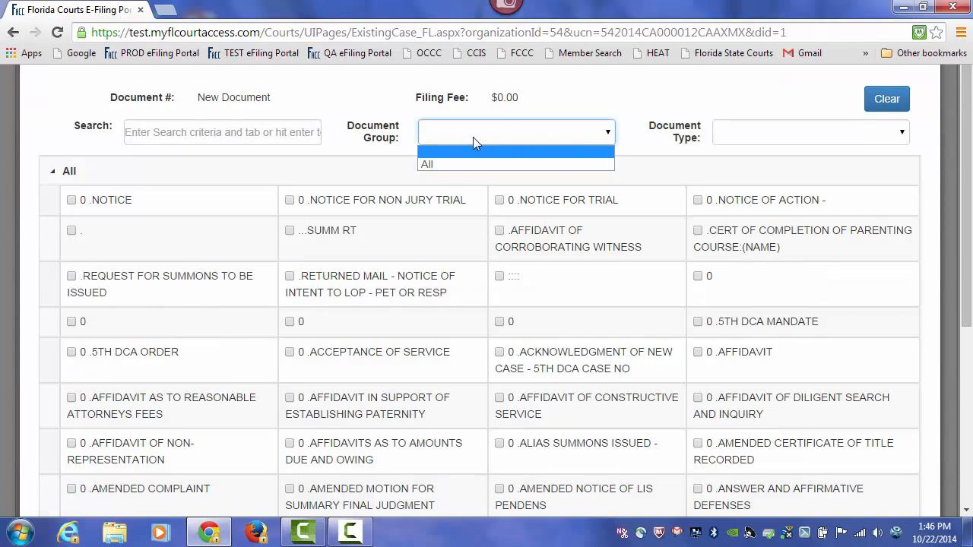
mouse_move(468, 169)
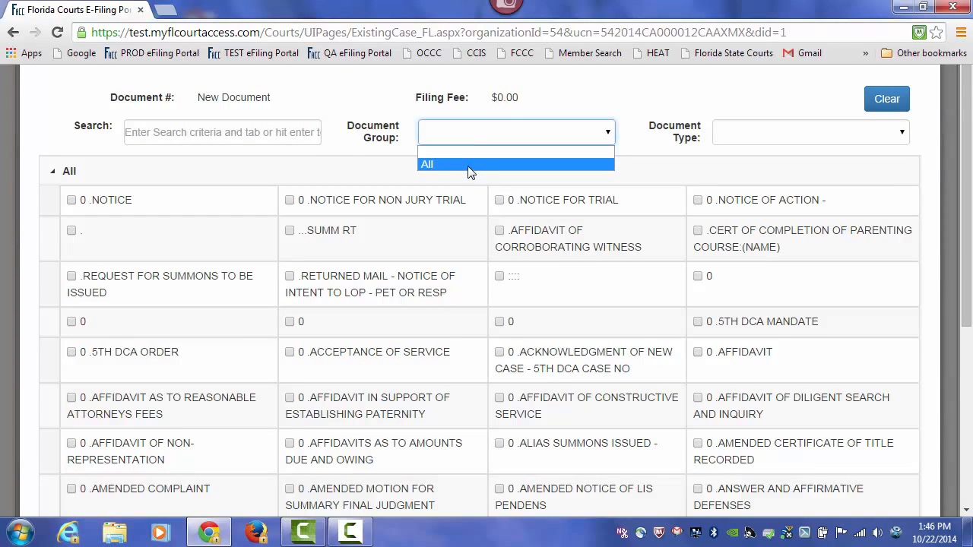
mouse_move(474, 169)
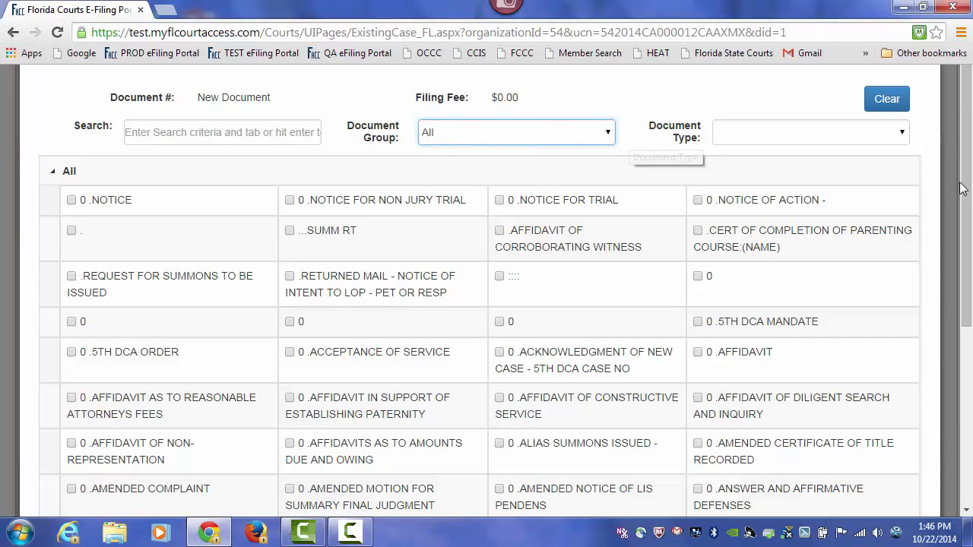
scroll("down", 3)
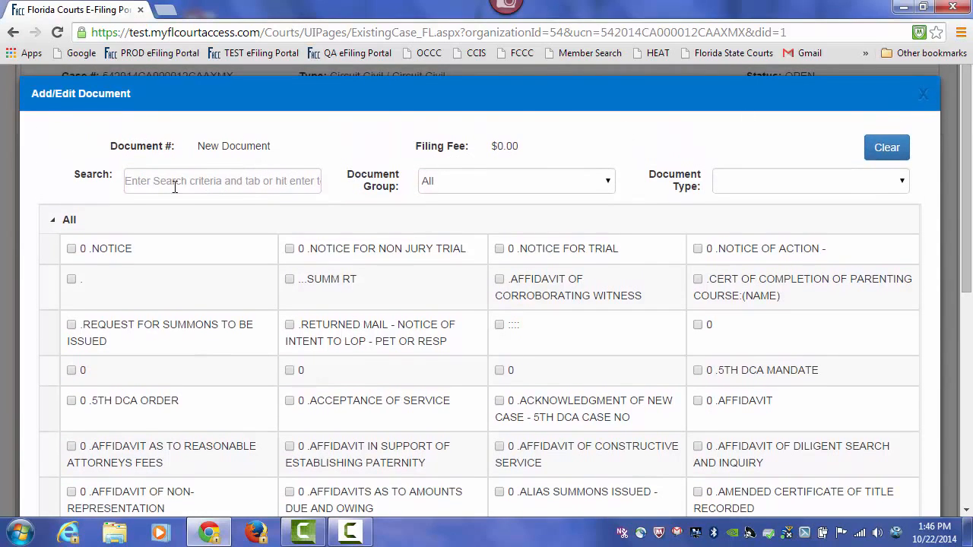
left_click(222, 181)
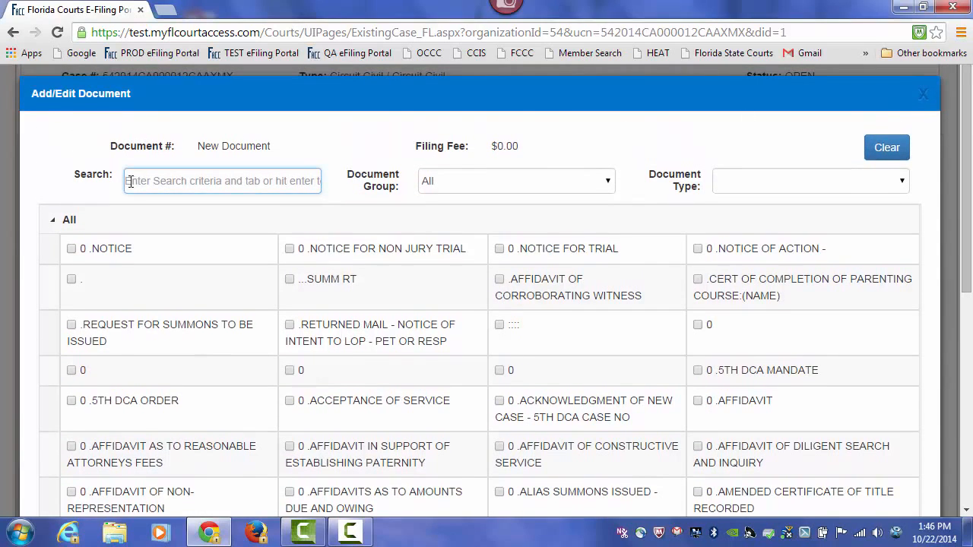
type("demand")
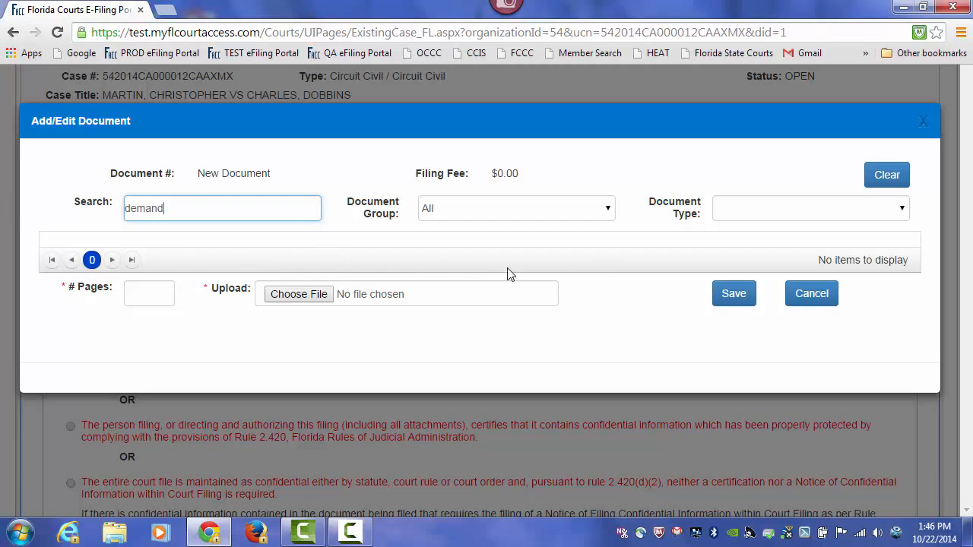
mouse_move(423, 264)
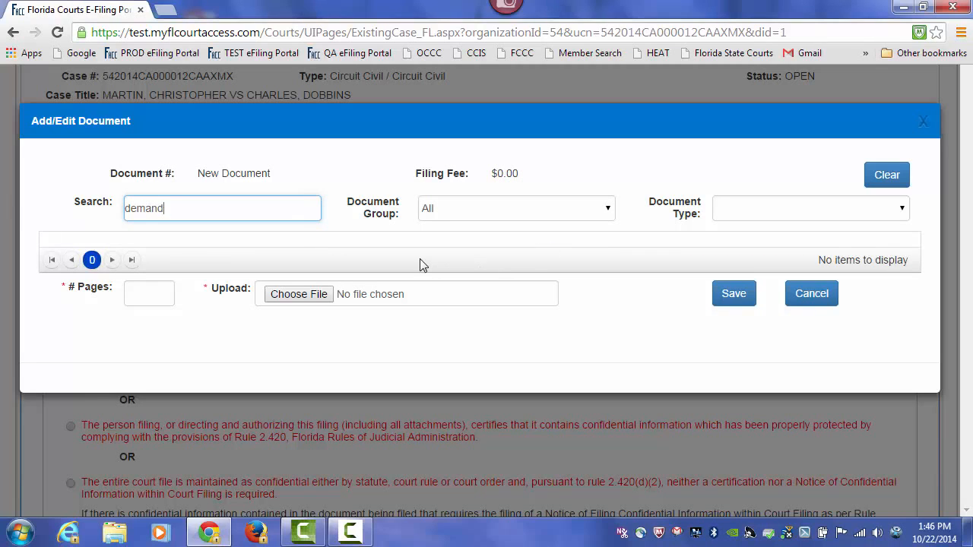
Clear the filters and tick 0 .MOTION on page 3 of the document types
left_click(886, 175)
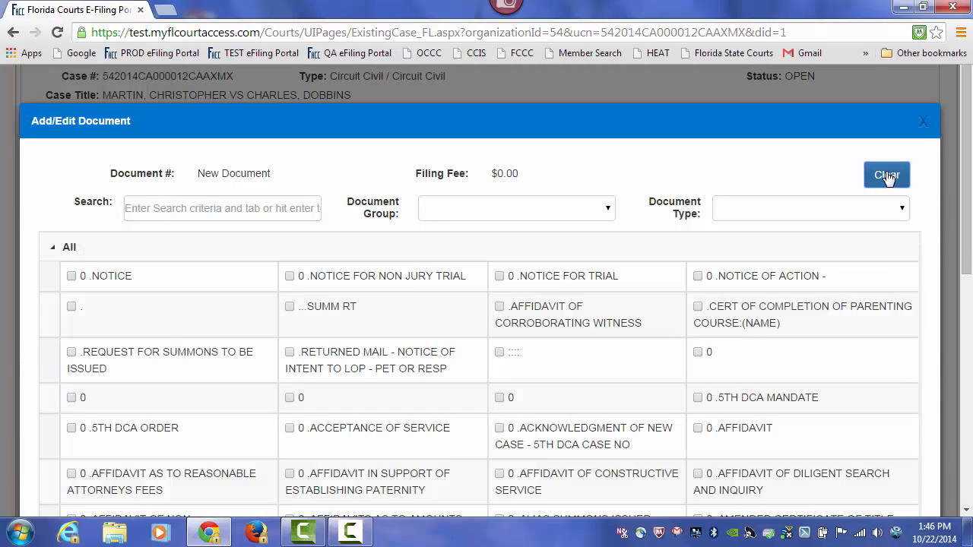
mouse_move(968, 180)
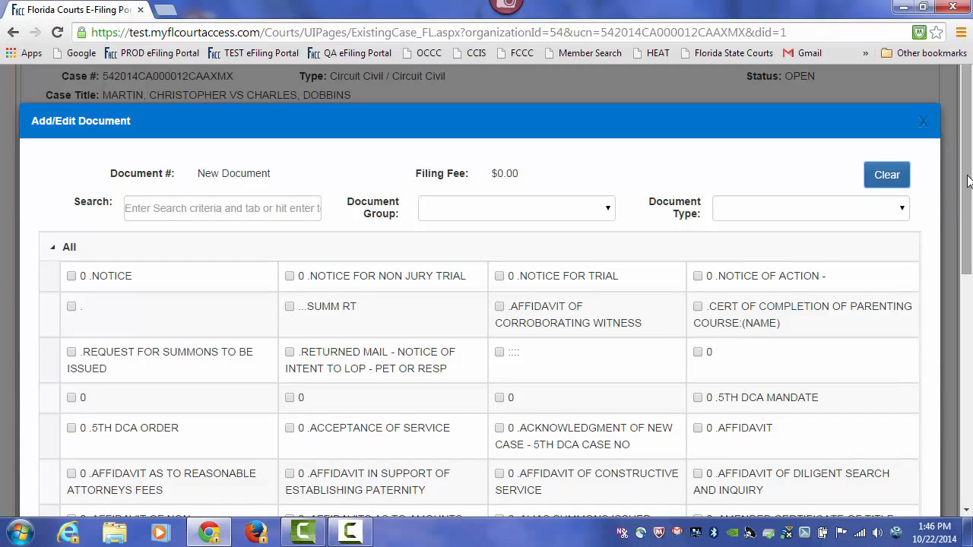
scroll("down", 3)
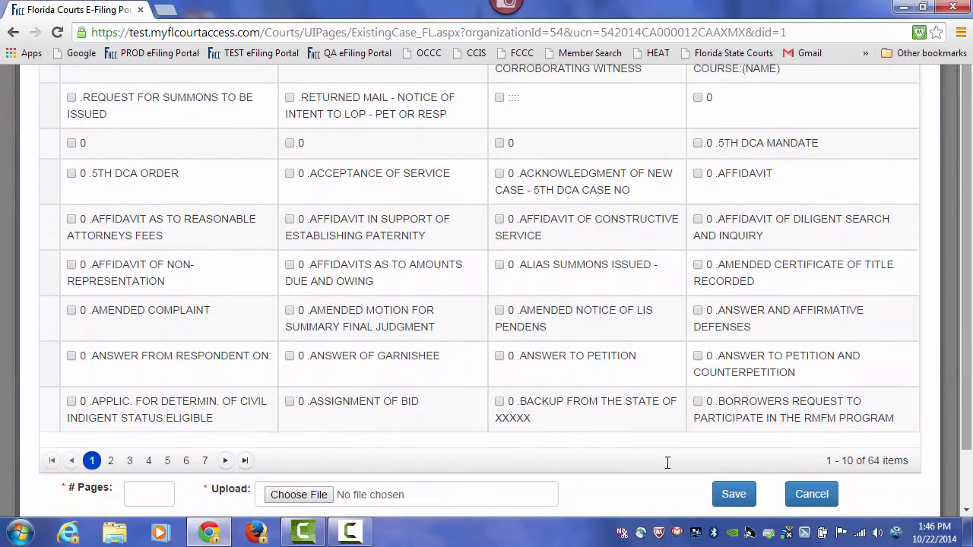
left_click(130, 460)
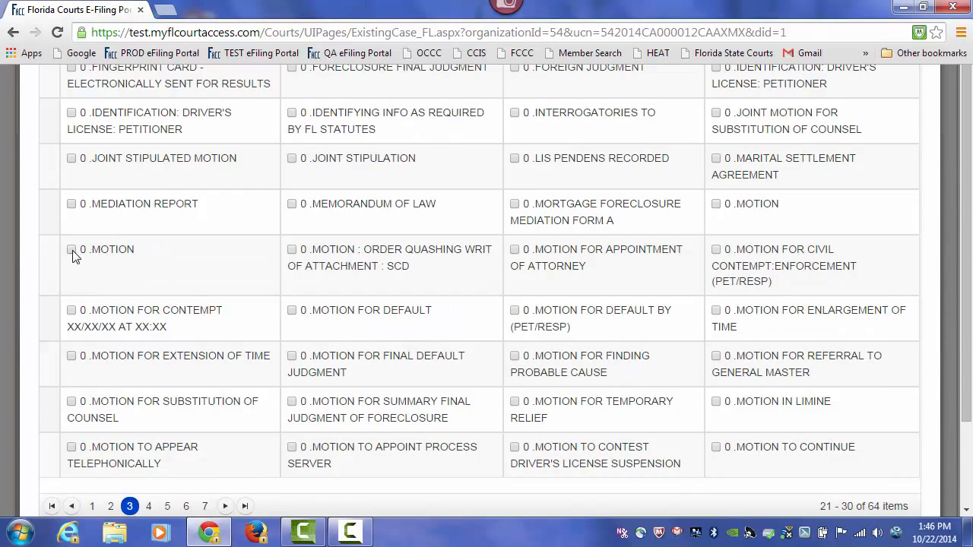
left_click(72, 249)
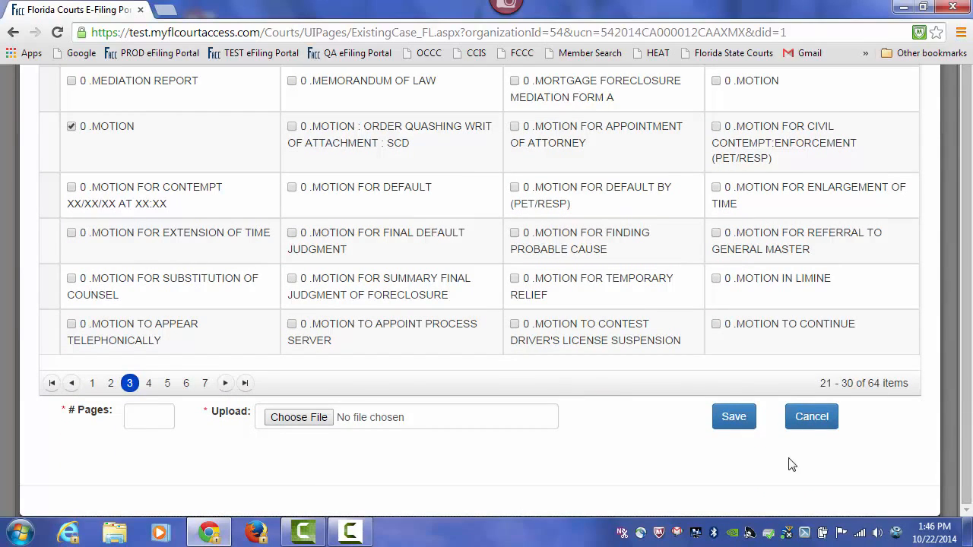
mouse_move(159, 442)
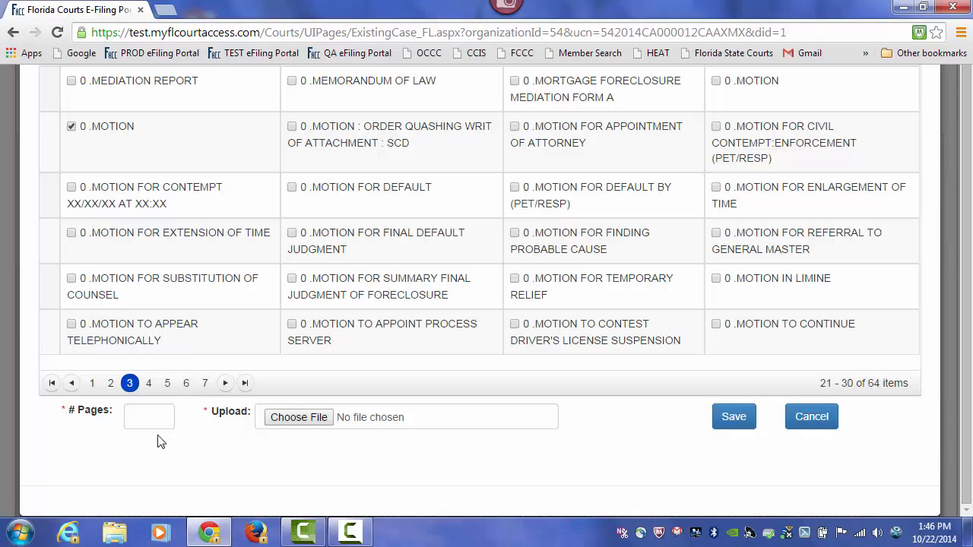
Enter 1 as the page count and select Motion.pdf from eFiling Docs
left_click(149, 417)
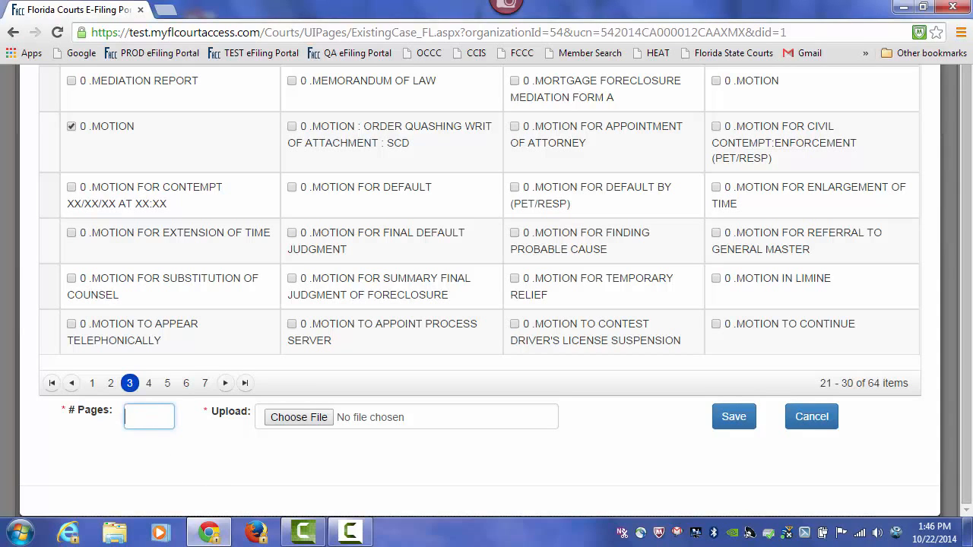
type("1")
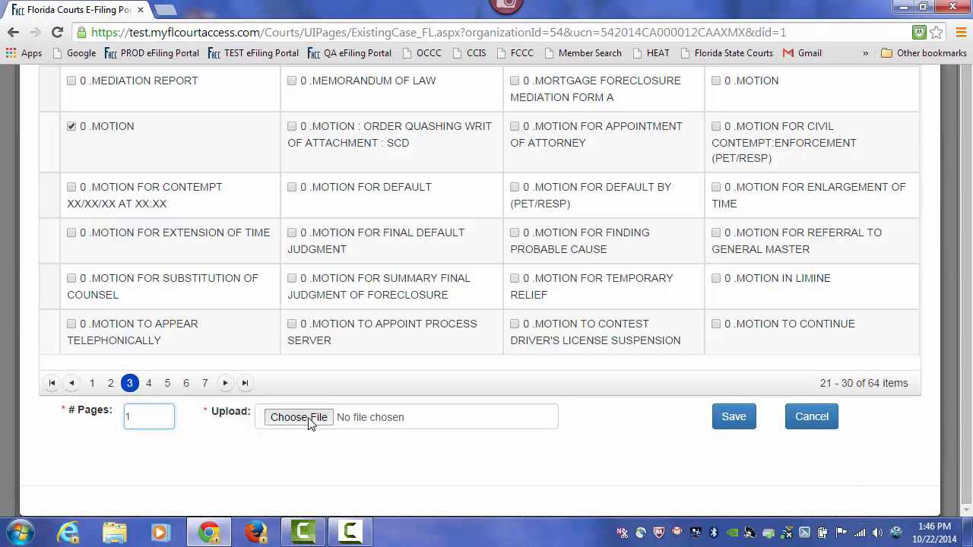
left_click(298, 418)
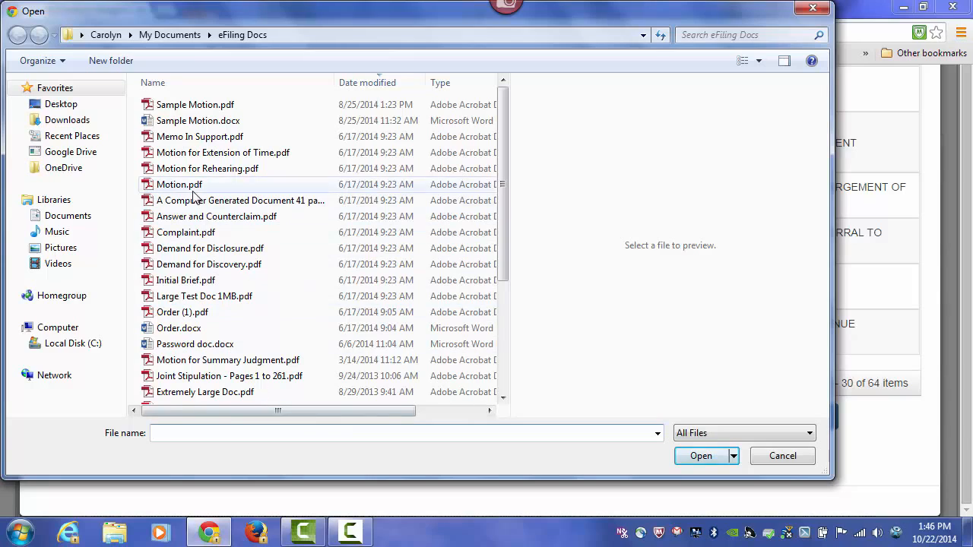
left_click(179, 184)
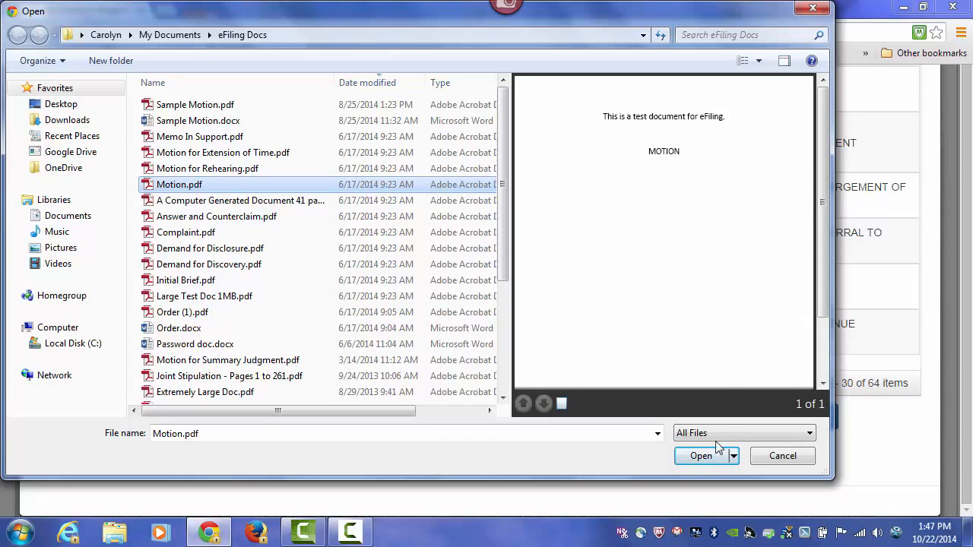
Attach Motion.pdf and save the one-page 0 .MOTION document to the filing
left_click(700, 456)
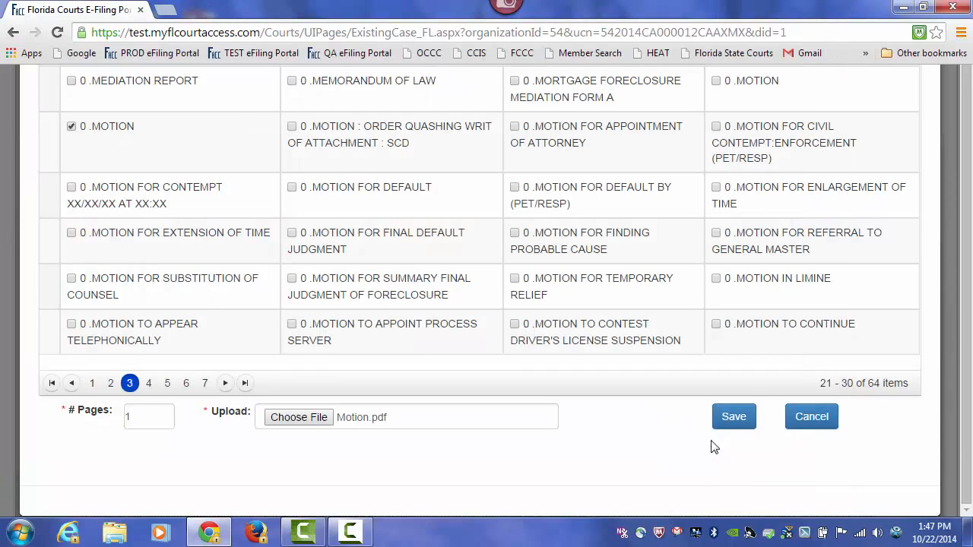
left_click(733, 416)
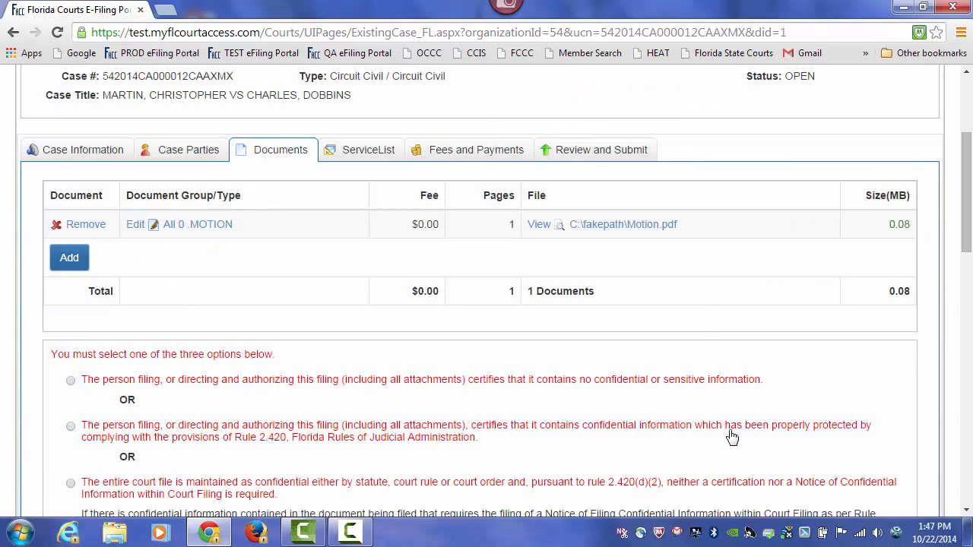
mouse_move(840, 281)
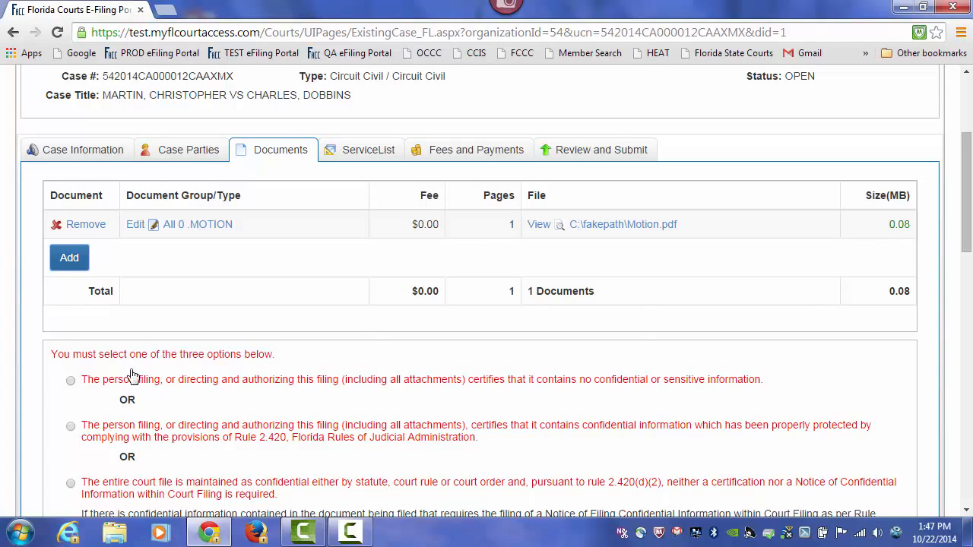
Certify no confidential information, serve all recipients, and advance past fees to Review and Submit
scroll("down", 3)
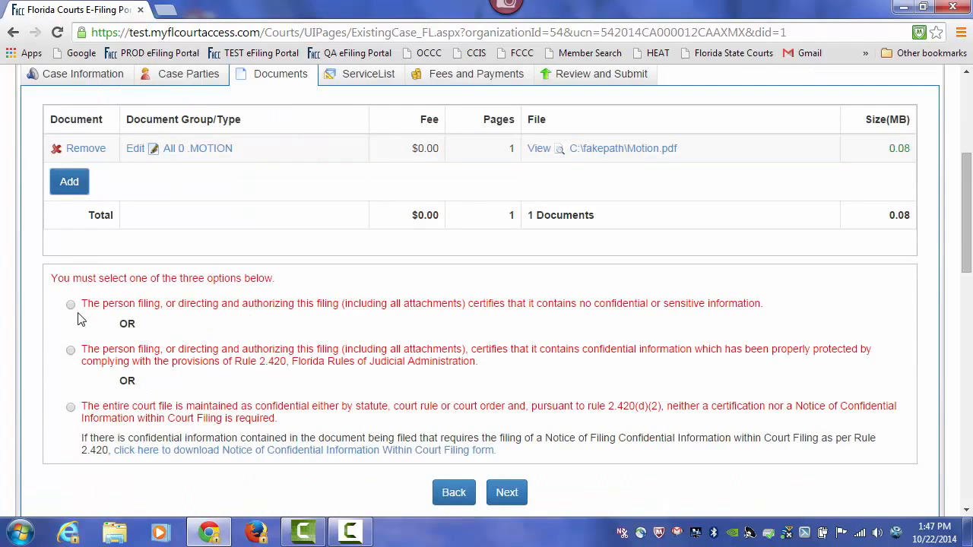
left_click(70, 304)
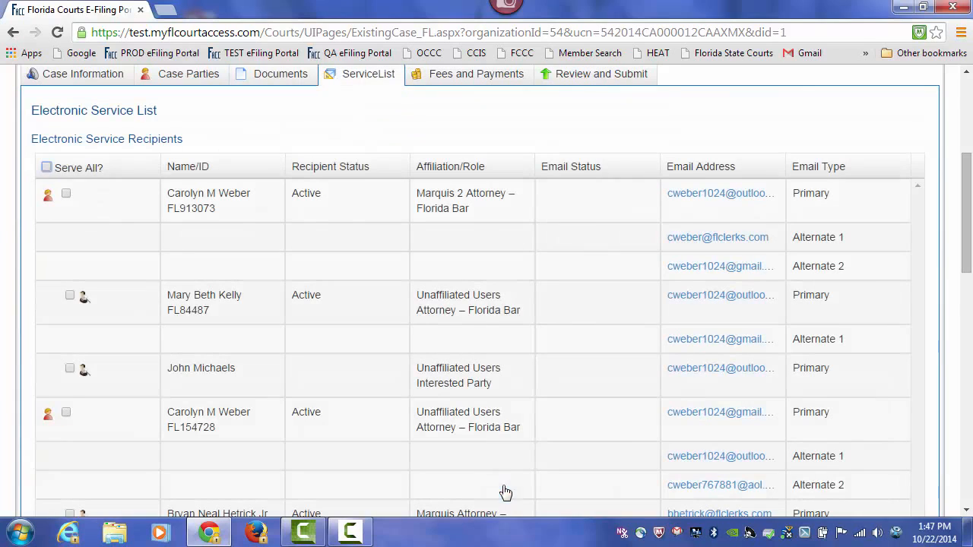
left_click(46, 168)
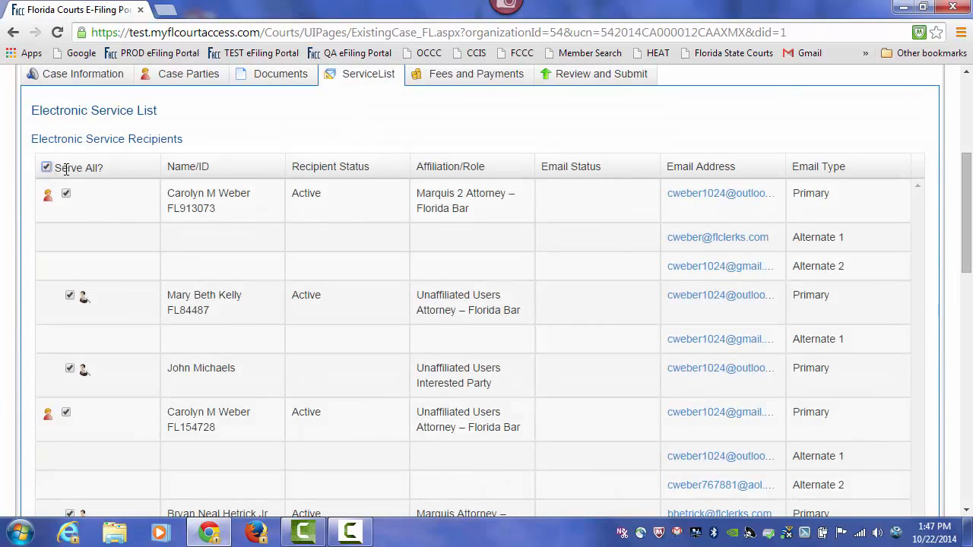
scroll("down", 3)
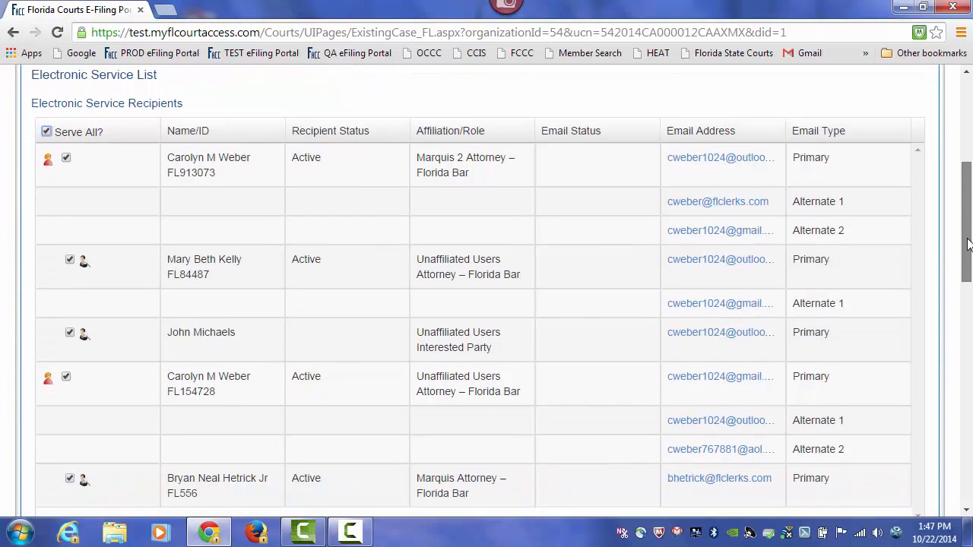
scroll("down", 3)
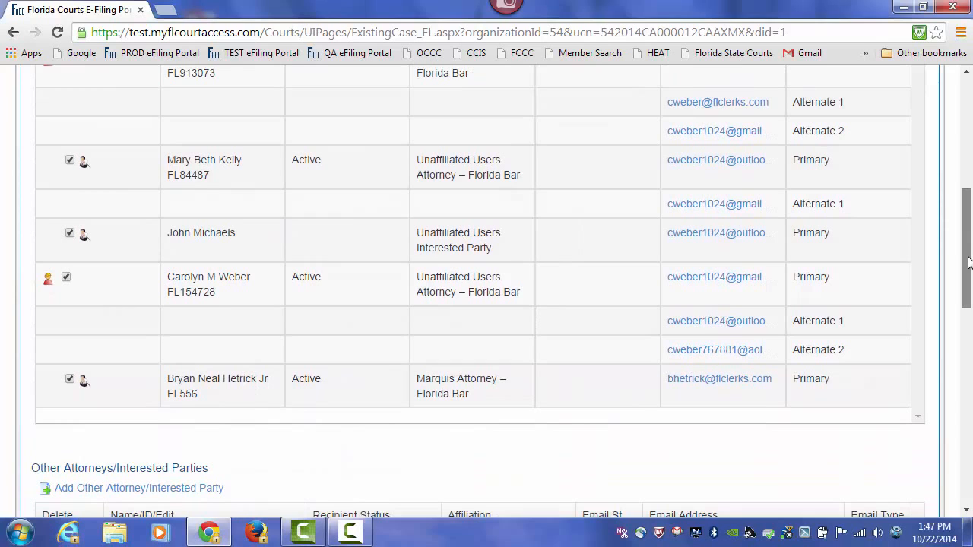
scroll("down", 3)
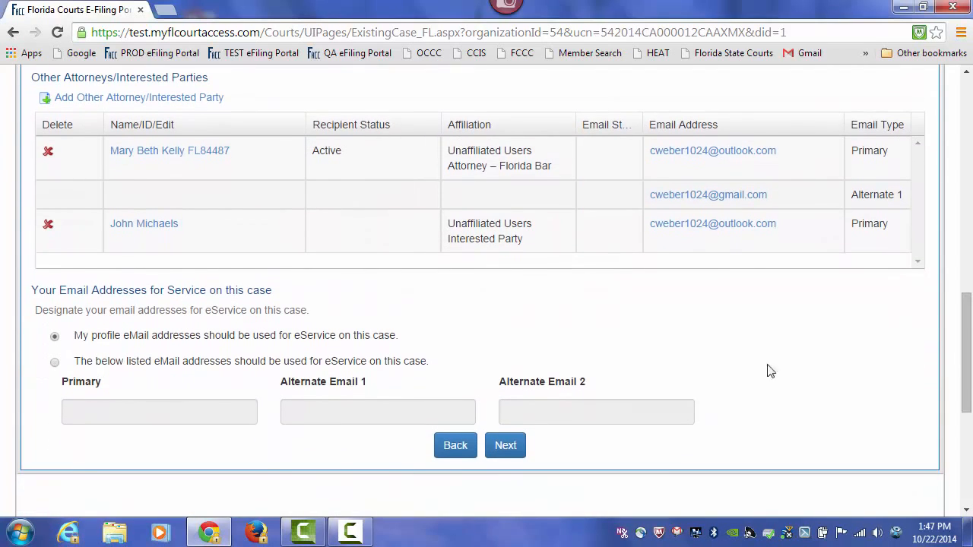
left_click(506, 445)
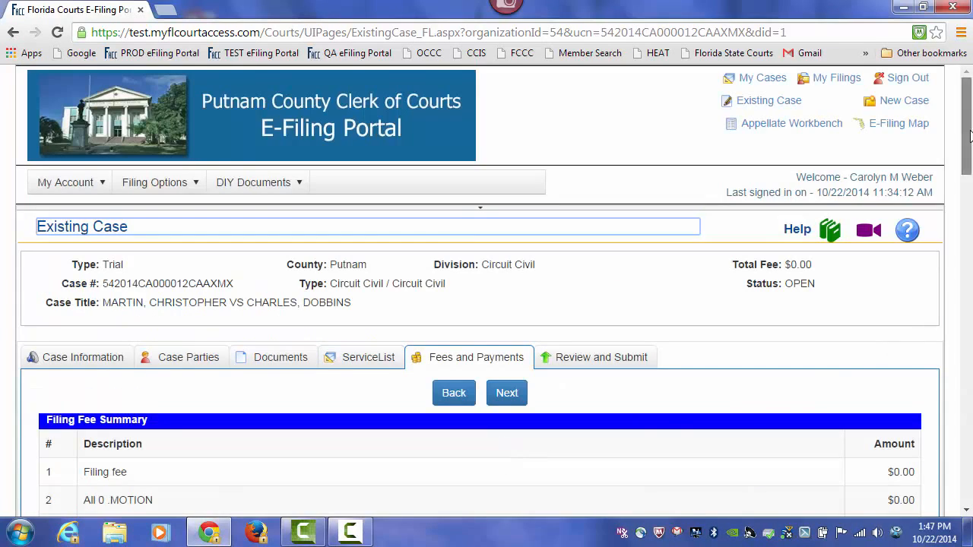
scroll("down", 3)
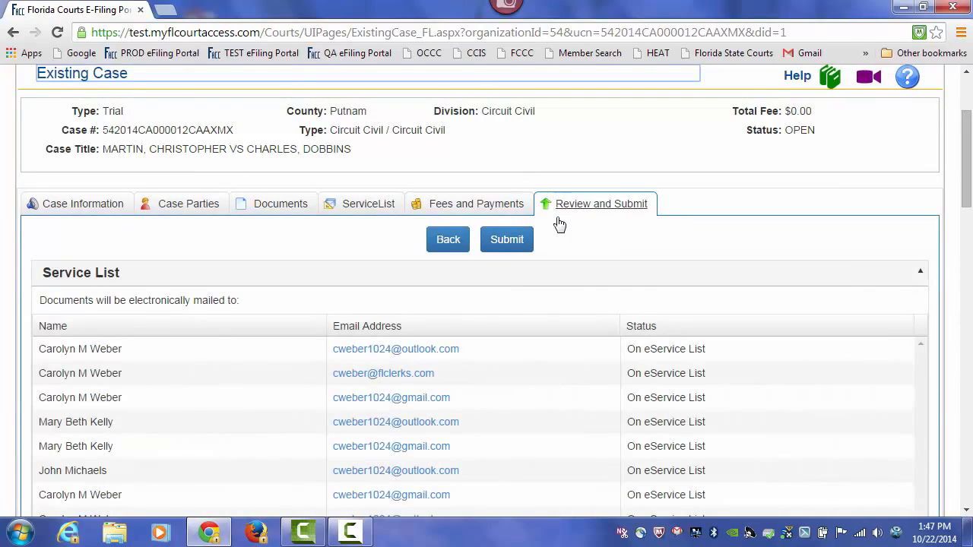
left_click(507, 240)
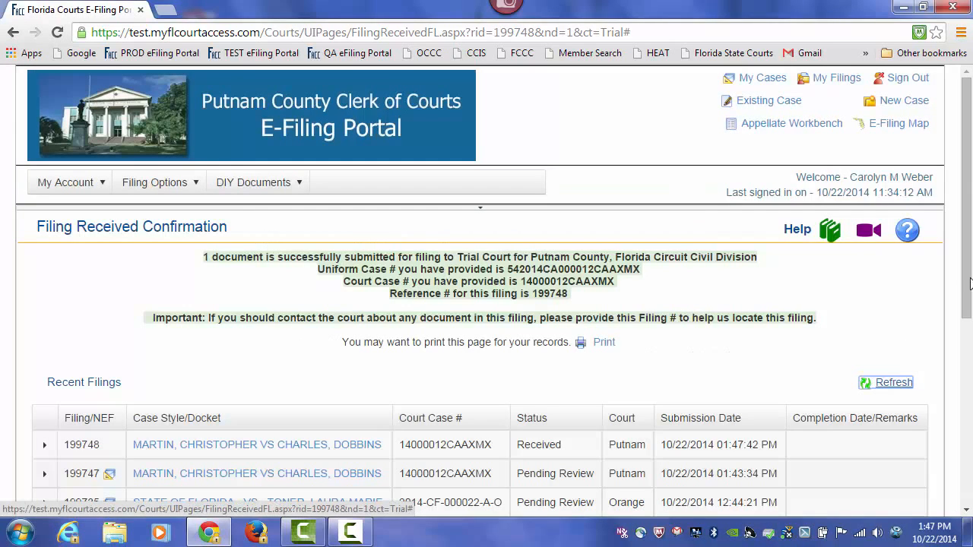
scroll("down", 3)
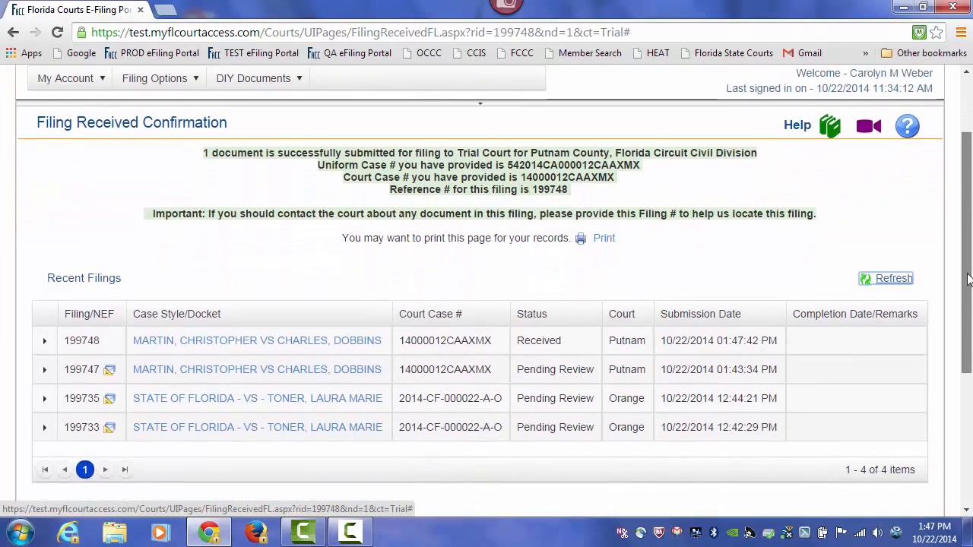
scroll("down", 3)
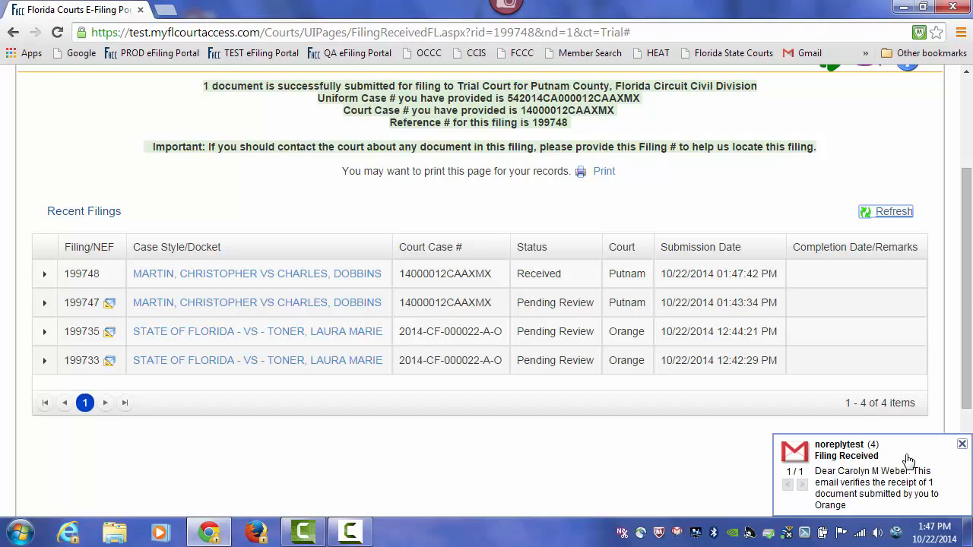
mouse_move(896, 492)
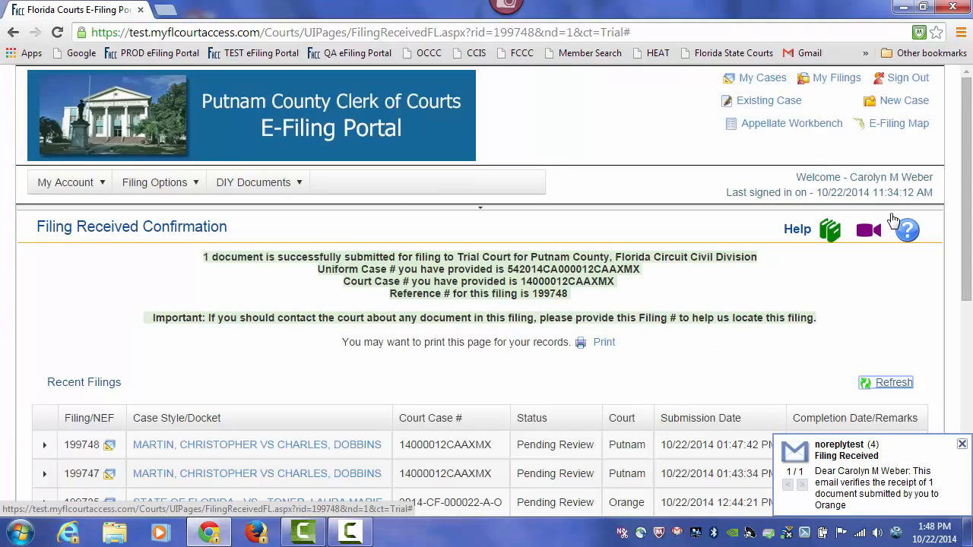
scroll("down", 3)
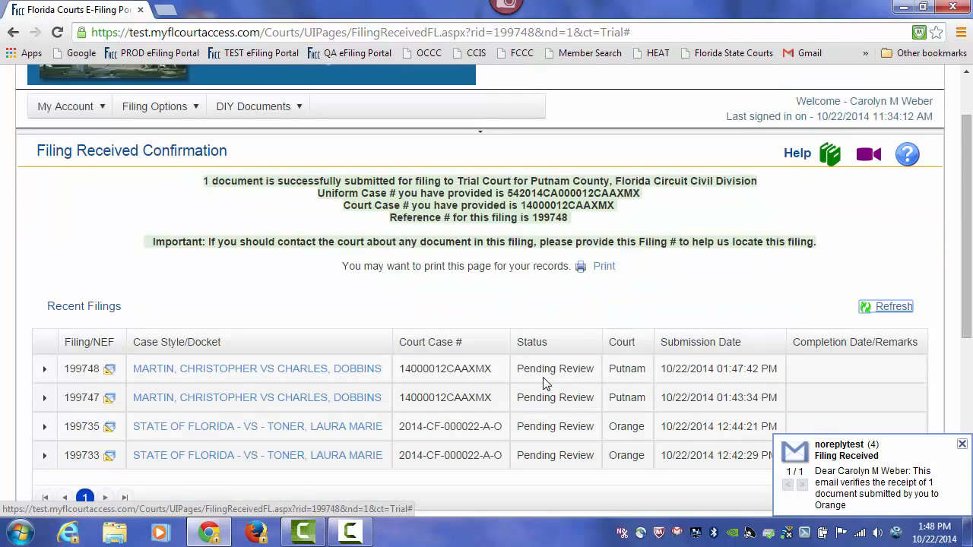
mouse_move(211, 377)
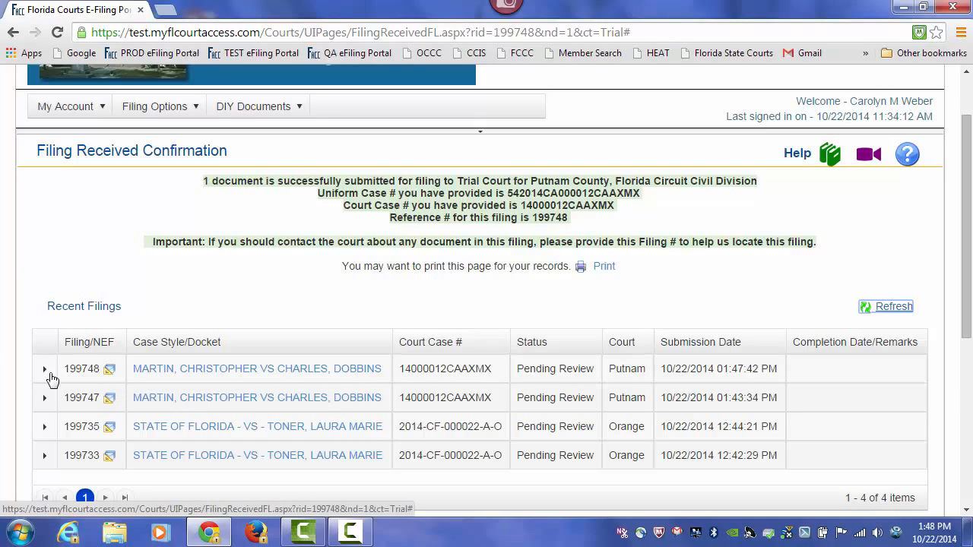
left_click(45, 369)
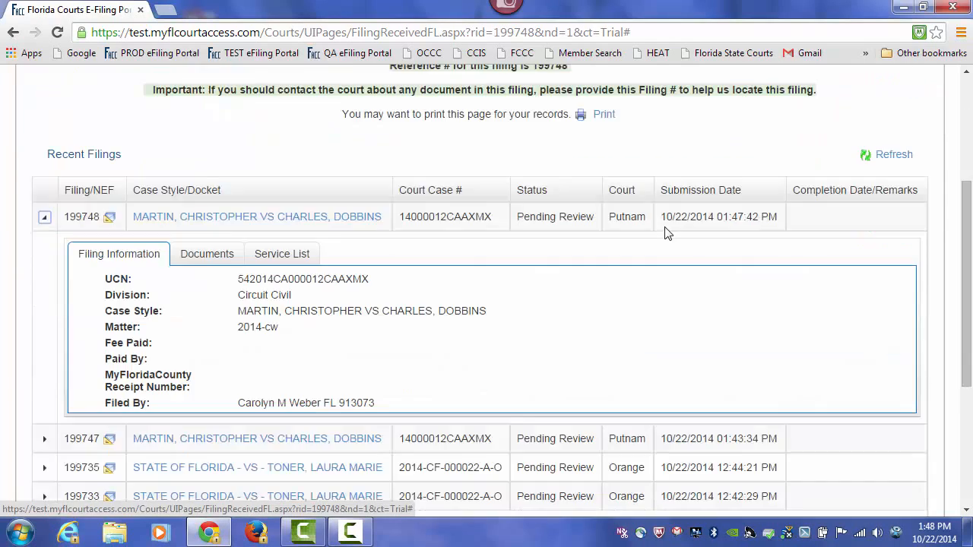
mouse_move(236, 335)
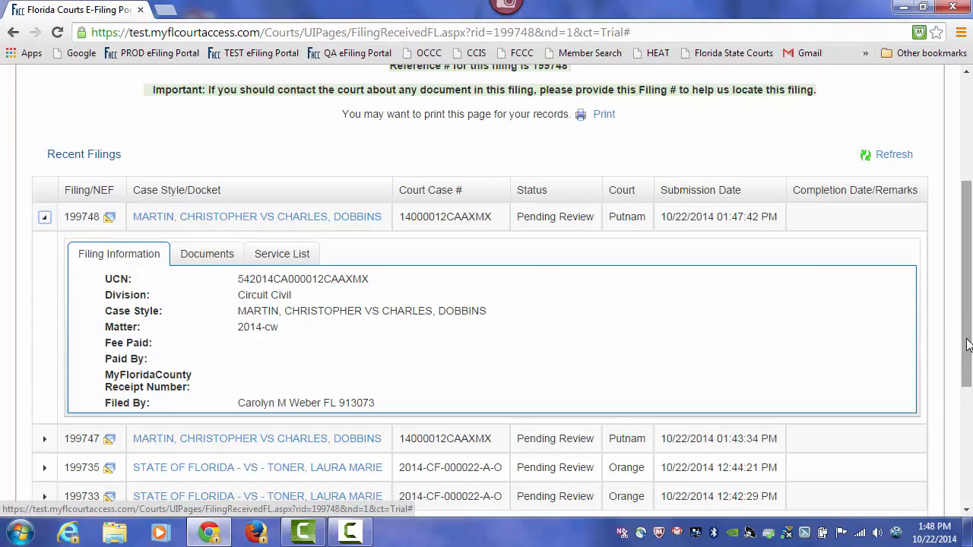
scroll("up", 3)
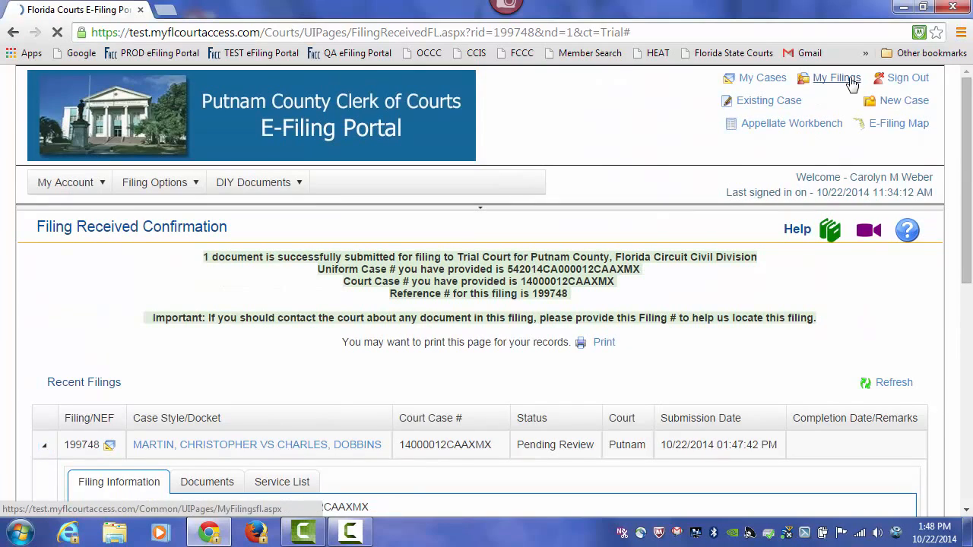
left_click(837, 77)
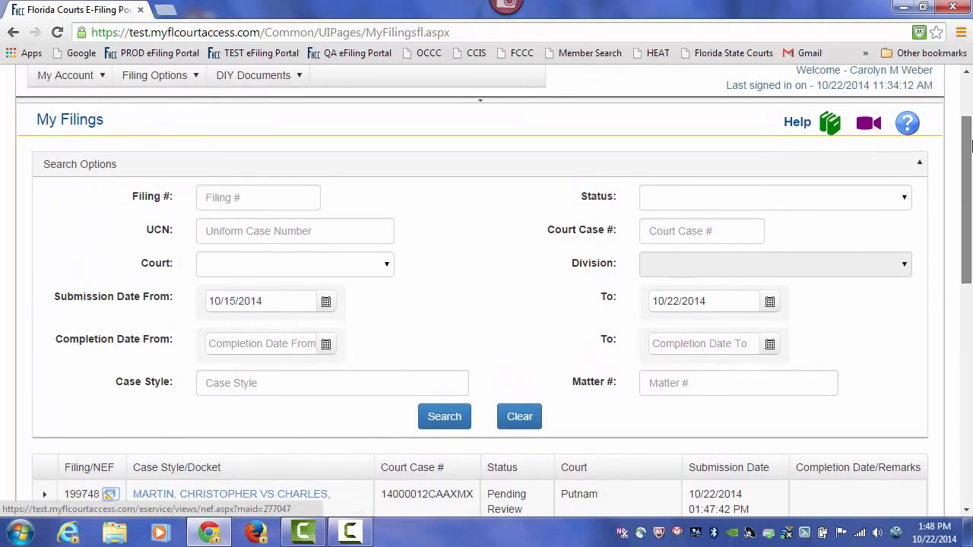
scroll("down", 3)
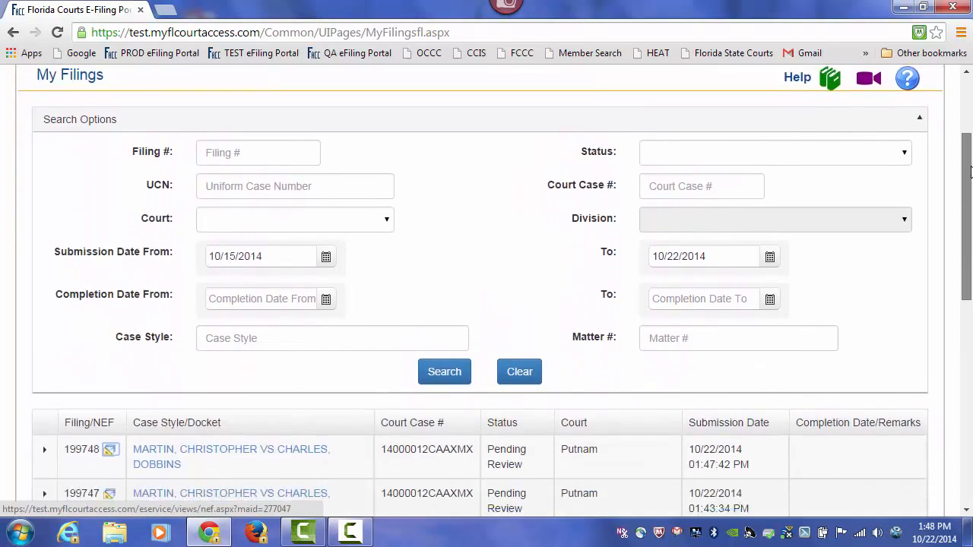
scroll("down", 3)
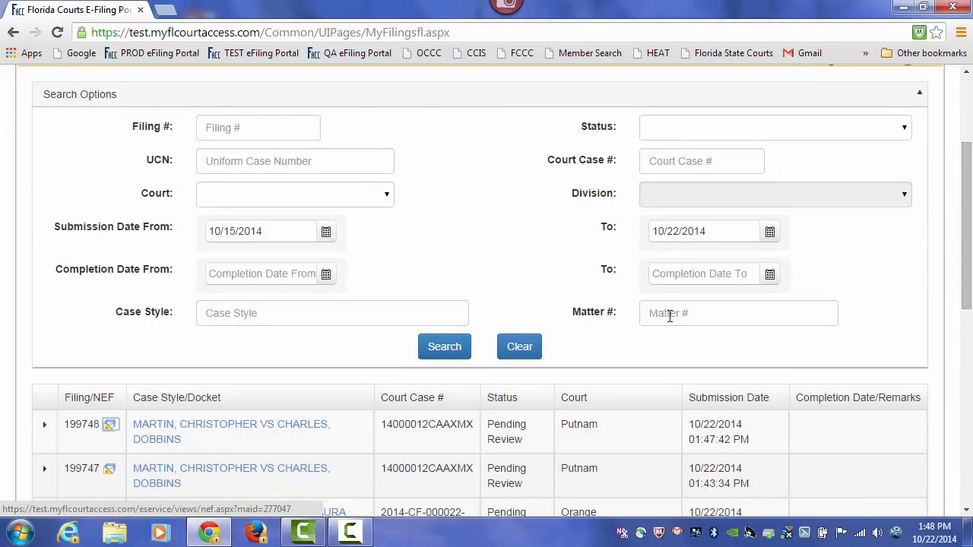
type("2014-cw")
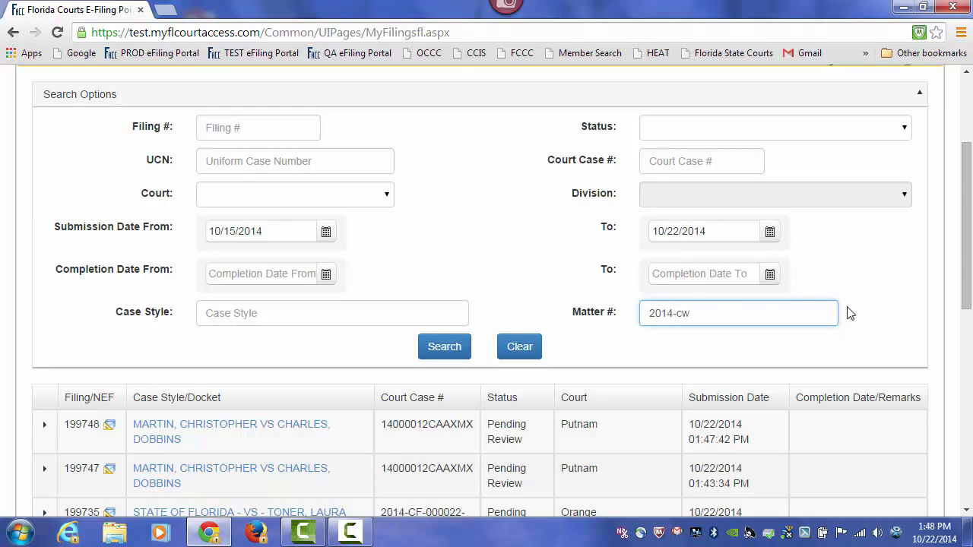
left_click(444, 347)
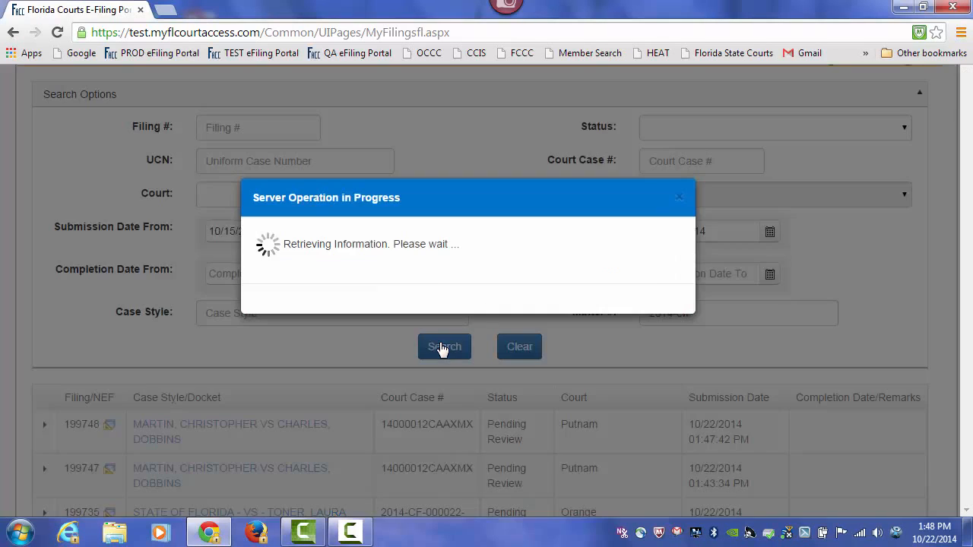
left_click(444, 346)
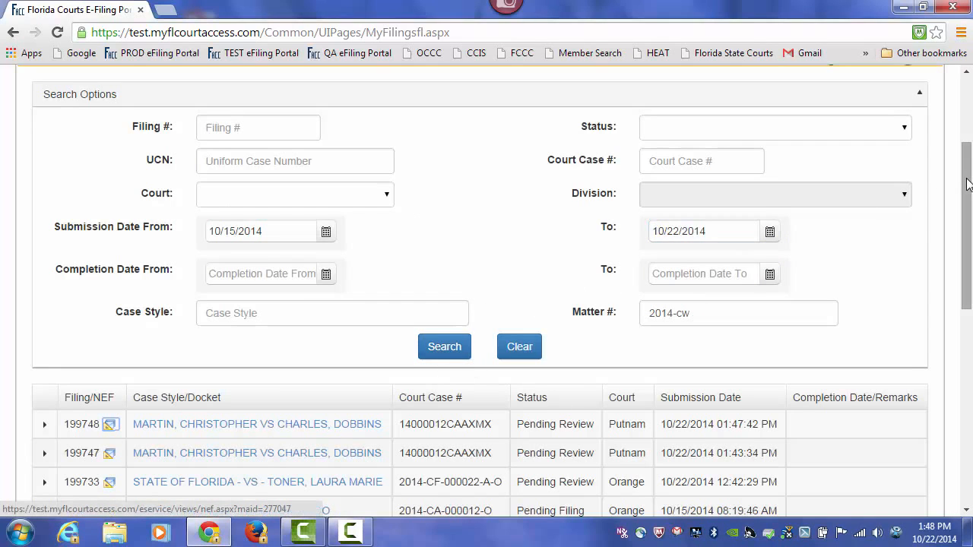
scroll("down", 3)
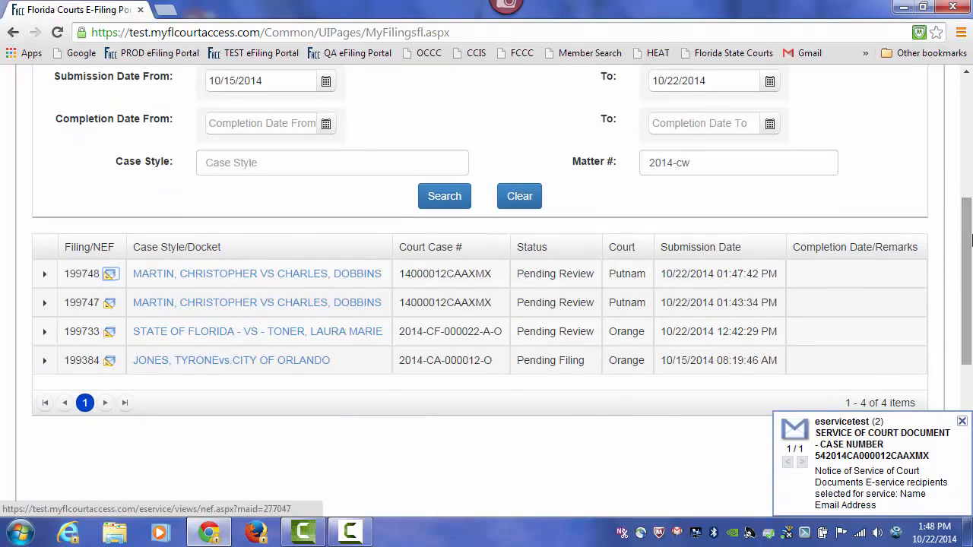
mouse_move(76, 293)
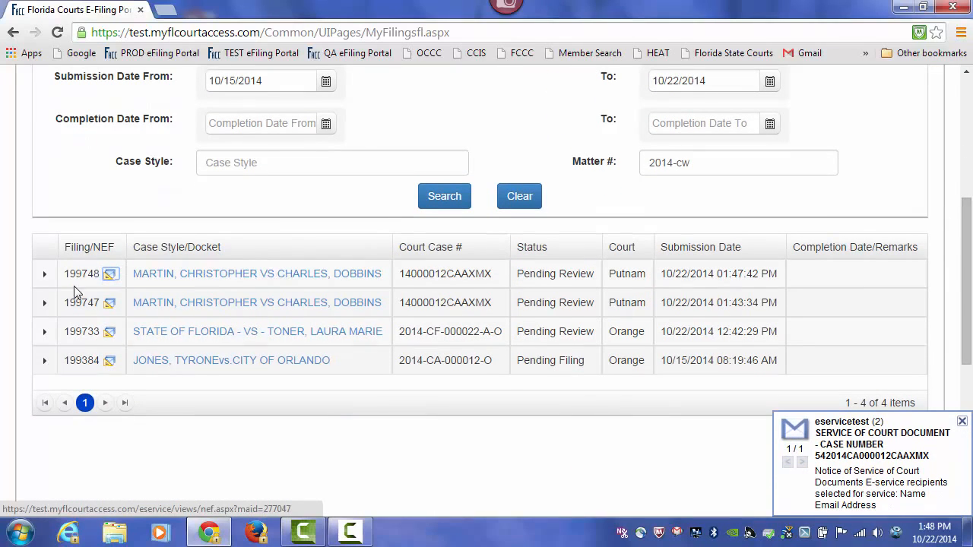
left_click(44, 303)
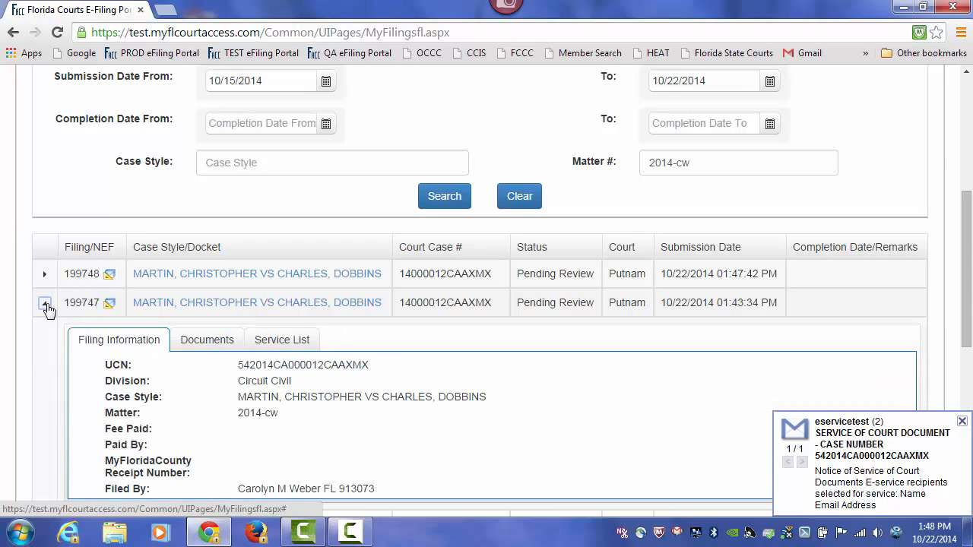
scroll("down", 3)
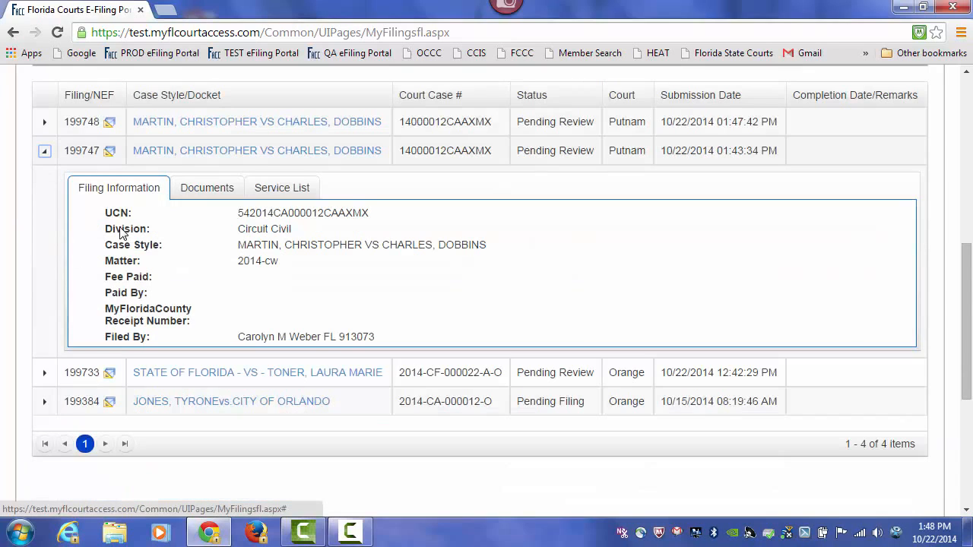
left_click(45, 372)
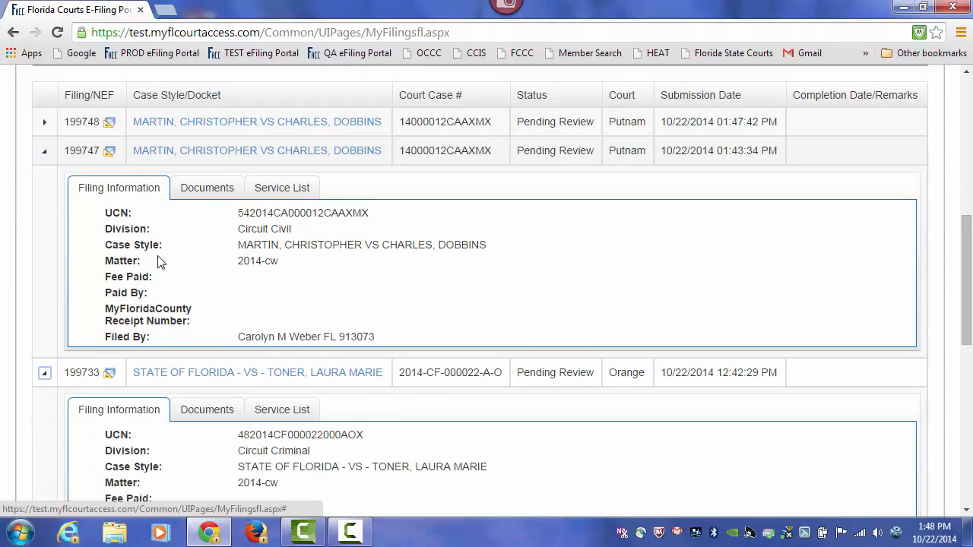
scroll("down", 3)
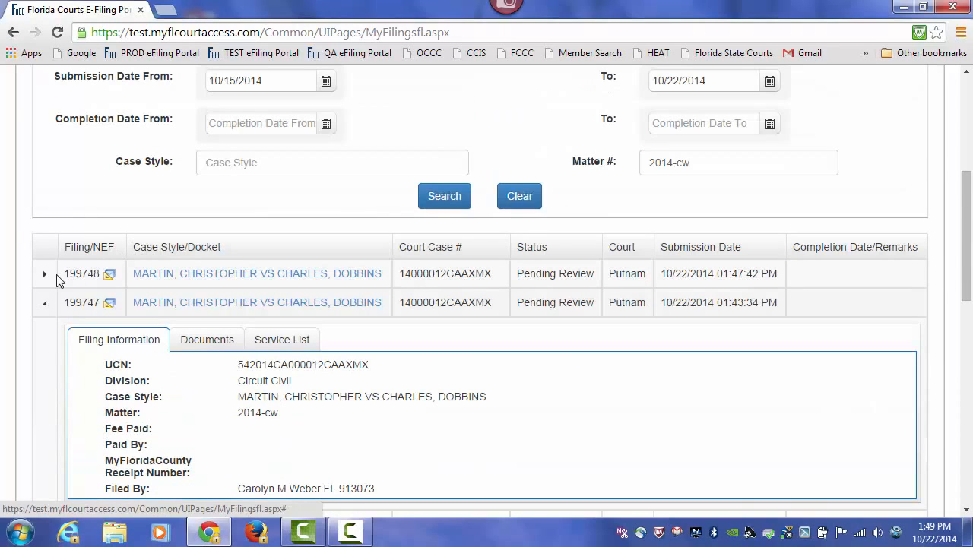
left_click(44, 273)
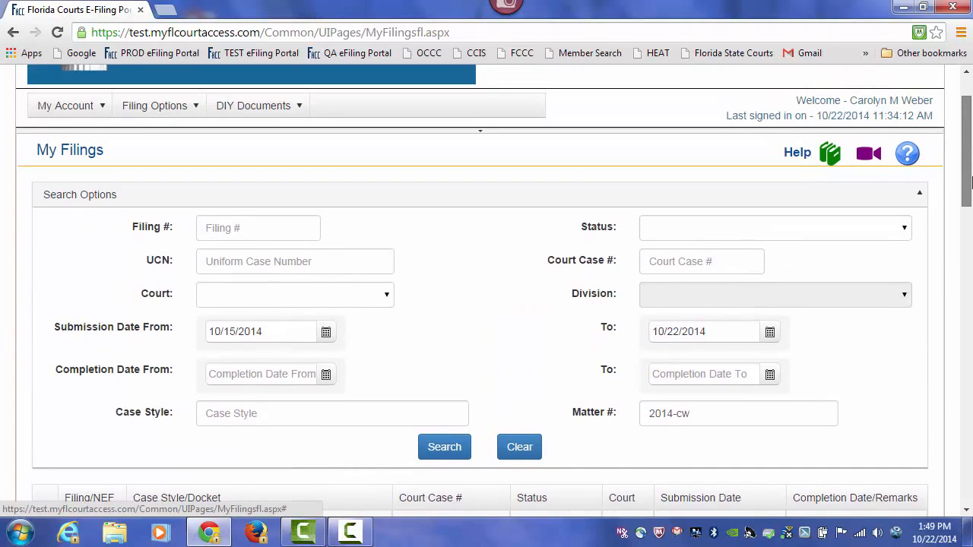
scroll("down", 3)
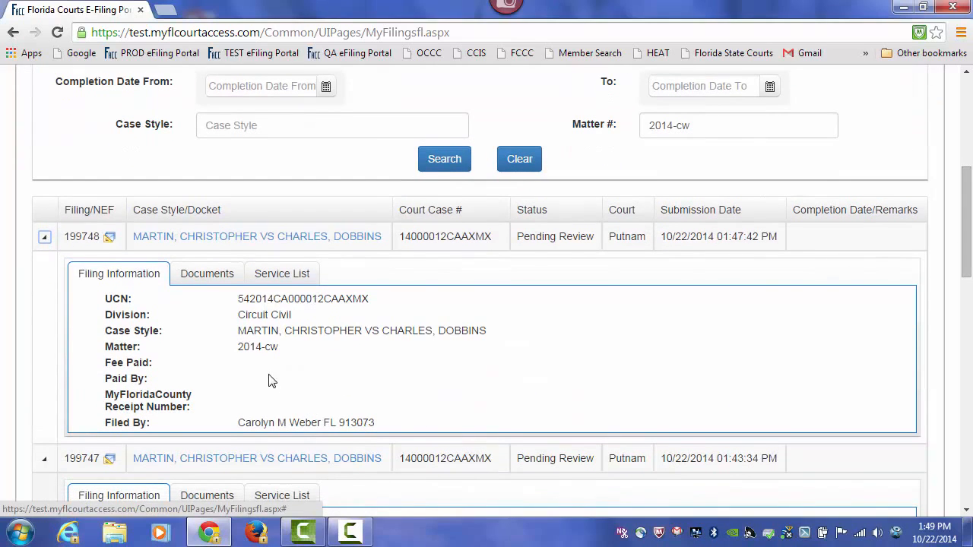
mouse_move(256, 403)
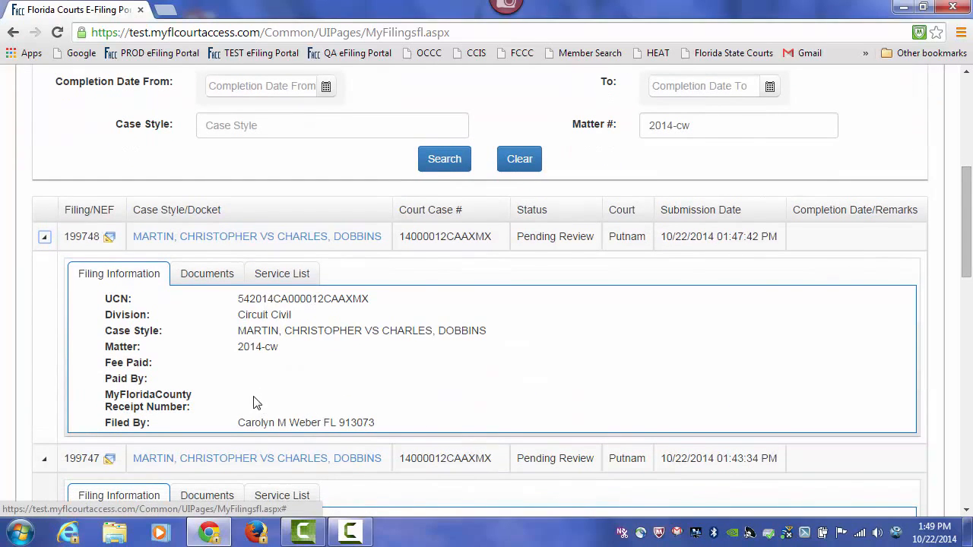
scroll("down", 3)
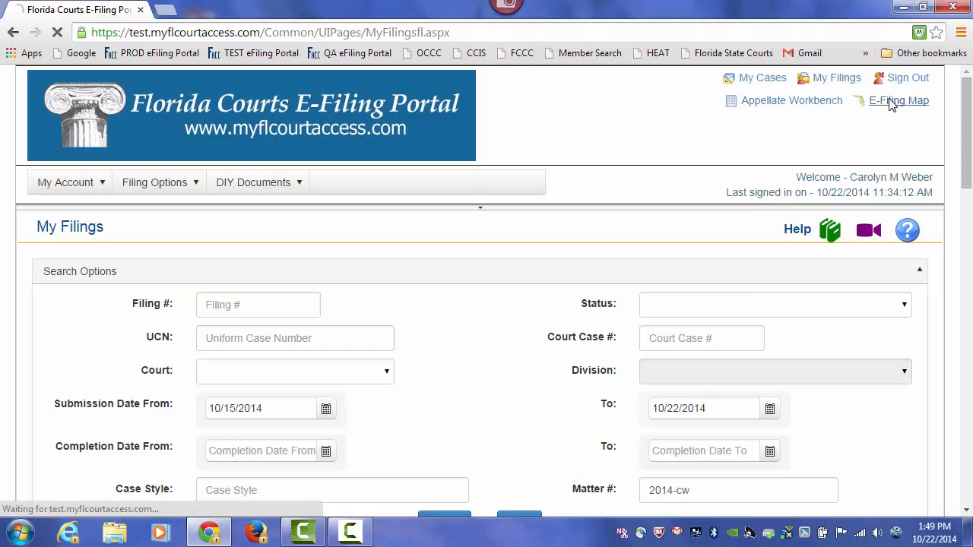
Go through the E-Filing Map to My Cases and scroll the active case list
left_click(899, 100)
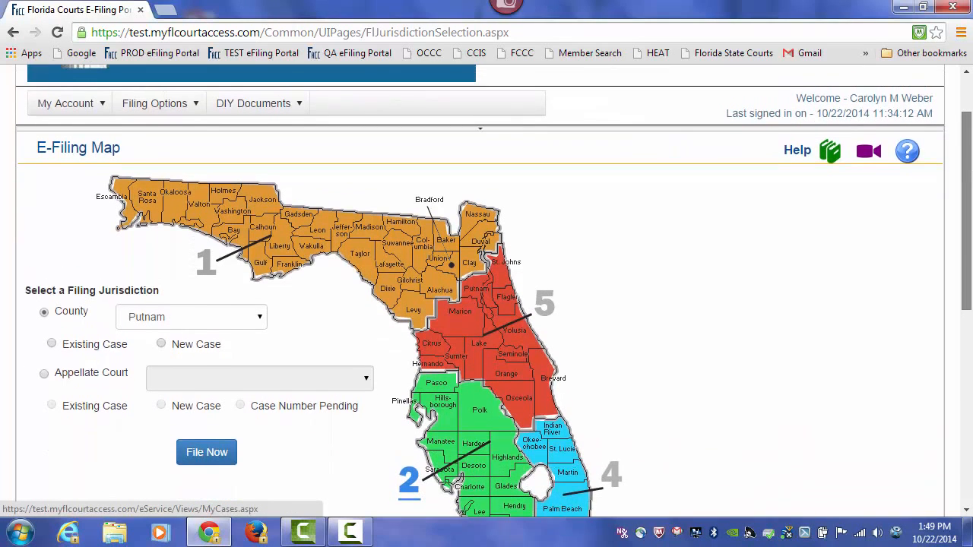
left_click(761, 71)
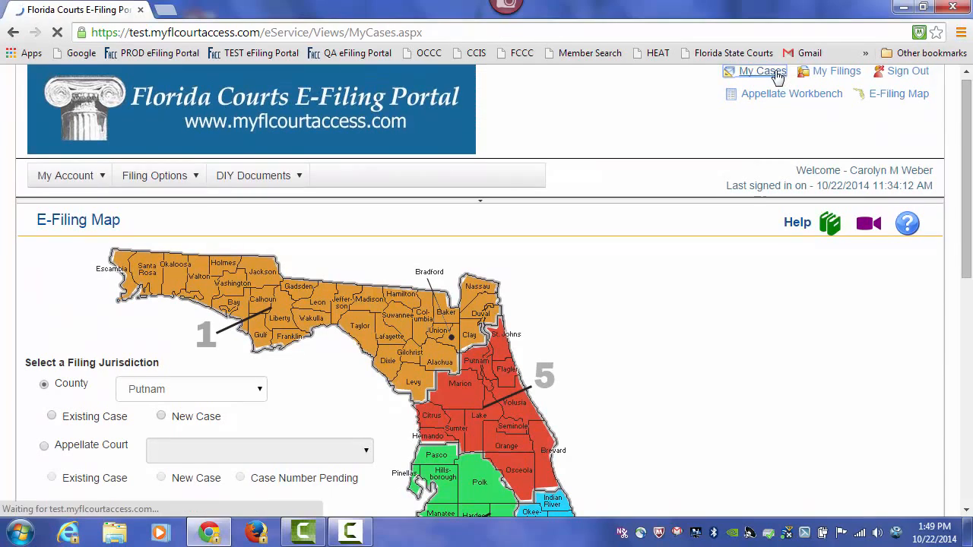
left_click(762, 71)
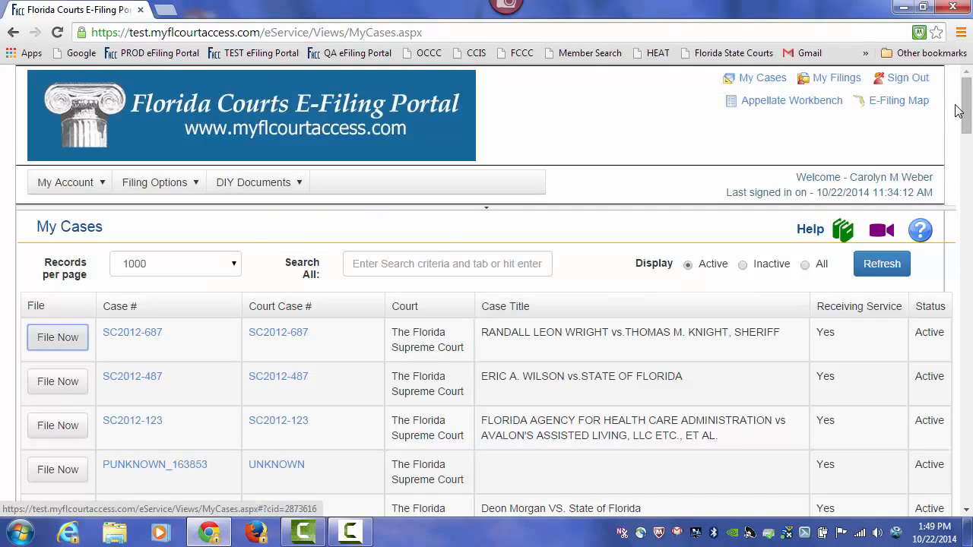
mouse_move(964, 107)
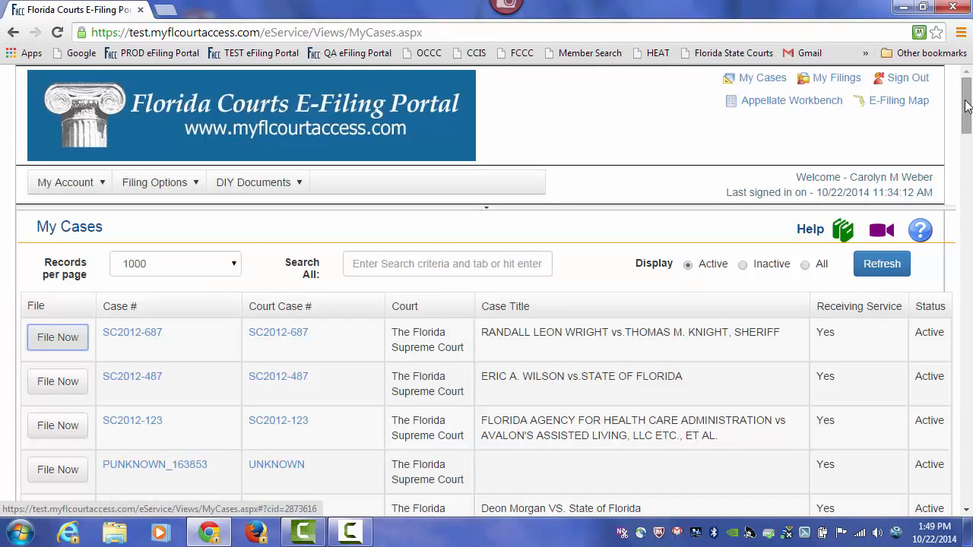
scroll("down", 3)
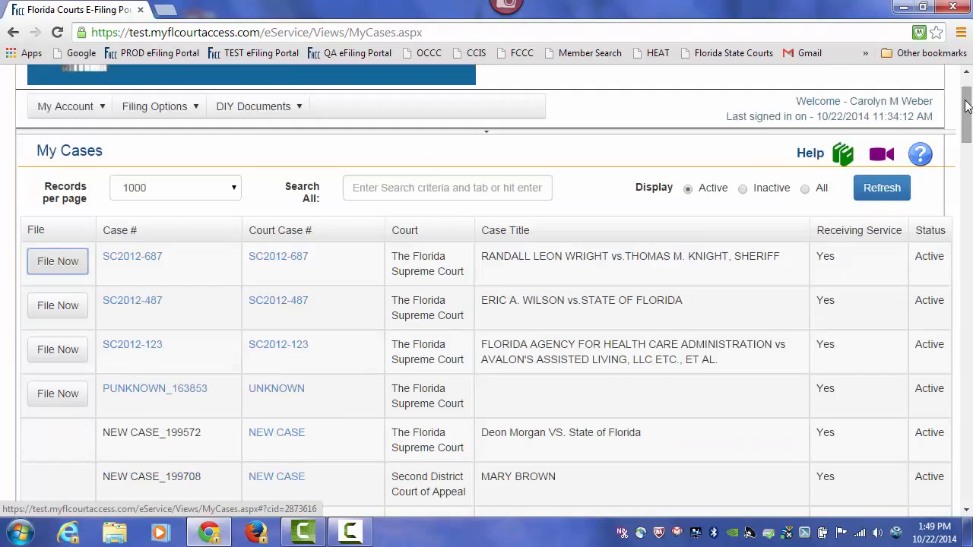
scroll("down", 3)
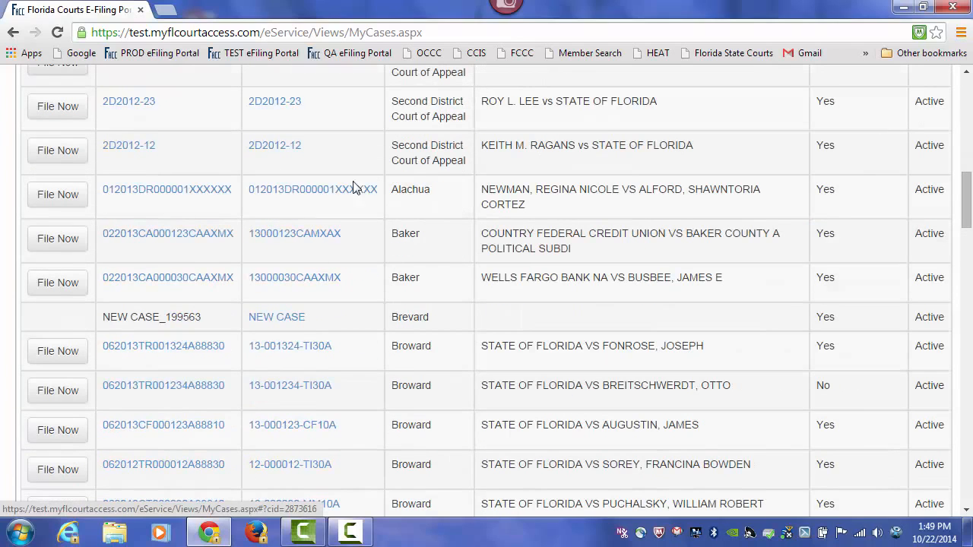